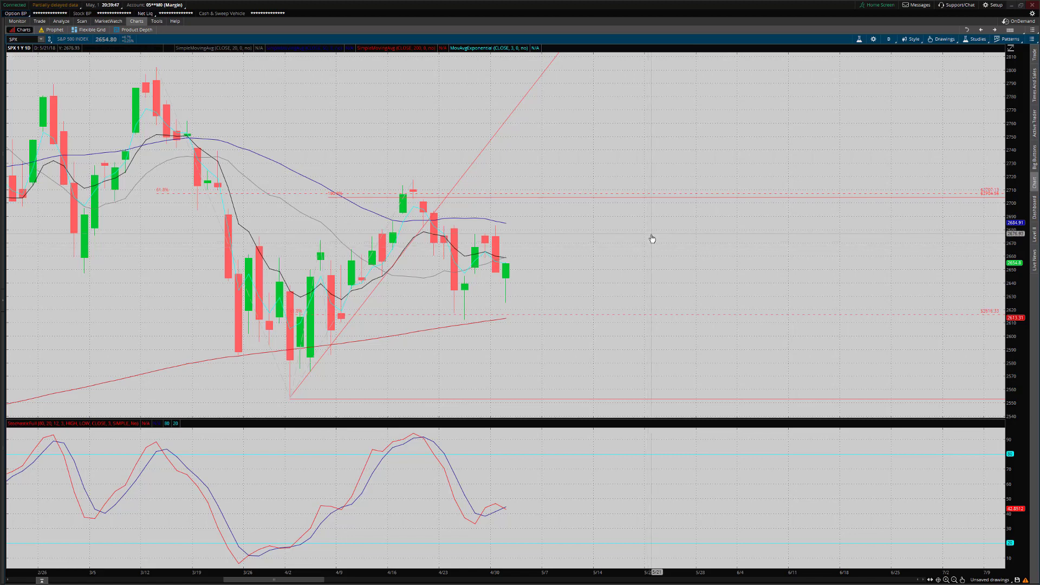
pyautogui.moveTo(575, 246)
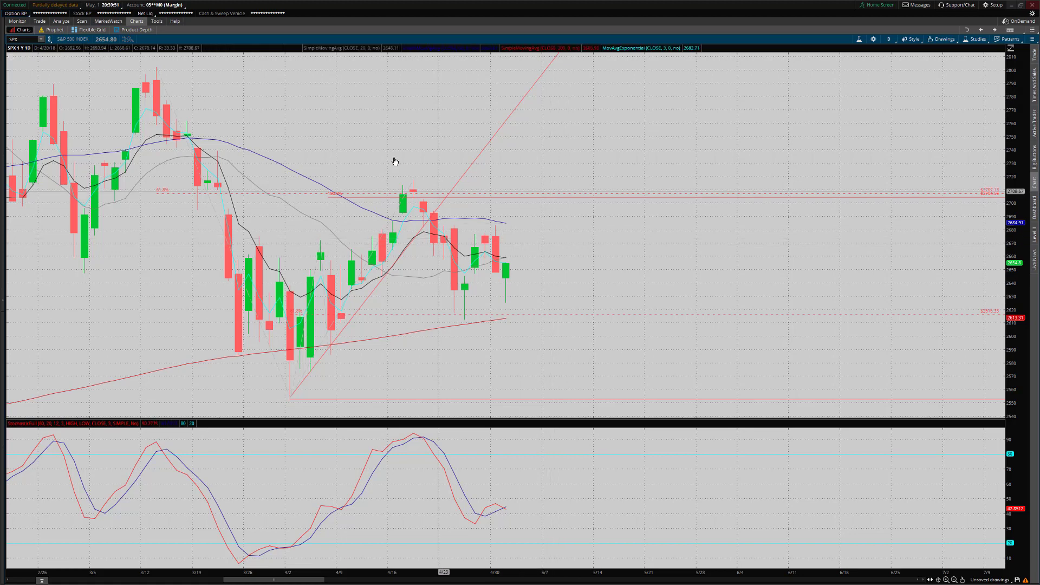
pyautogui.moveTo(527, 294)
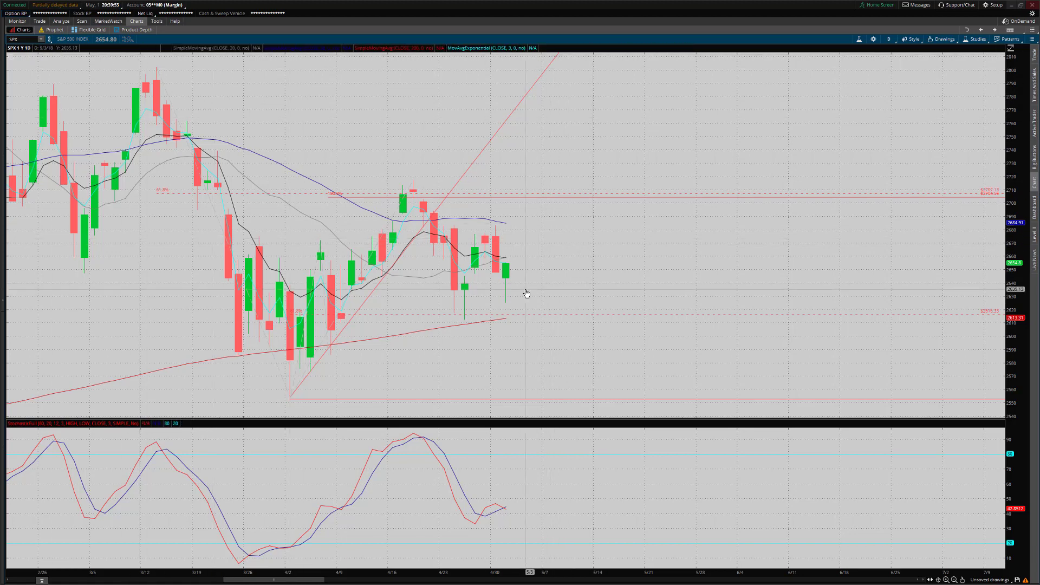
pyautogui.moveTo(528, 307)
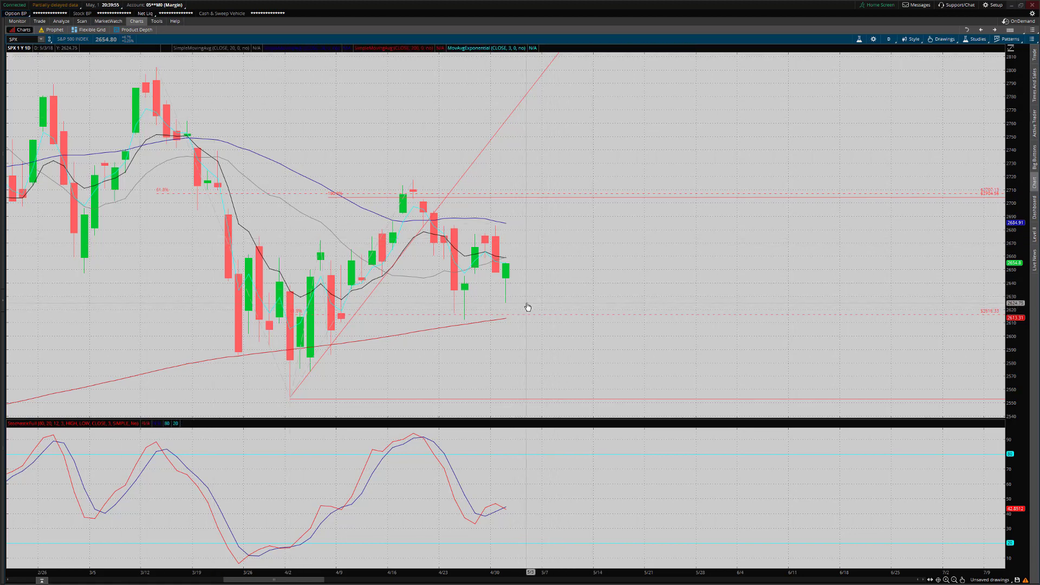
pyautogui.moveTo(554, 268)
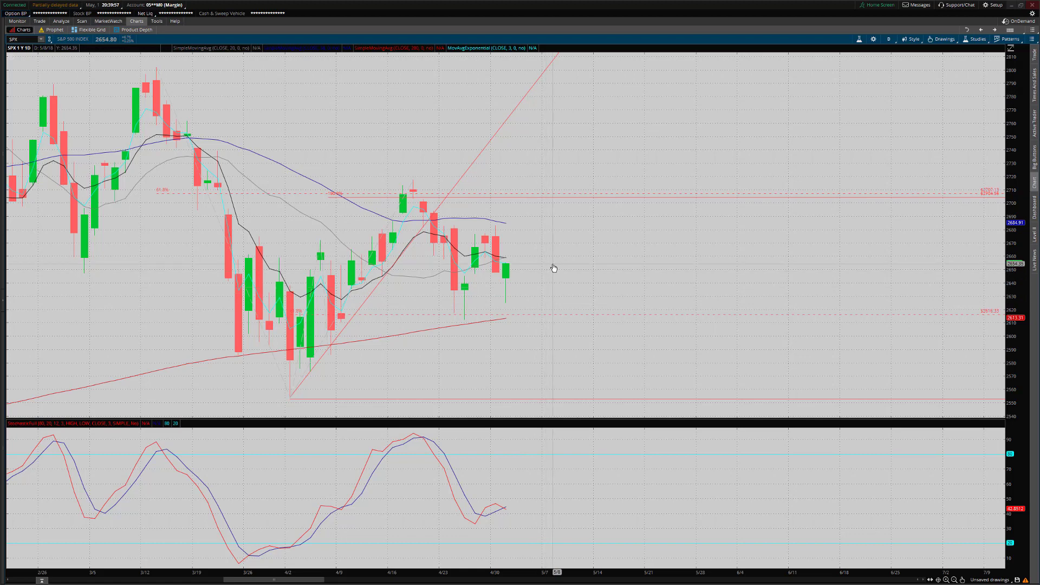
pyautogui.moveTo(523, 281)
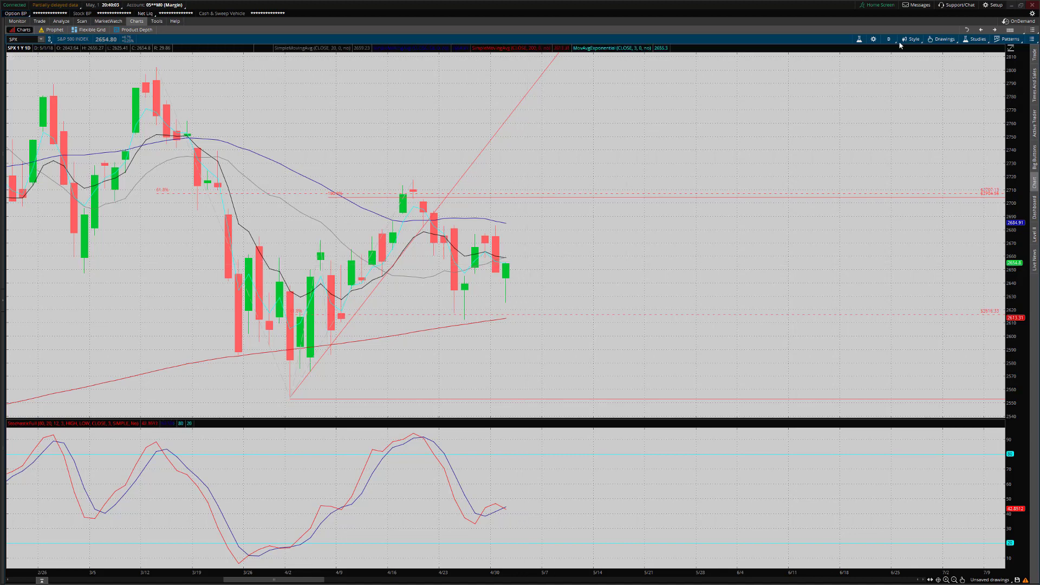
# - Show SPX as ten days of 10-minute candles, then revisit the time frame favorites
pyautogui.click(888, 39)
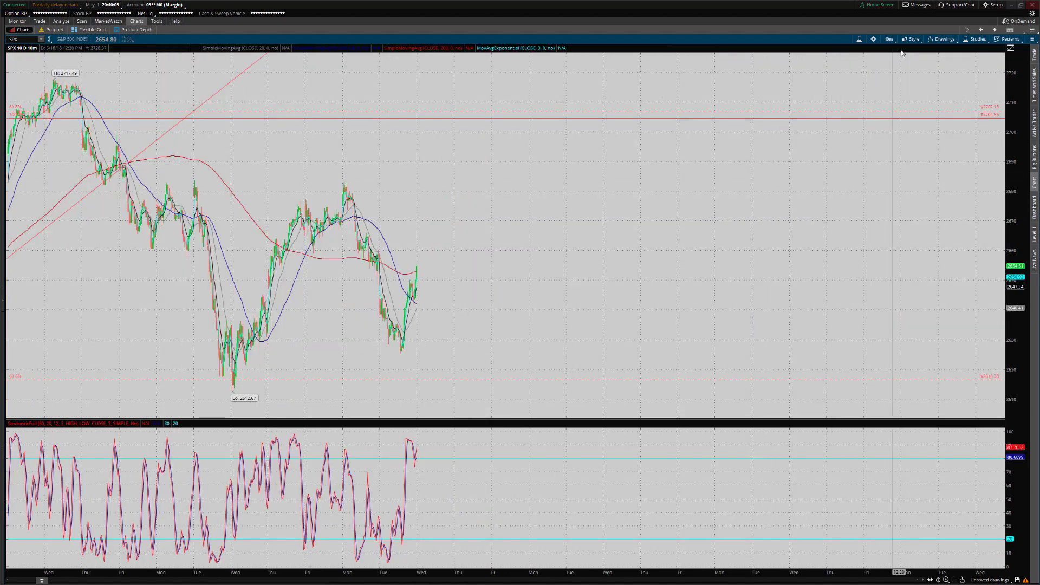
pyautogui.moveTo(244, 224)
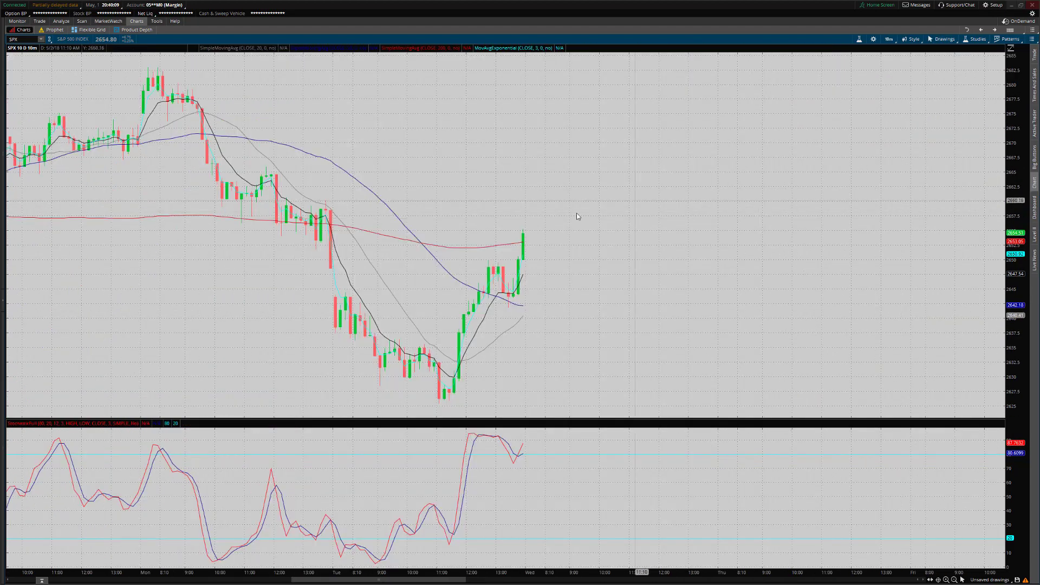
pyautogui.moveTo(338, 299)
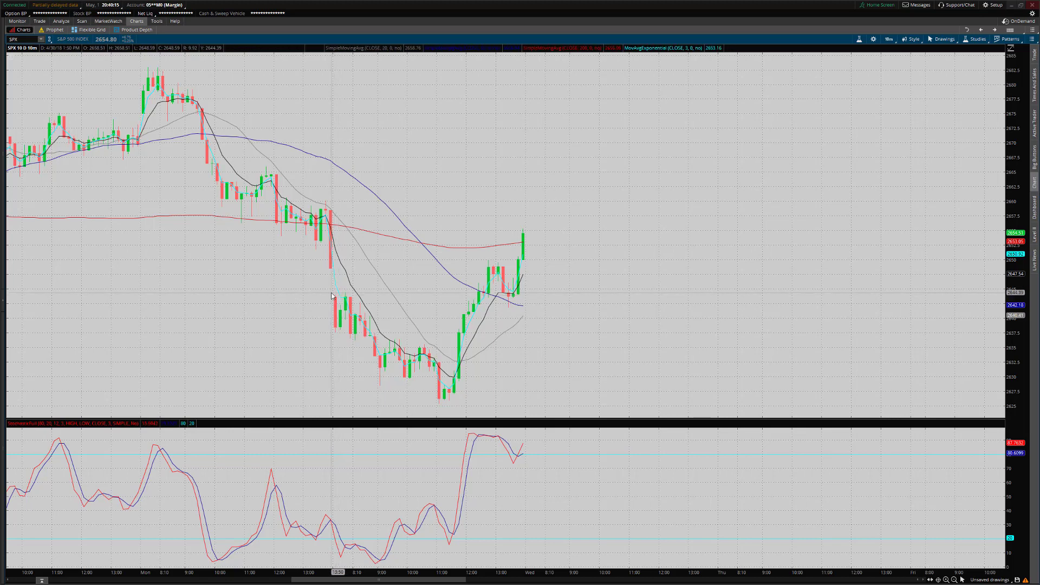
pyautogui.moveTo(378, 335)
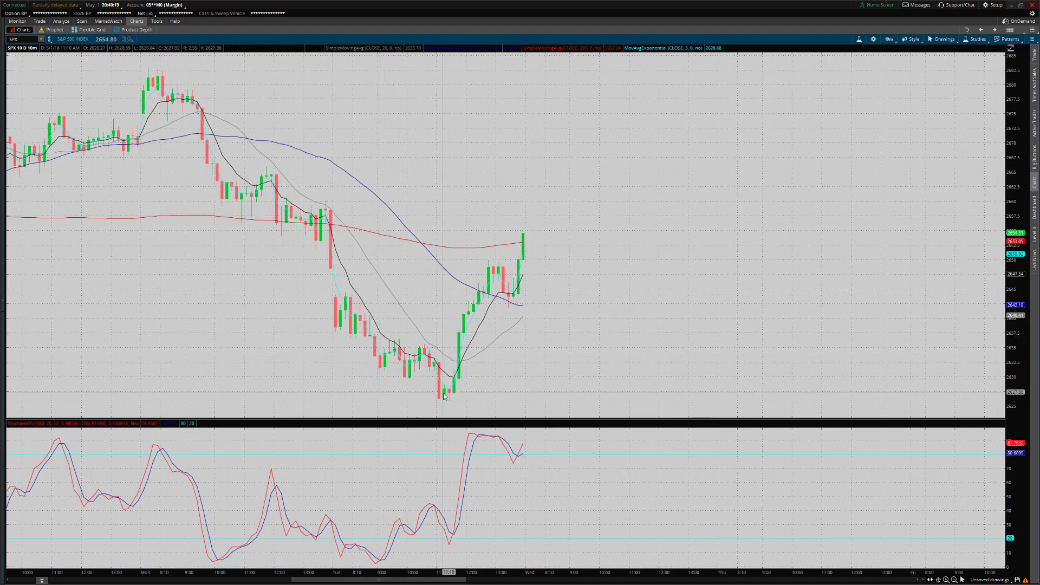
pyautogui.moveTo(438, 408)
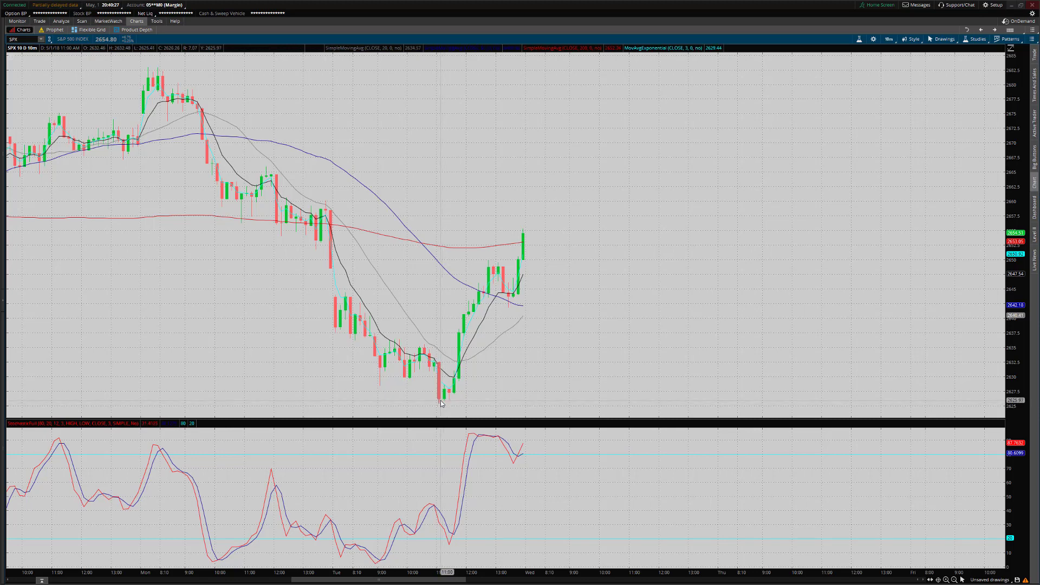
pyautogui.moveTo(438, 404)
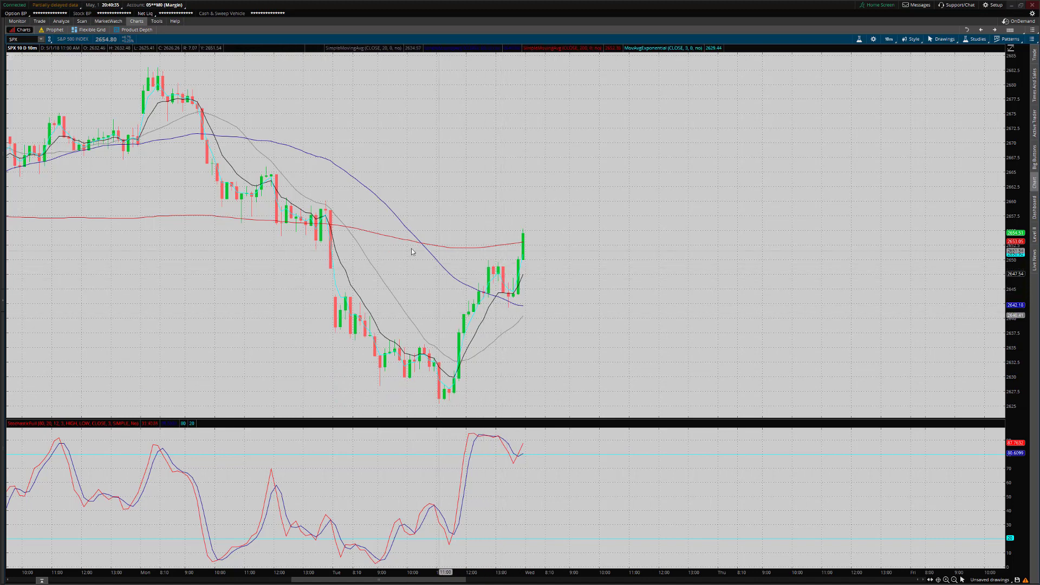
pyautogui.moveTo(490, 266)
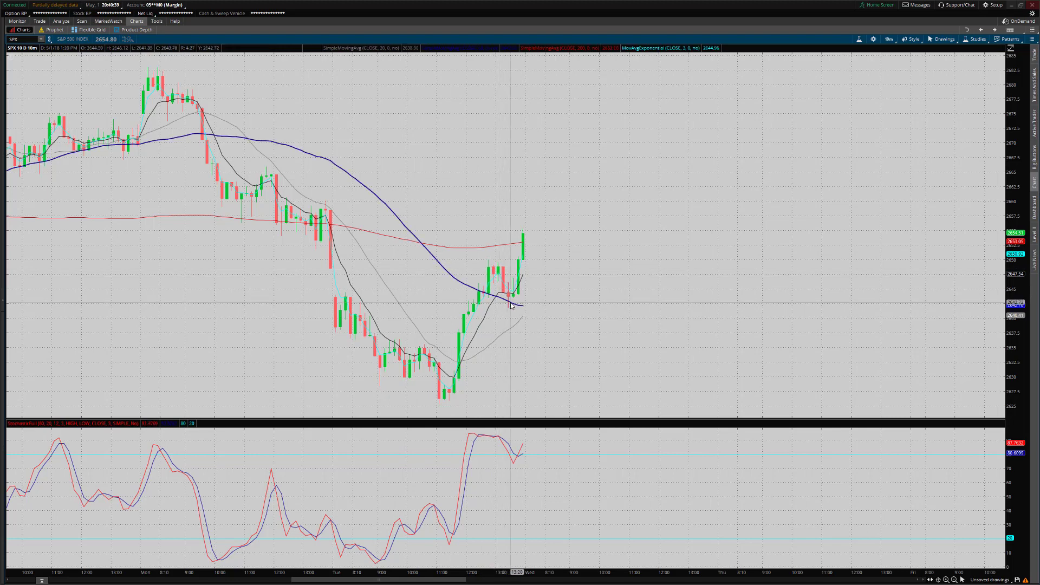
pyautogui.moveTo(531, 235)
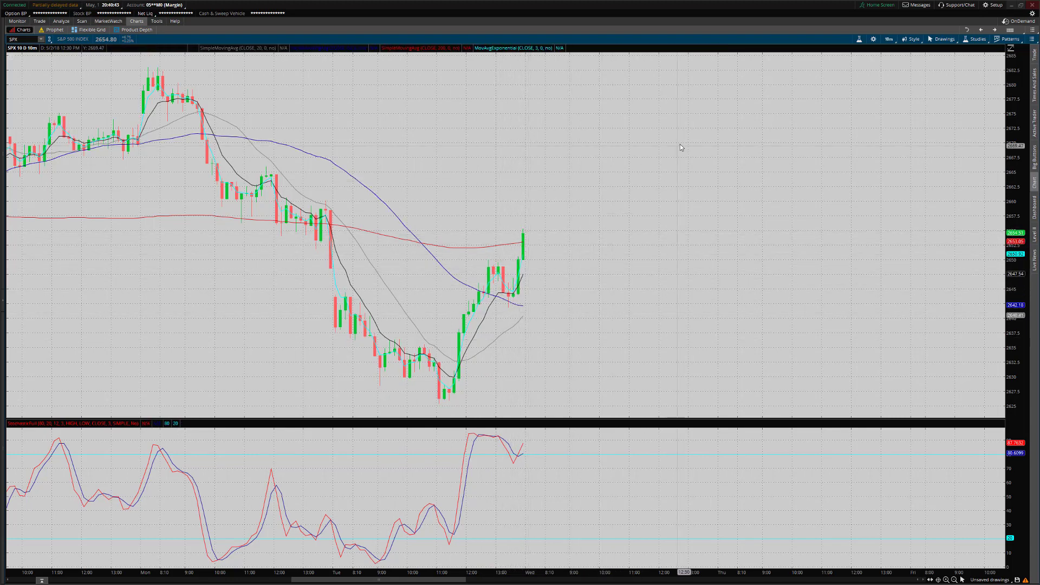
pyautogui.click(888, 39)
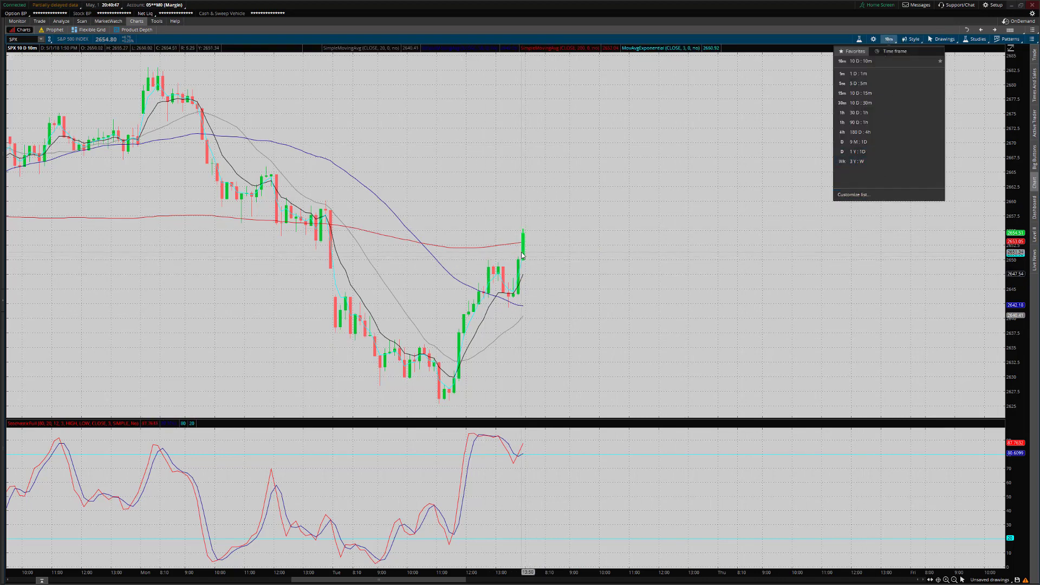
pyautogui.moveTo(889, 152)
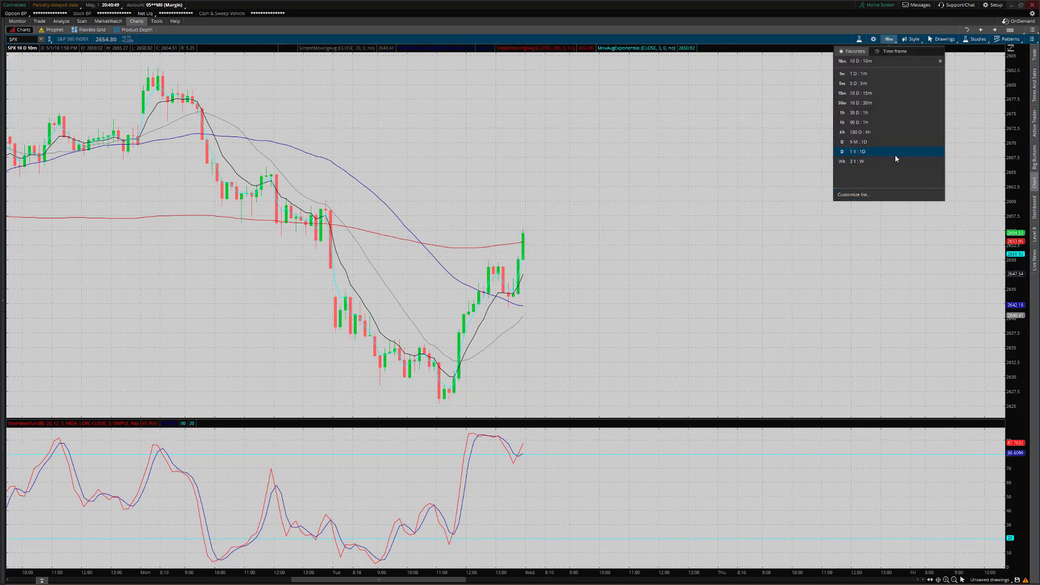
pyautogui.moveTo(882, 141)
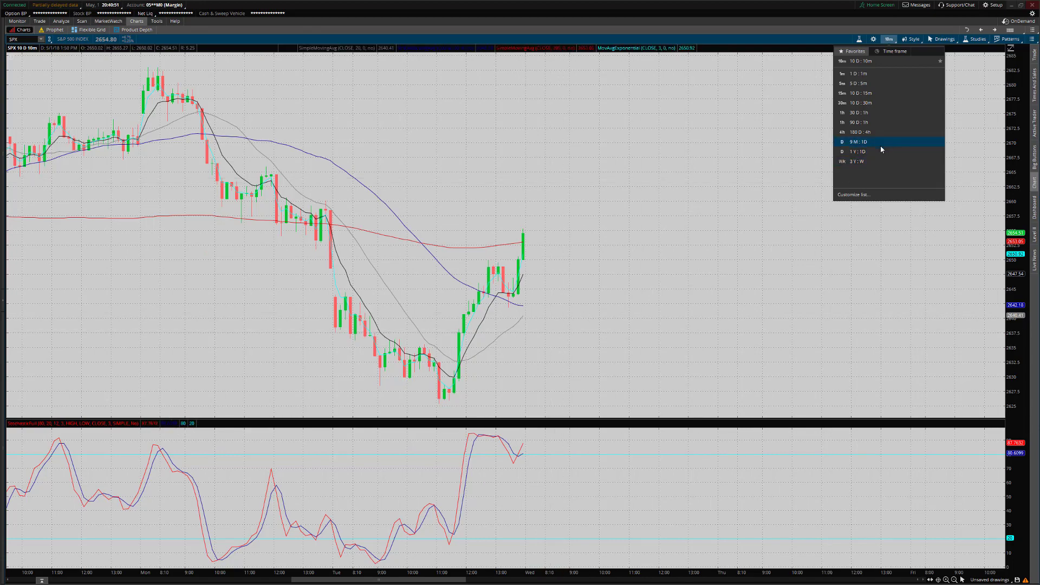
pyautogui.click(859, 150)
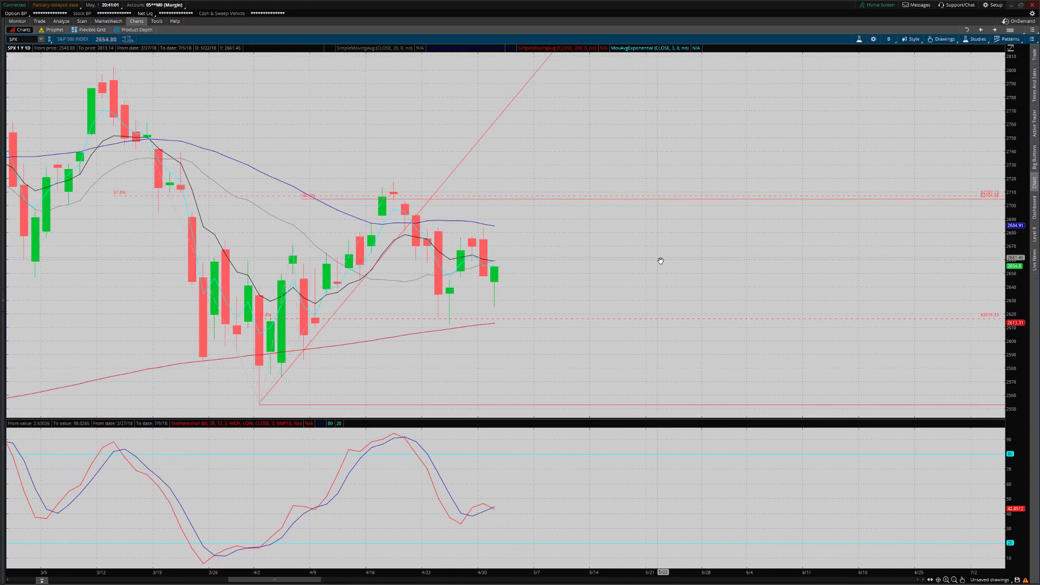
pyautogui.moveTo(449, 328)
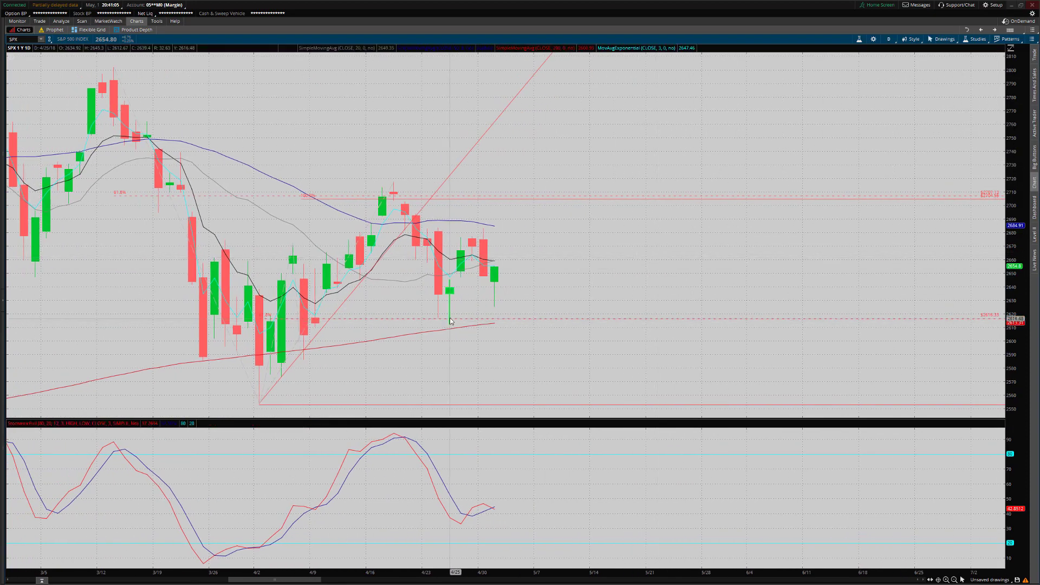
pyautogui.moveTo(450, 321)
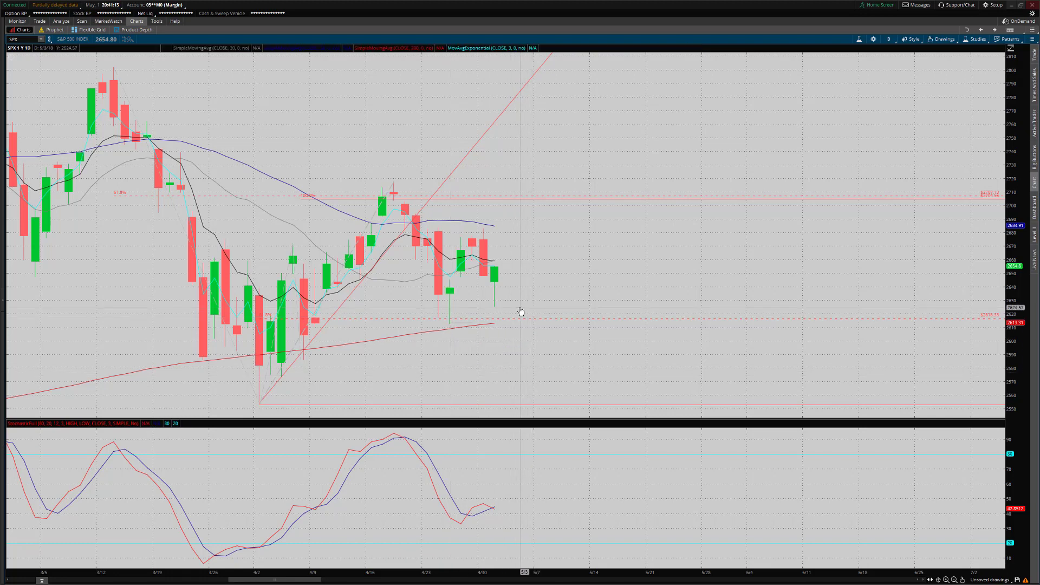
pyautogui.moveTo(514, 309)
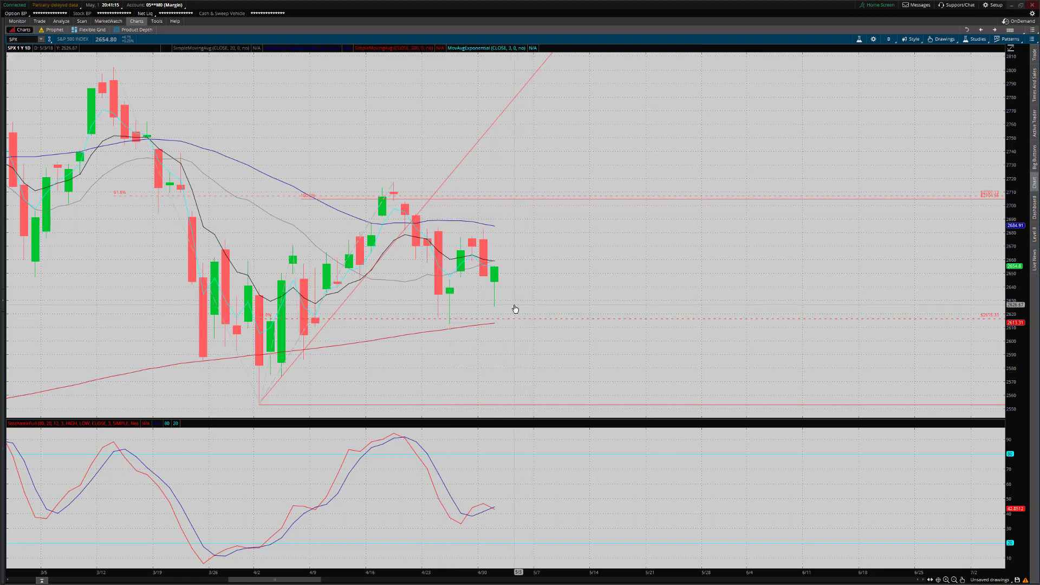
pyautogui.moveTo(502, 285)
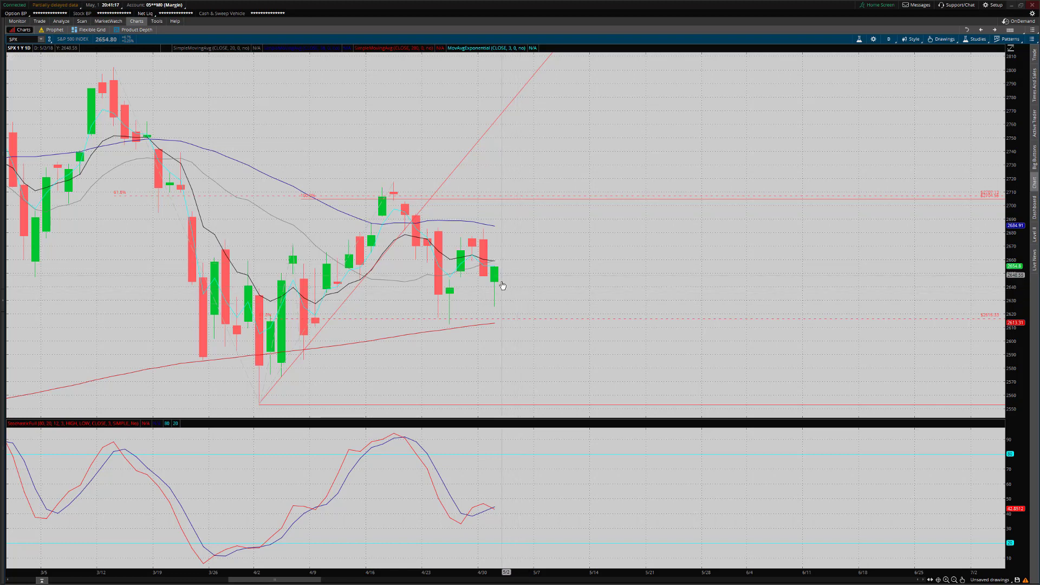
pyautogui.moveTo(503, 271)
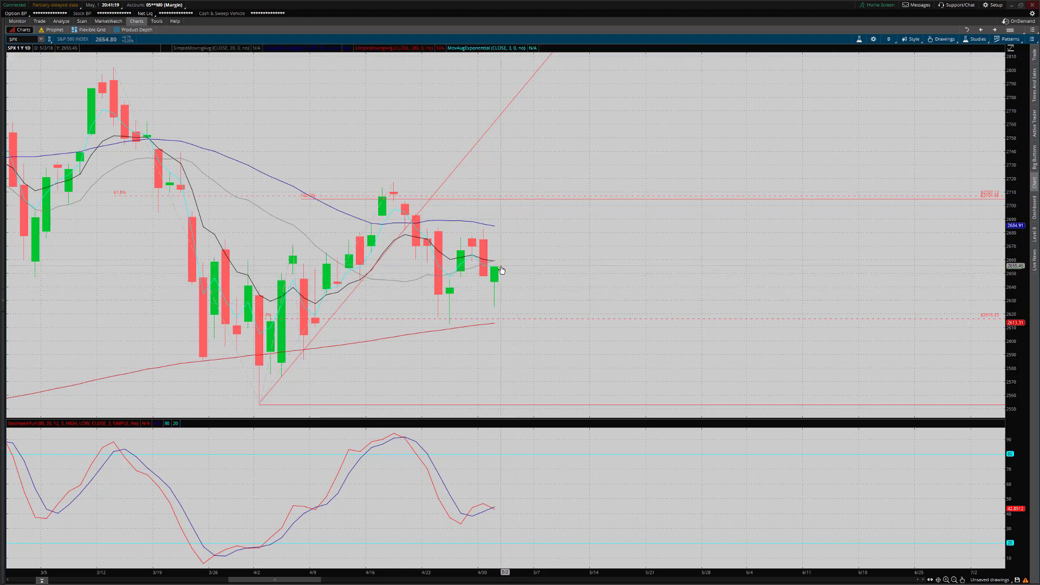
pyautogui.moveTo(513, 292)
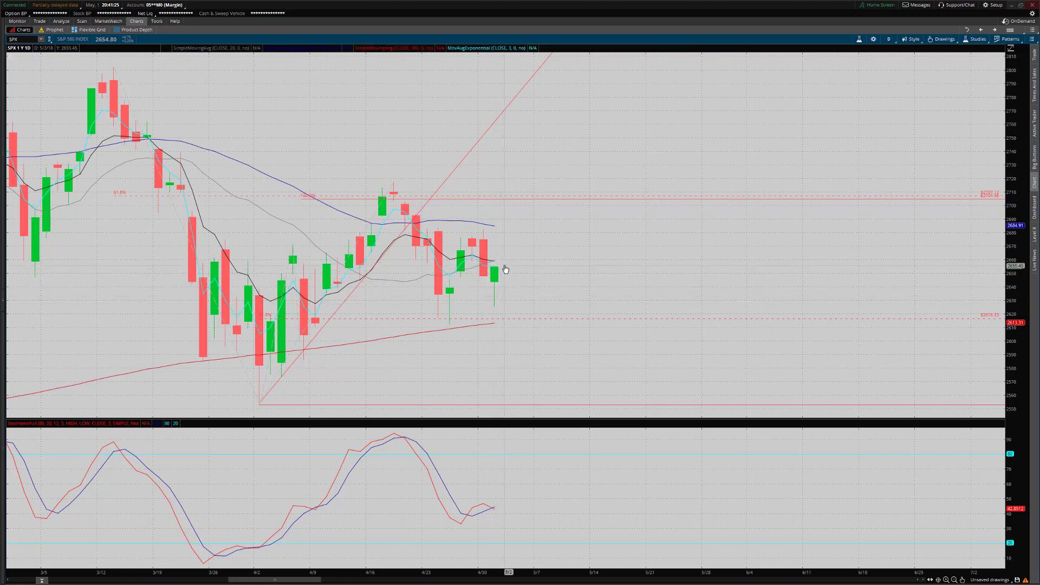
pyautogui.moveTo(506, 270)
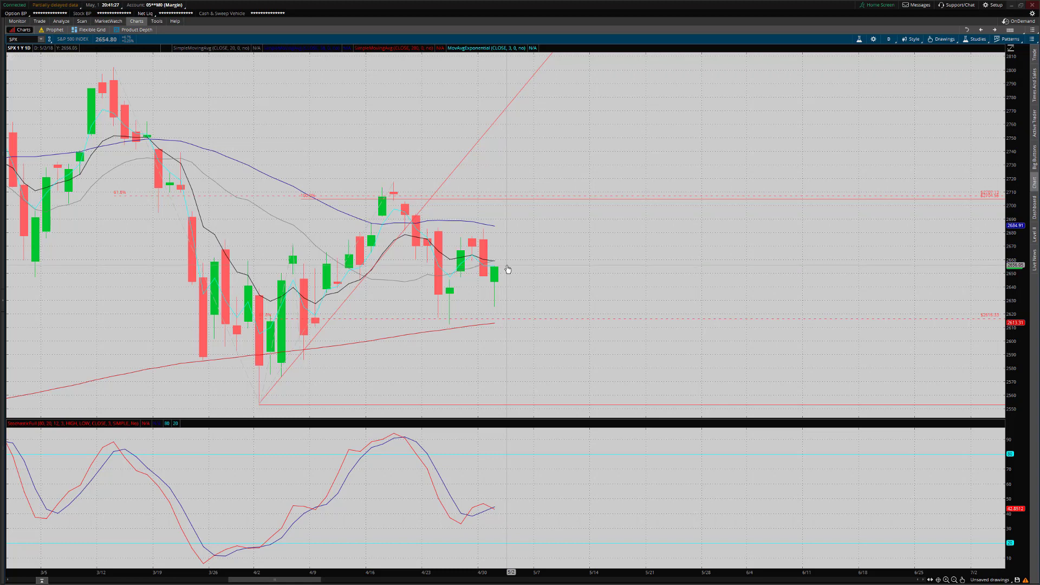
pyautogui.moveTo(521, 282)
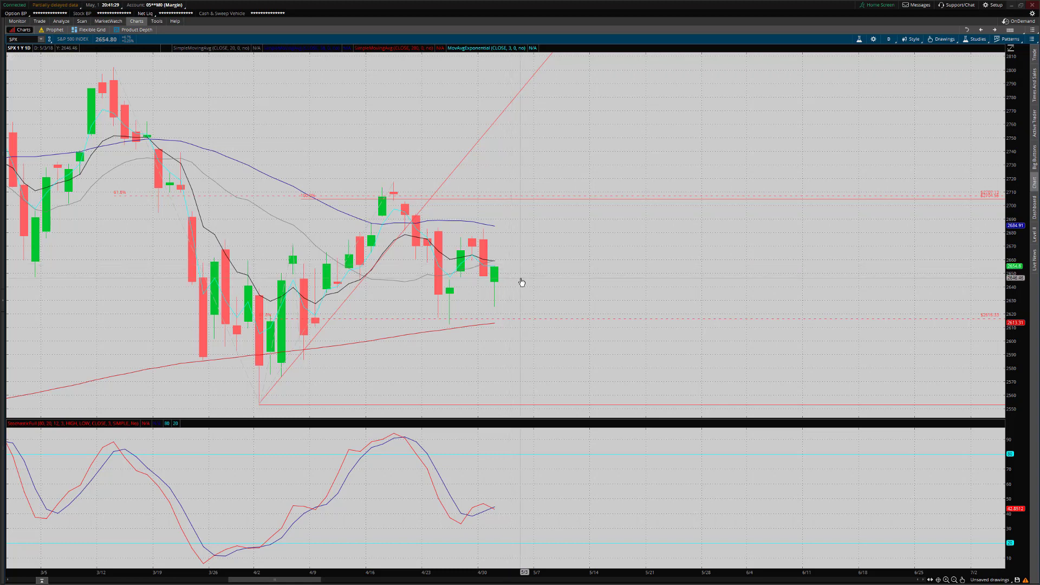
pyautogui.moveTo(518, 267)
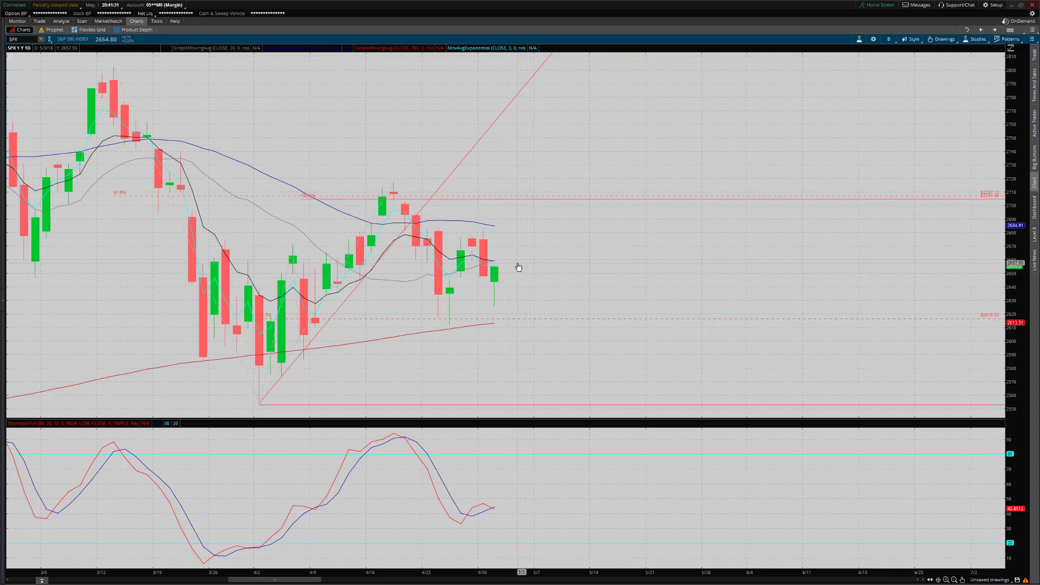
pyautogui.moveTo(533, 261)
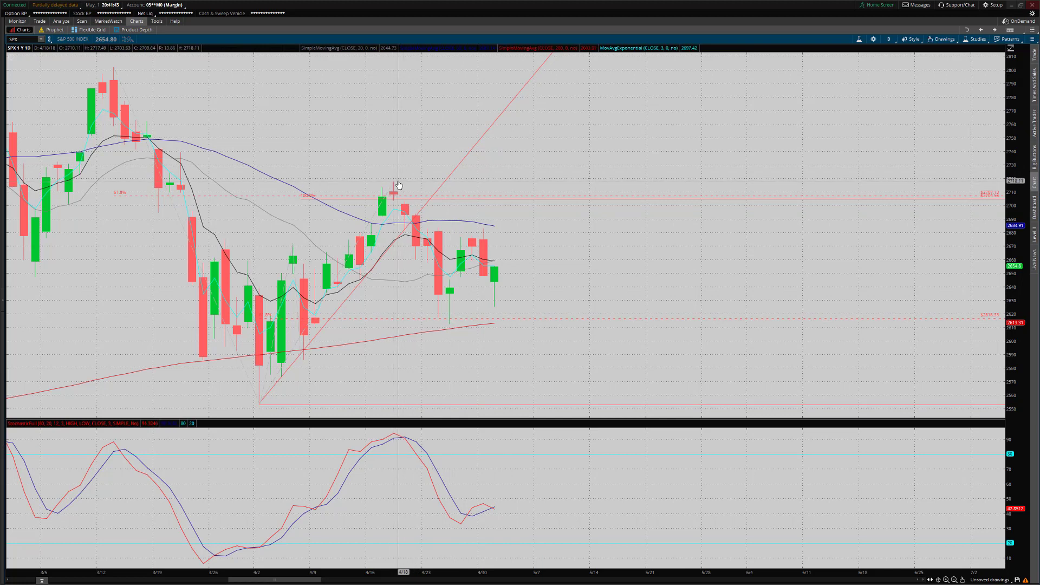
pyautogui.moveTo(530, 277)
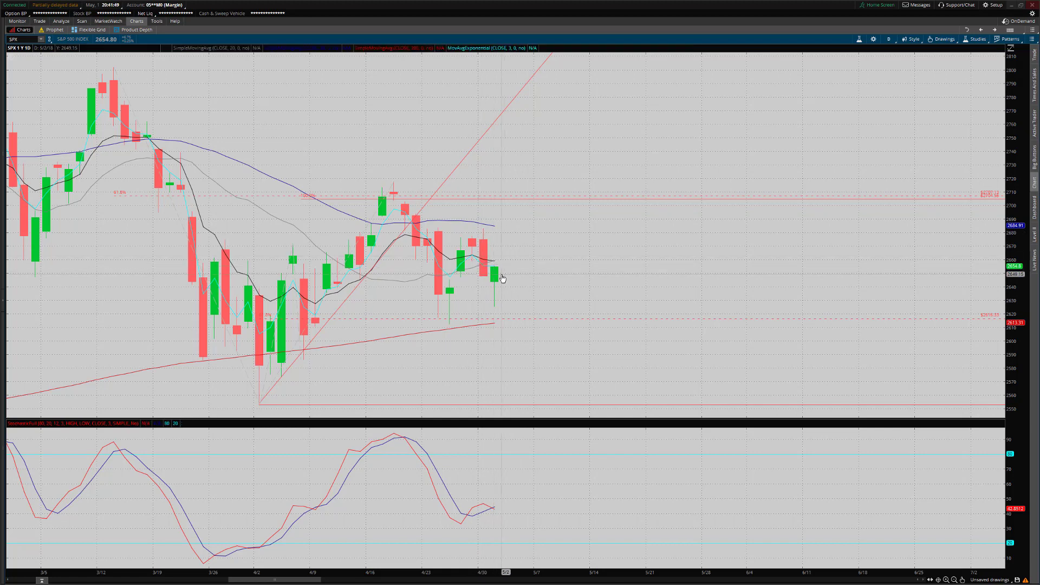
pyautogui.moveTo(516, 262)
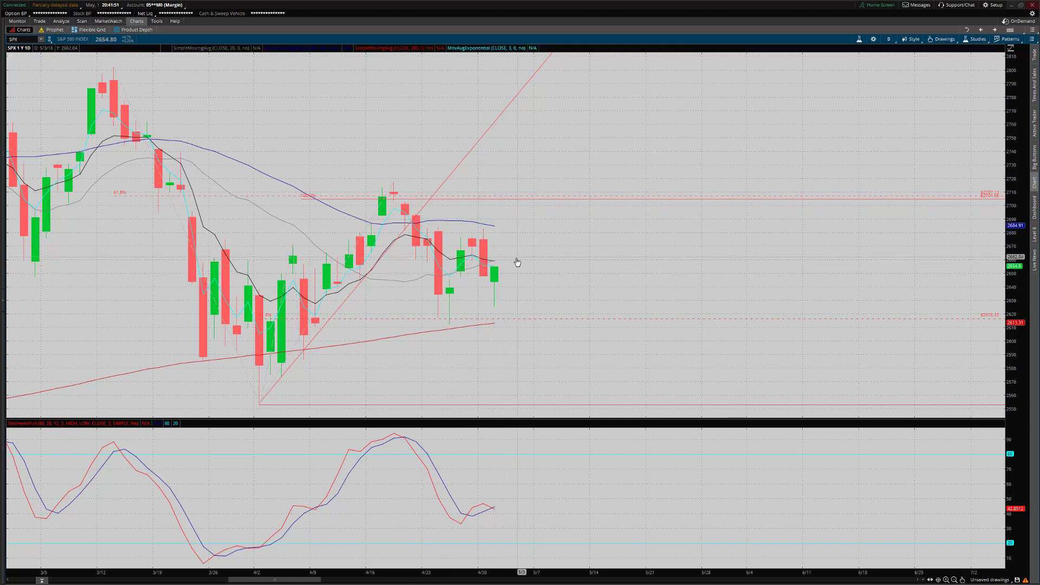
pyautogui.moveTo(512, 272)
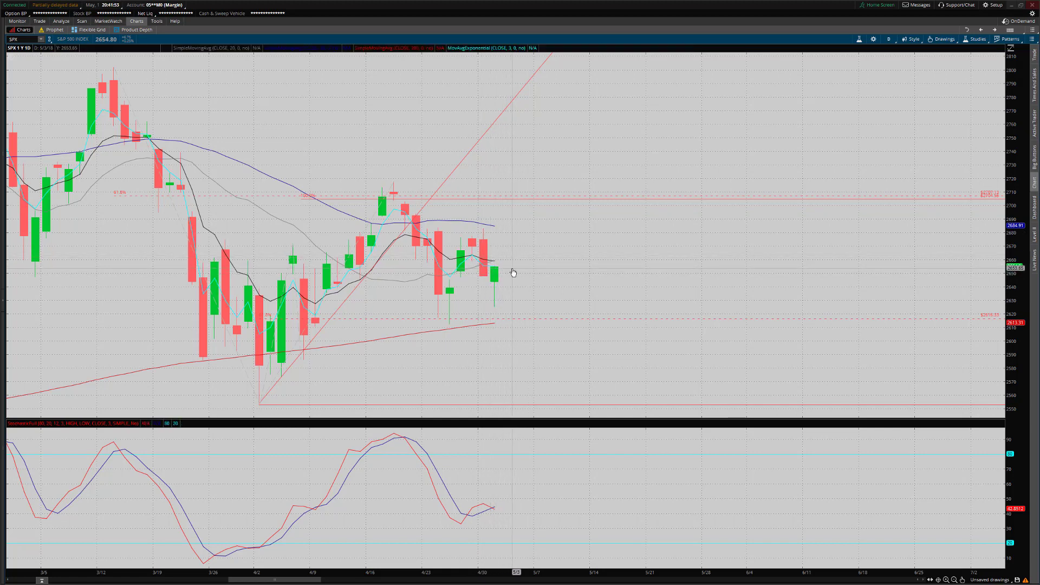
pyautogui.moveTo(507, 312)
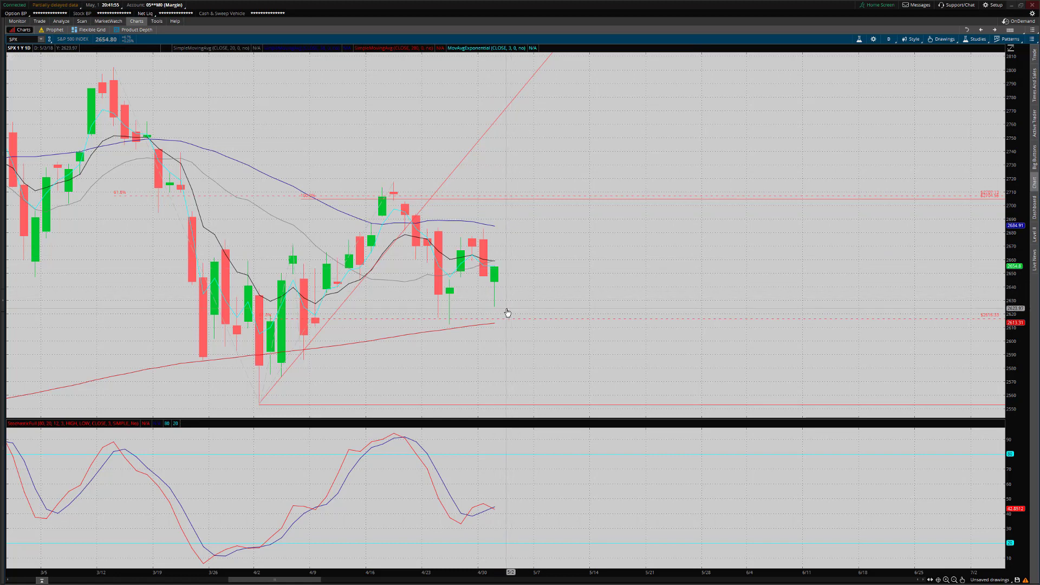
pyautogui.moveTo(527, 263)
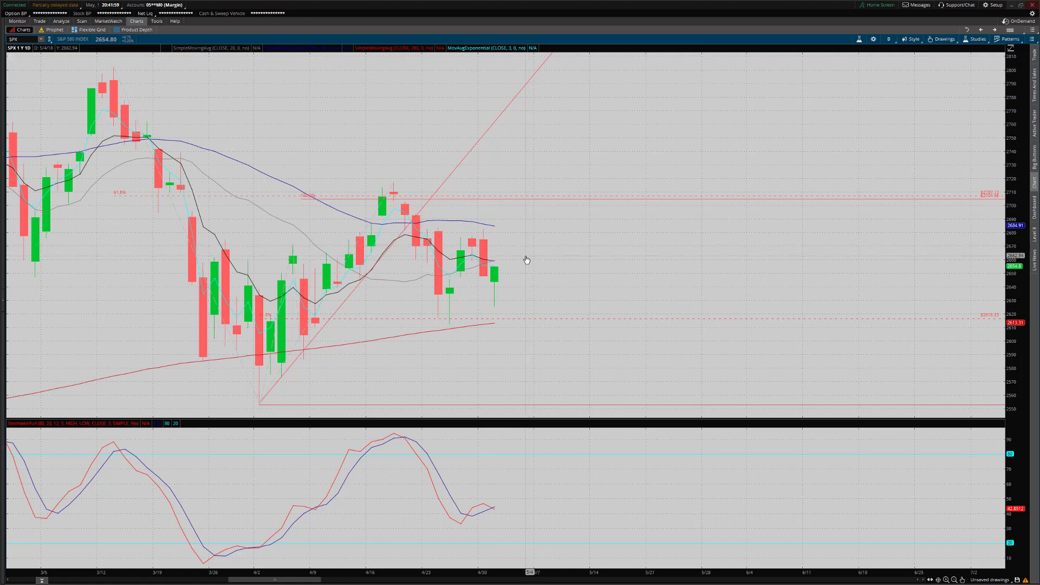
pyautogui.moveTo(518, 269)
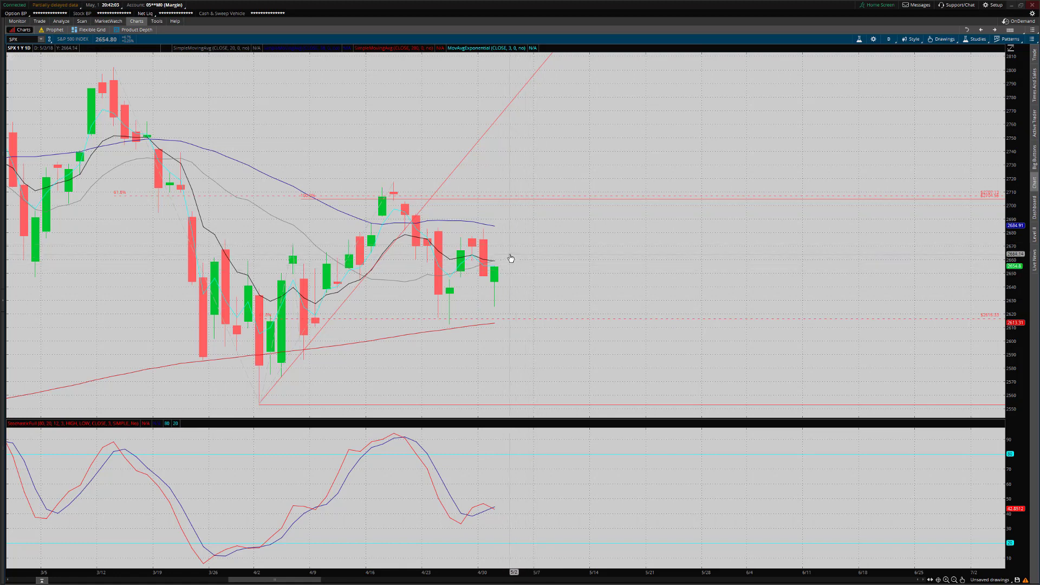
pyautogui.moveTo(479, 327)
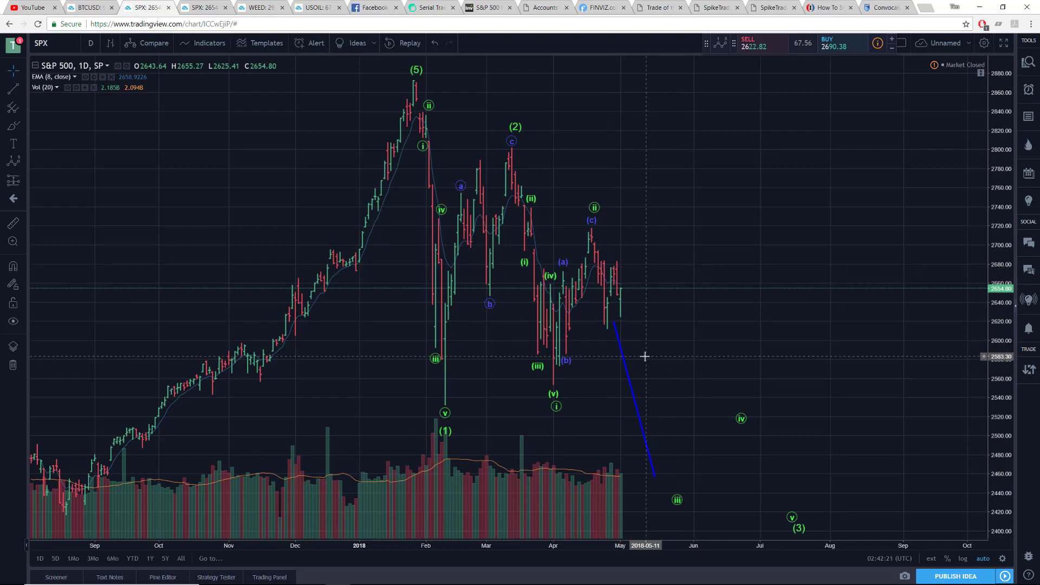
pyautogui.moveTo(630, 299)
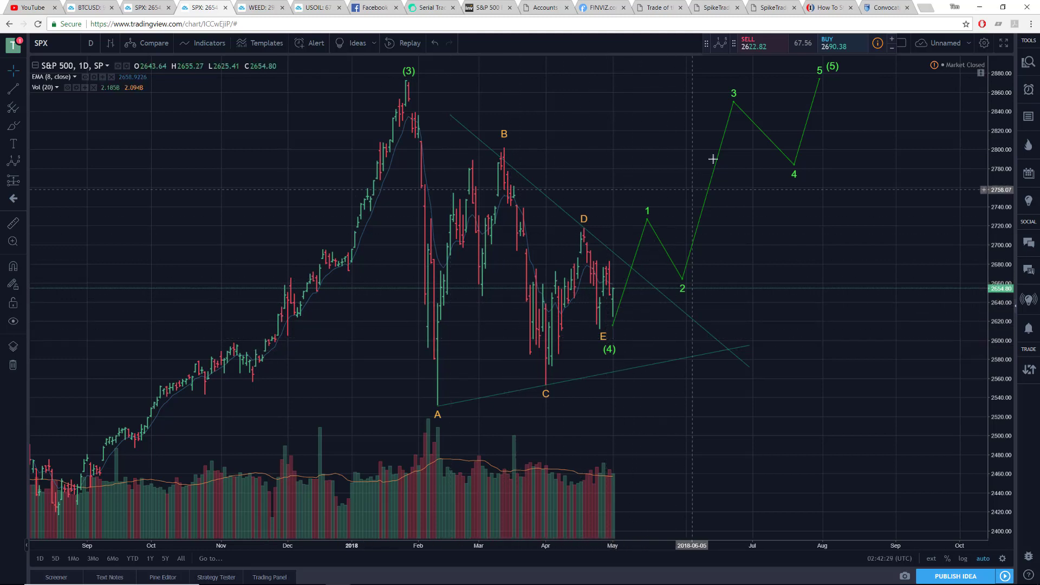
pyautogui.moveTo(651, 318)
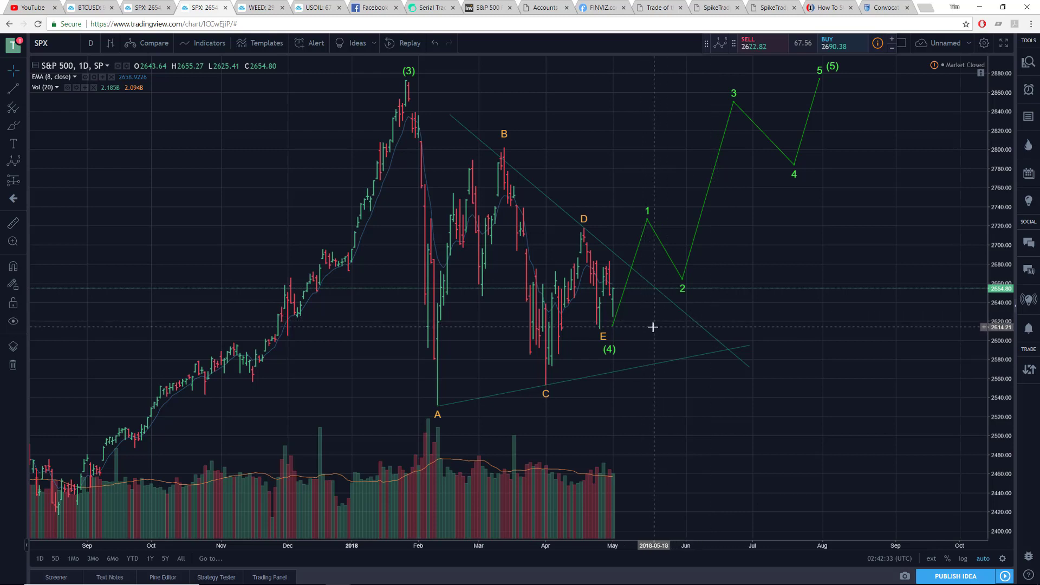
pyautogui.moveTo(428, 259)
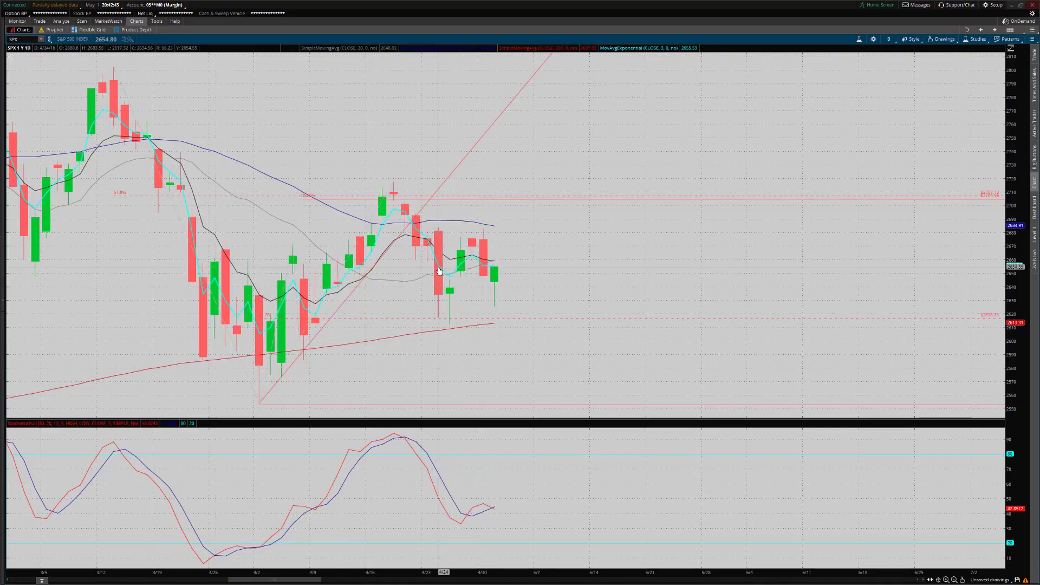
pyautogui.moveTo(547, 257)
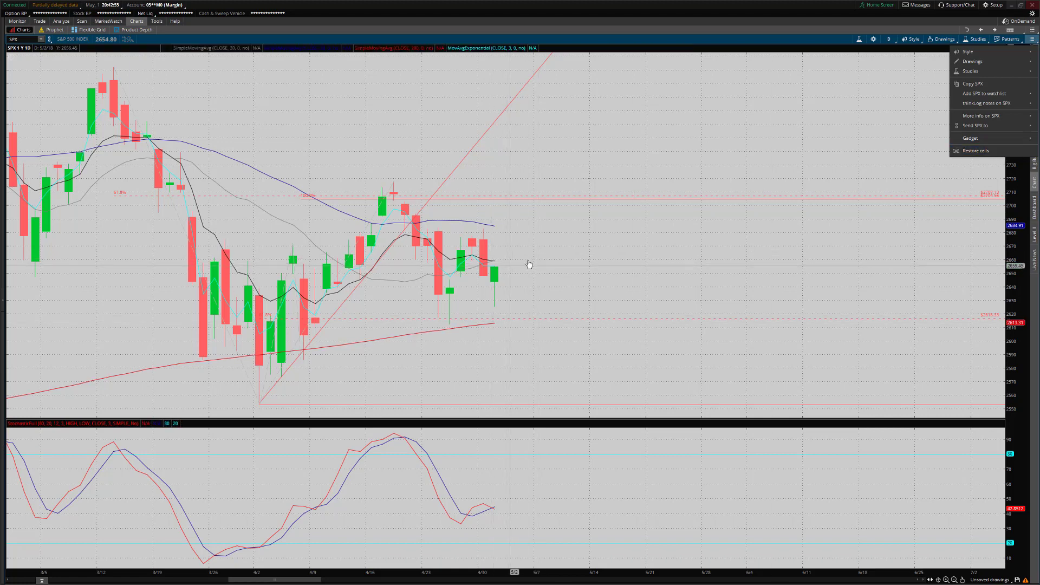
pyautogui.moveTo(994, 150)
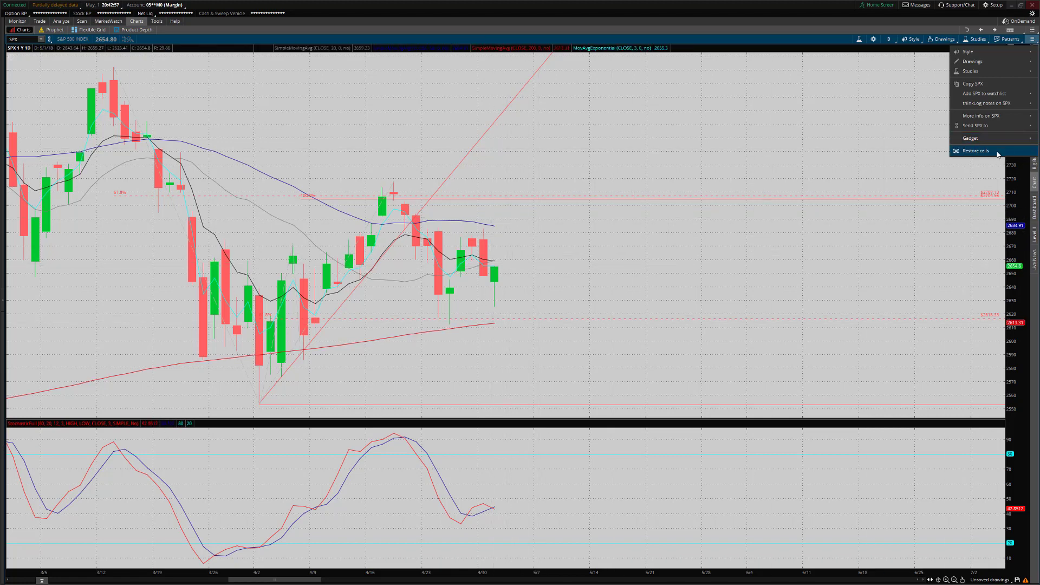
# - Restore the chart grid, then maximize the DJI daily chart to fill the workspace
pyautogui.click(974, 150)
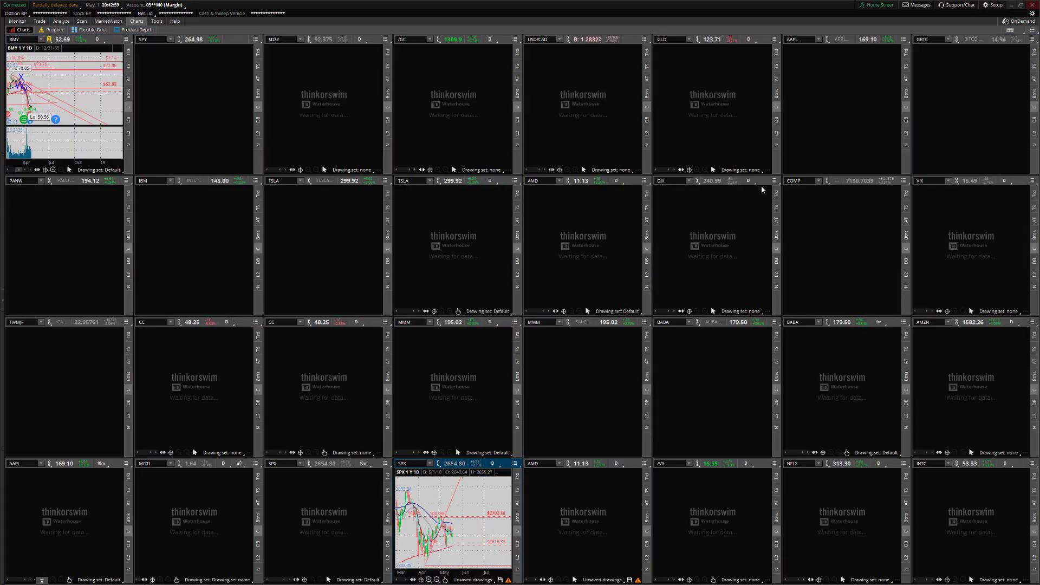
pyautogui.moveTo(781, 185)
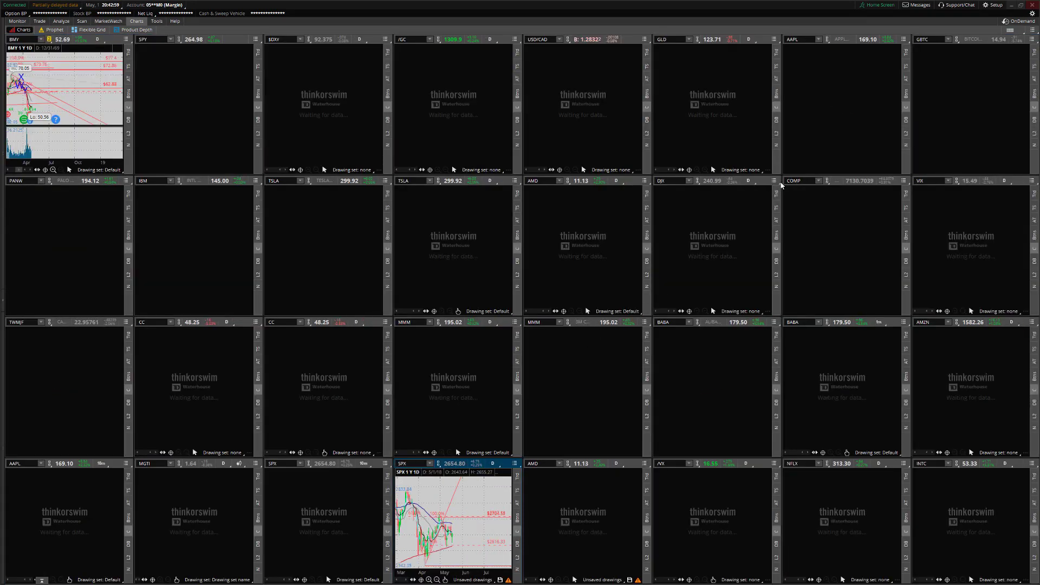
pyautogui.rightClick(763, 193)
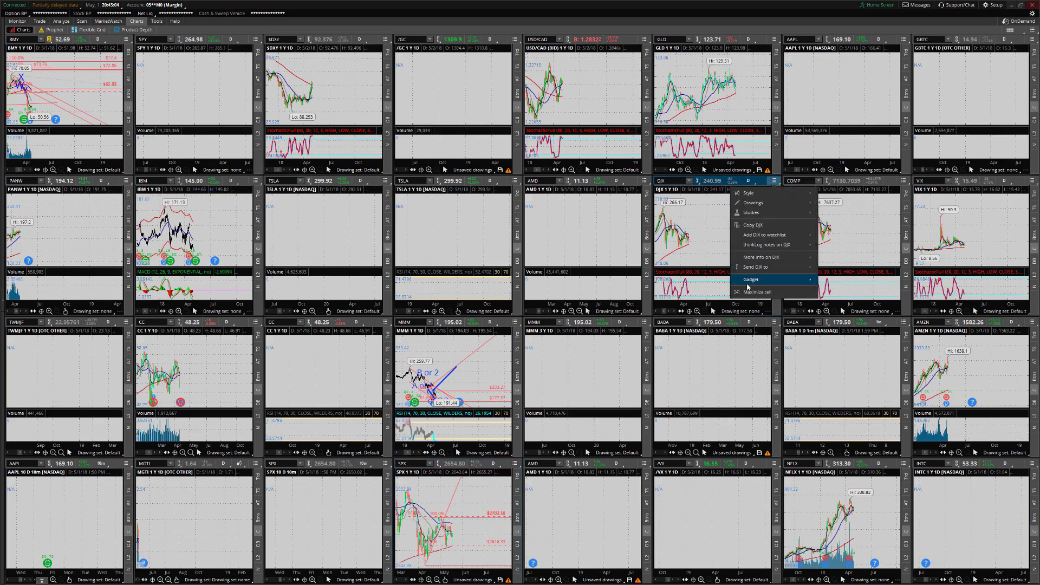
pyautogui.click(757, 291)
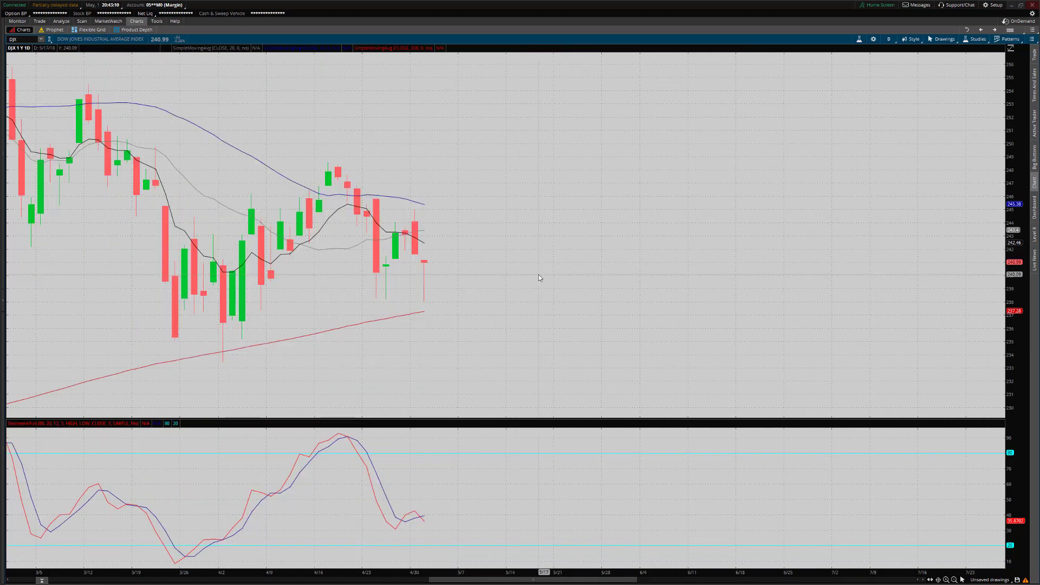
pyautogui.moveTo(391, 305)
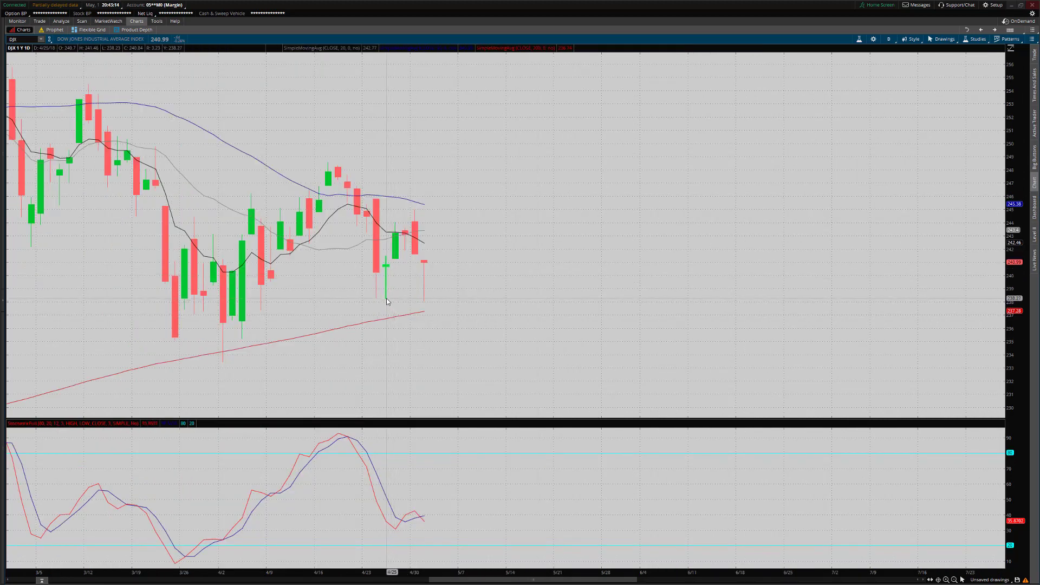
pyautogui.moveTo(397, 304)
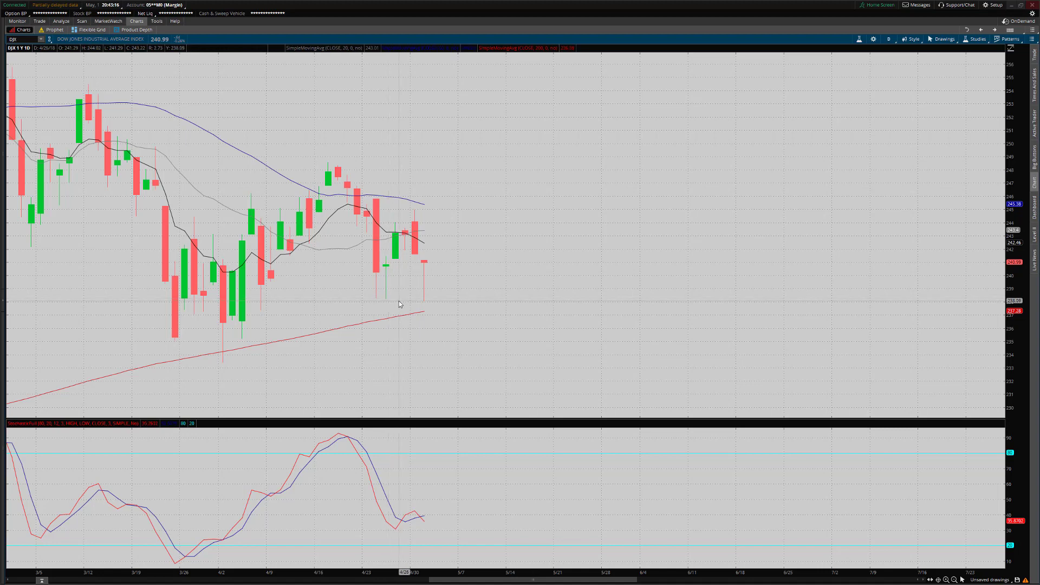
pyautogui.moveTo(426, 300)
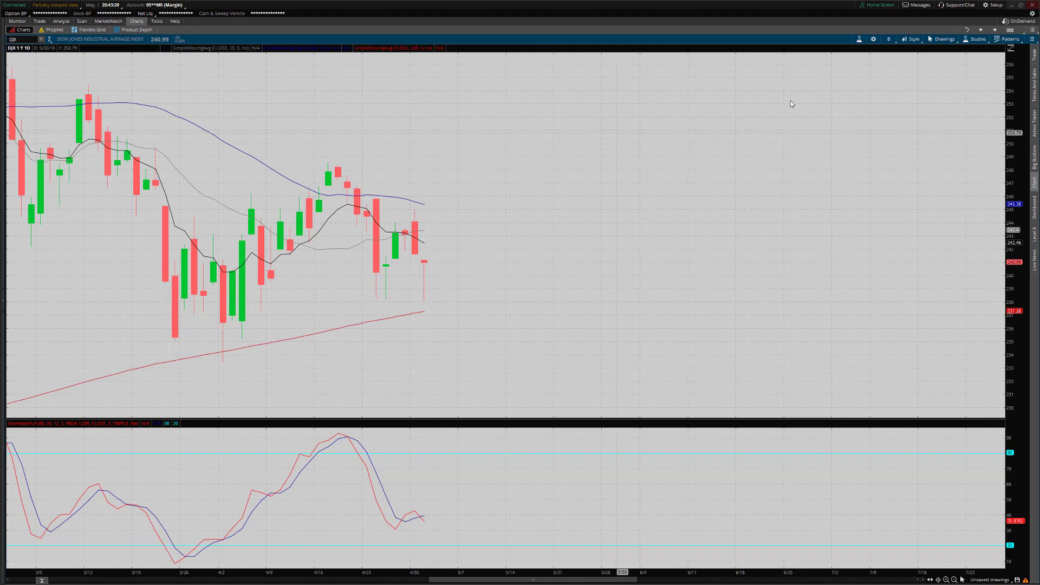
pyautogui.moveTo(587, 255)
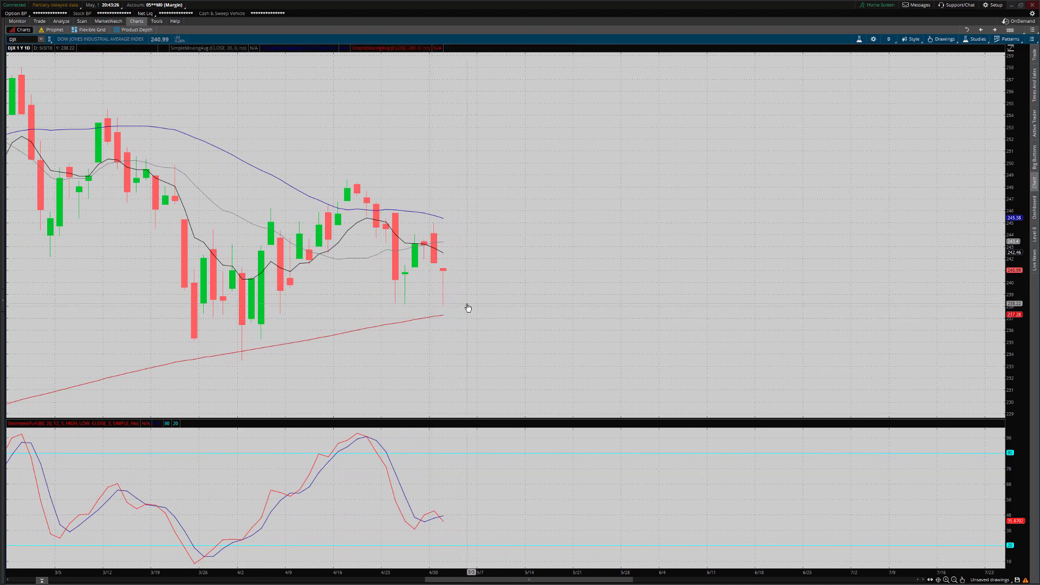
pyautogui.moveTo(416, 306)
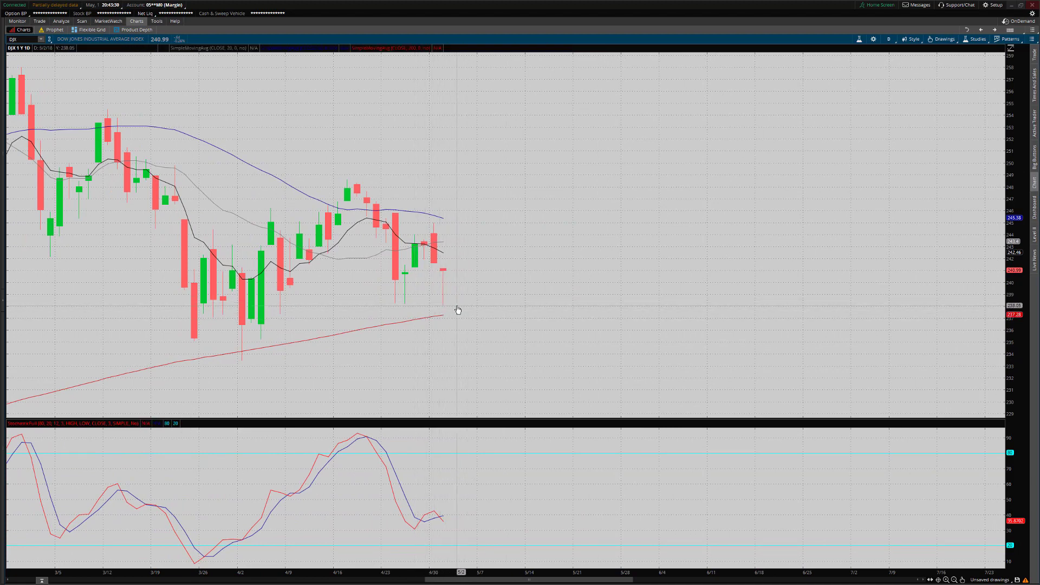
pyautogui.moveTo(418, 306)
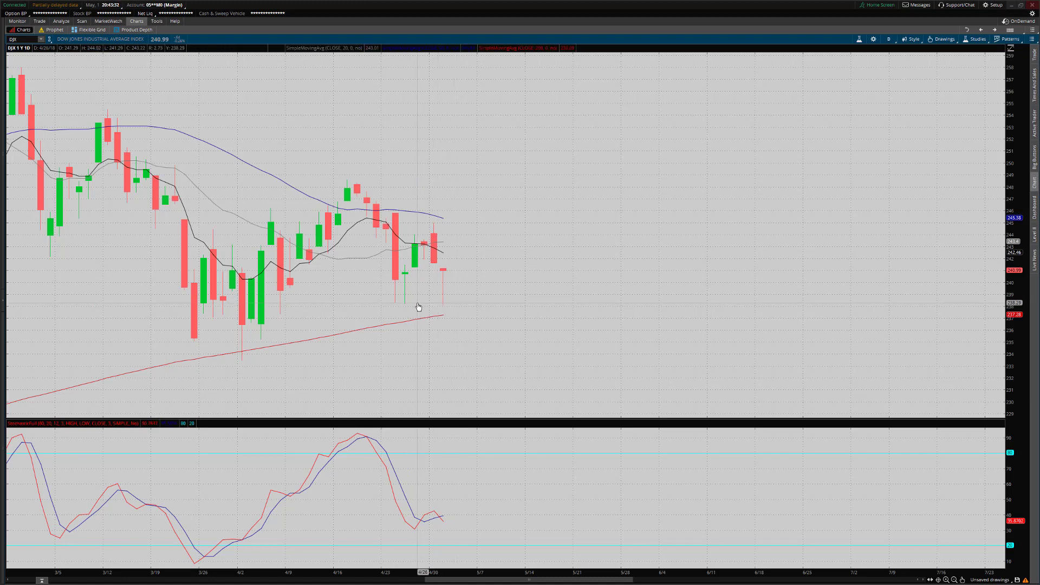
pyautogui.moveTo(415, 305)
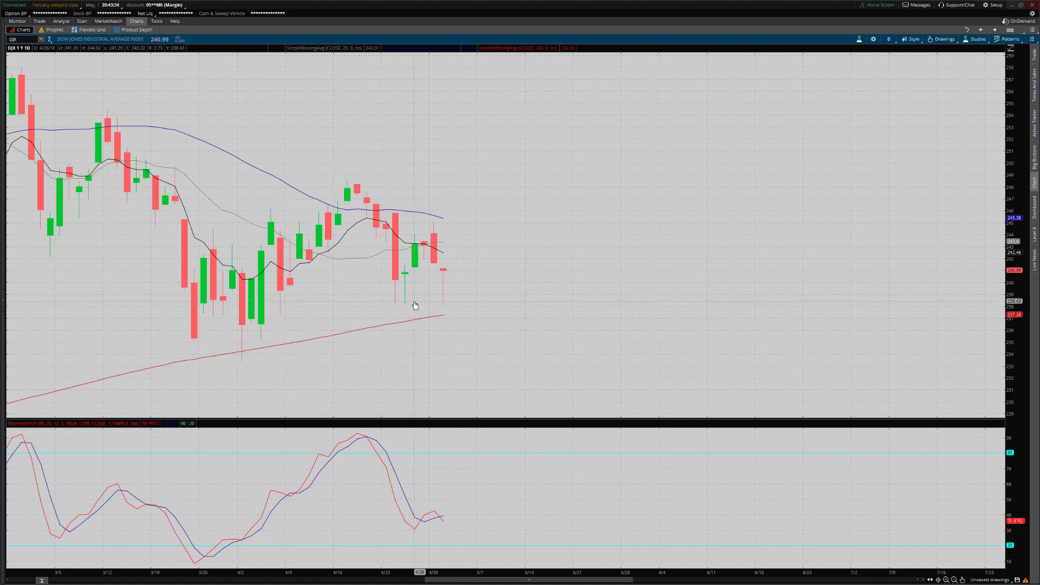
pyautogui.moveTo(437, 306)
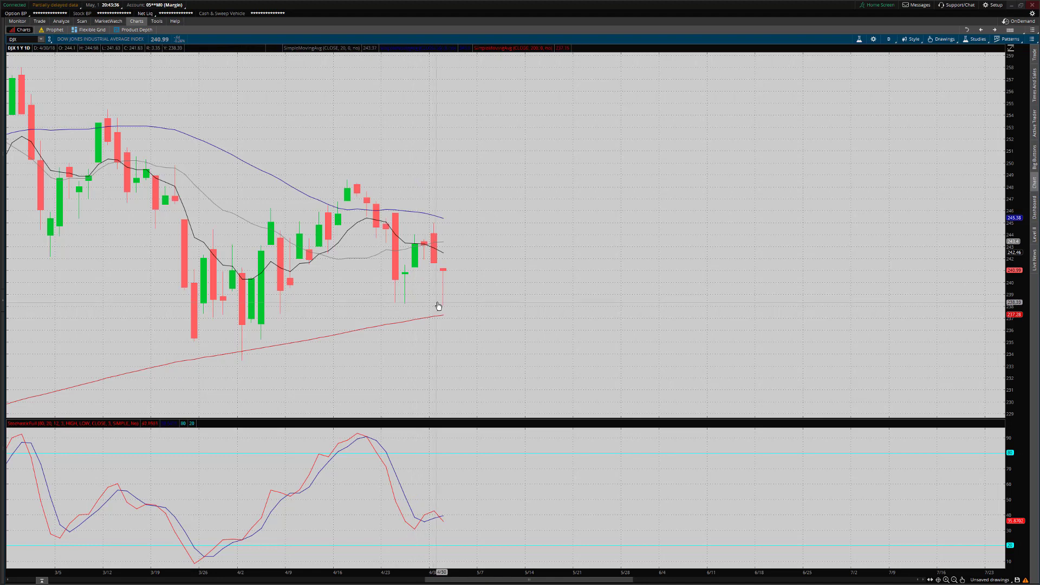
pyautogui.moveTo(446, 312)
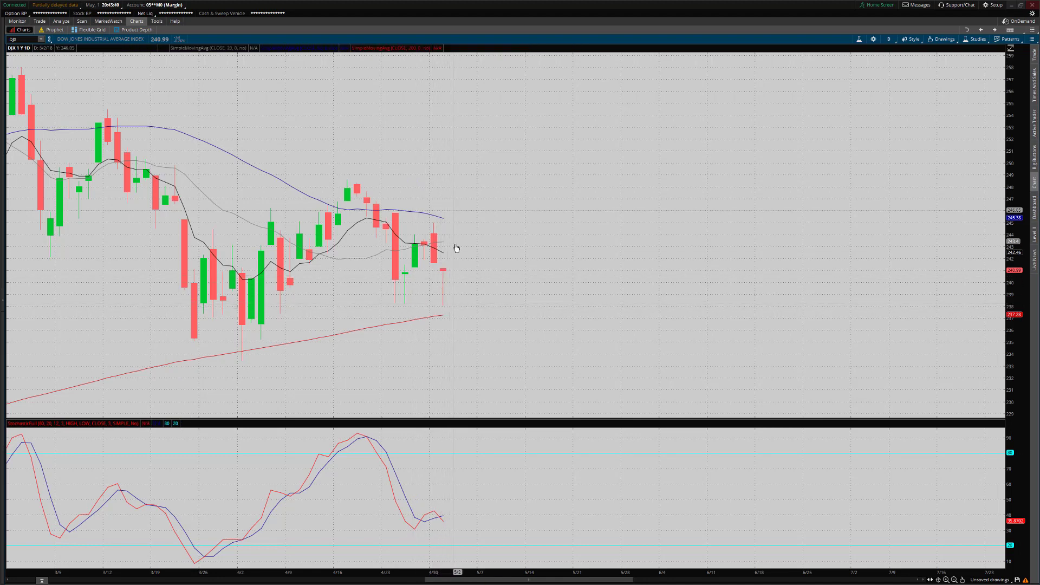
pyautogui.moveTo(456, 274)
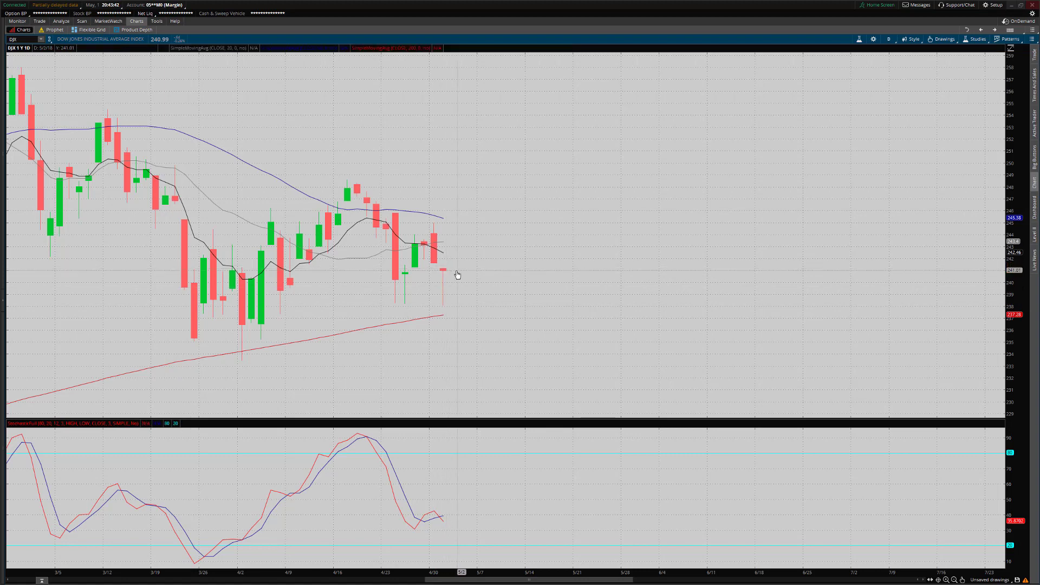
pyautogui.moveTo(448, 277)
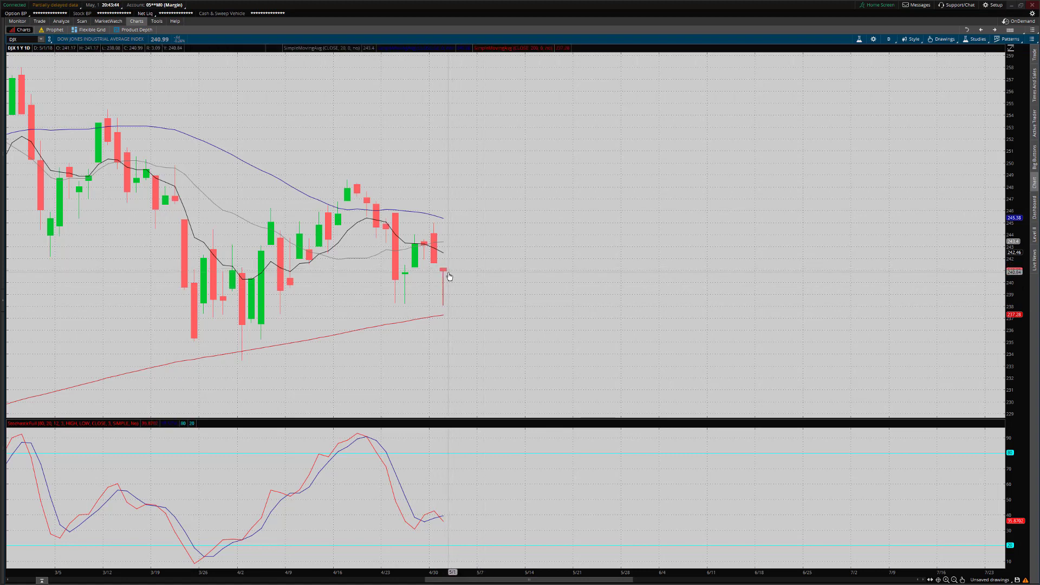
pyautogui.moveTo(415, 305)
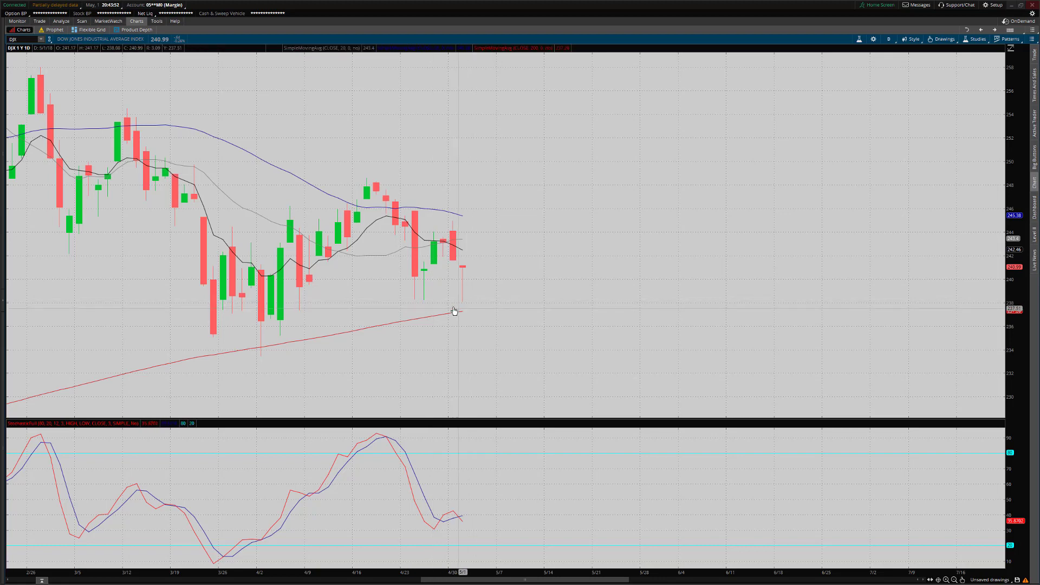
pyautogui.moveTo(468, 305)
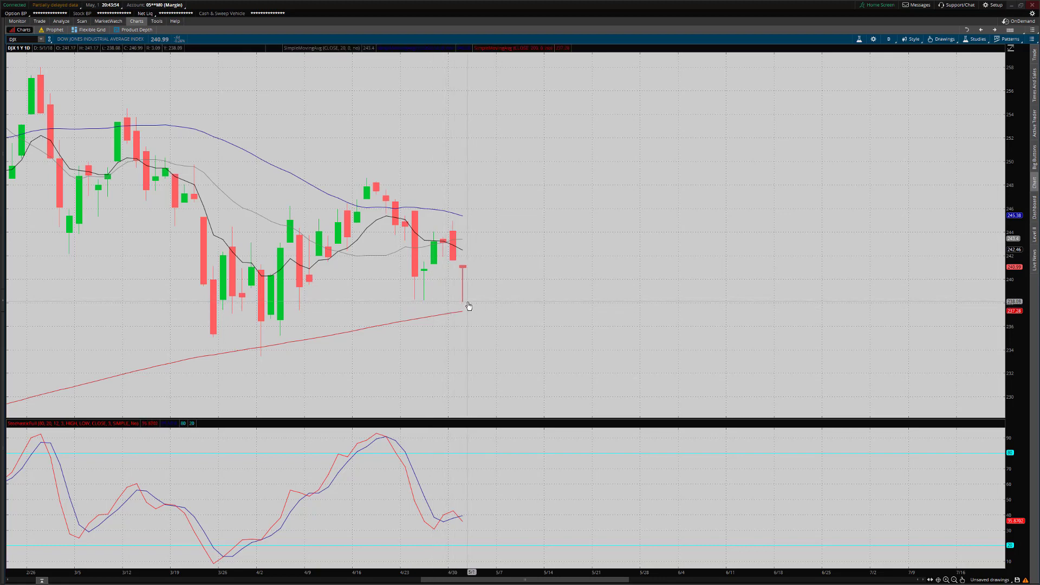
pyautogui.moveTo(465, 300)
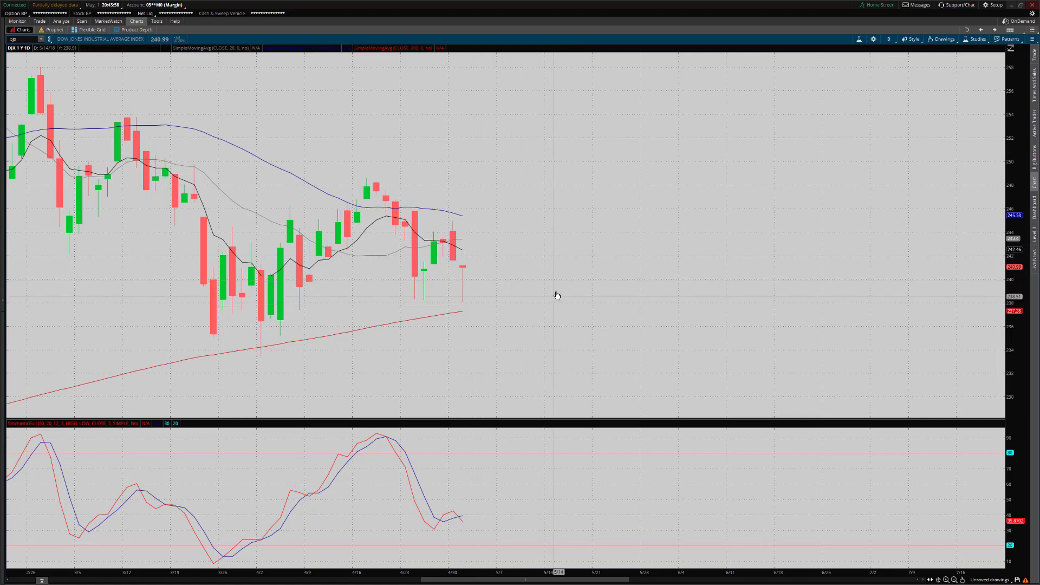
pyautogui.moveTo(492, 275)
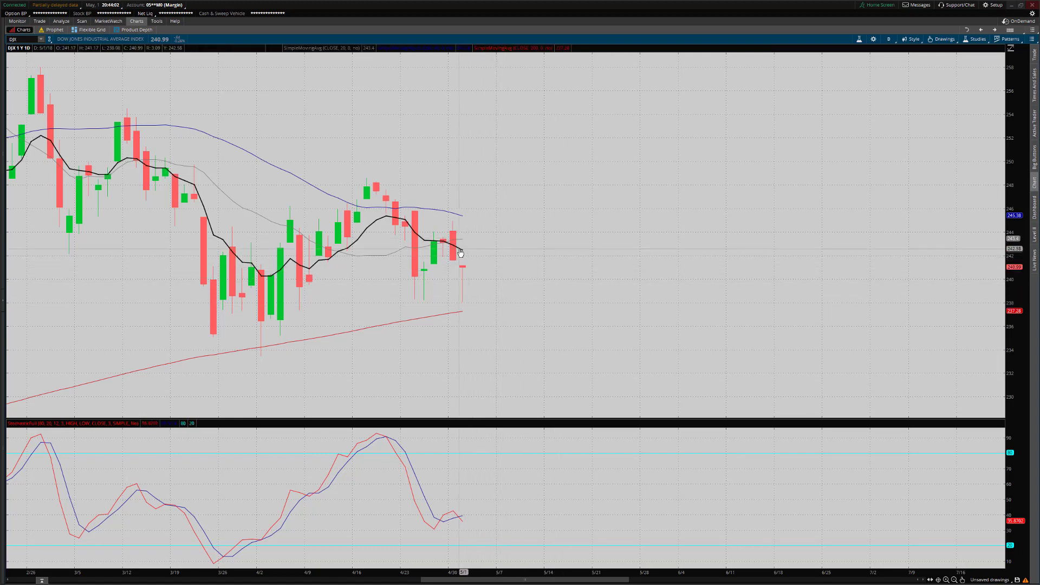
pyautogui.moveTo(451, 294)
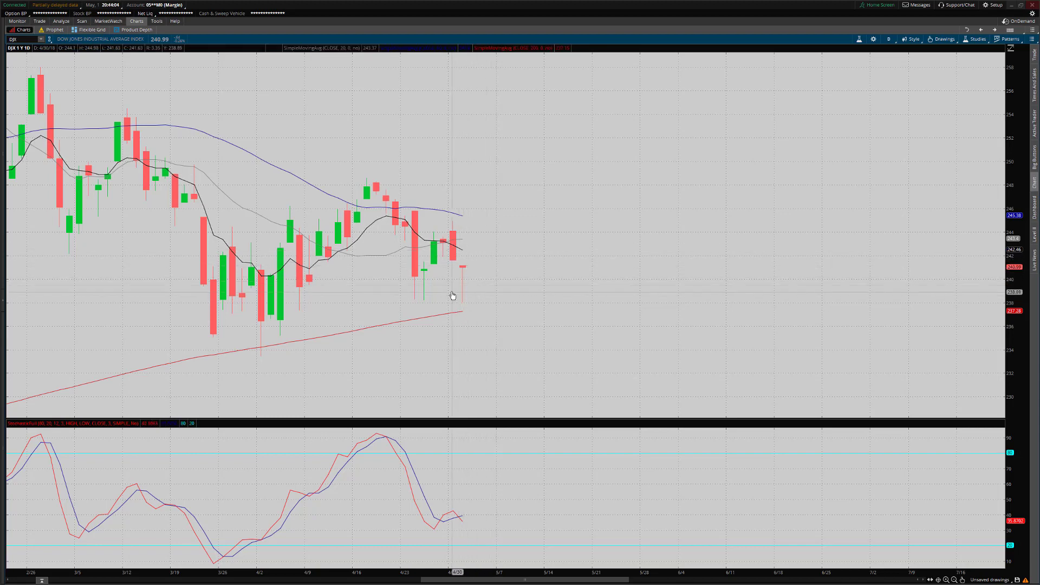
pyautogui.moveTo(440, 263)
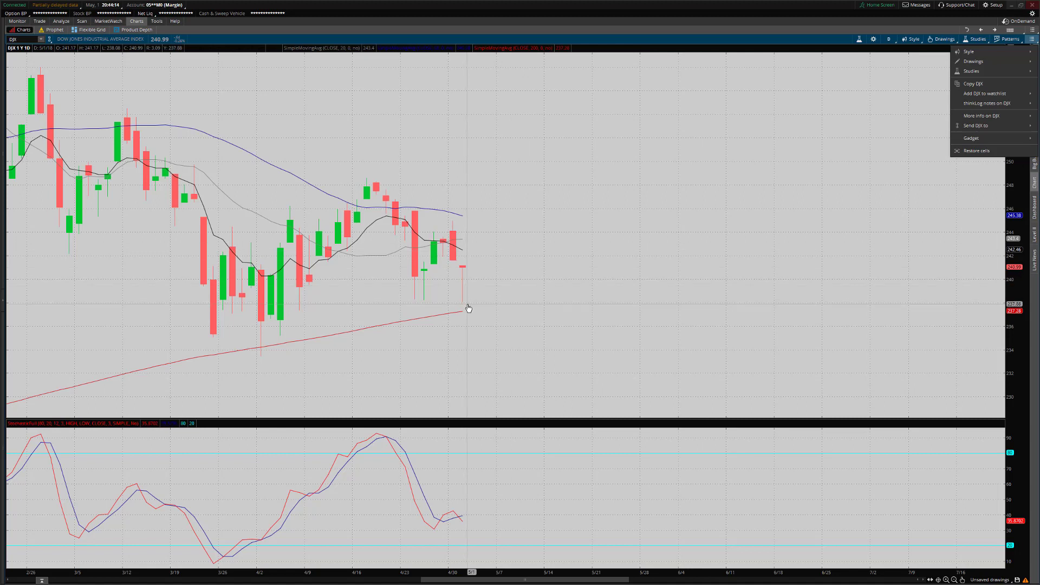
pyautogui.moveTo(469, 307)
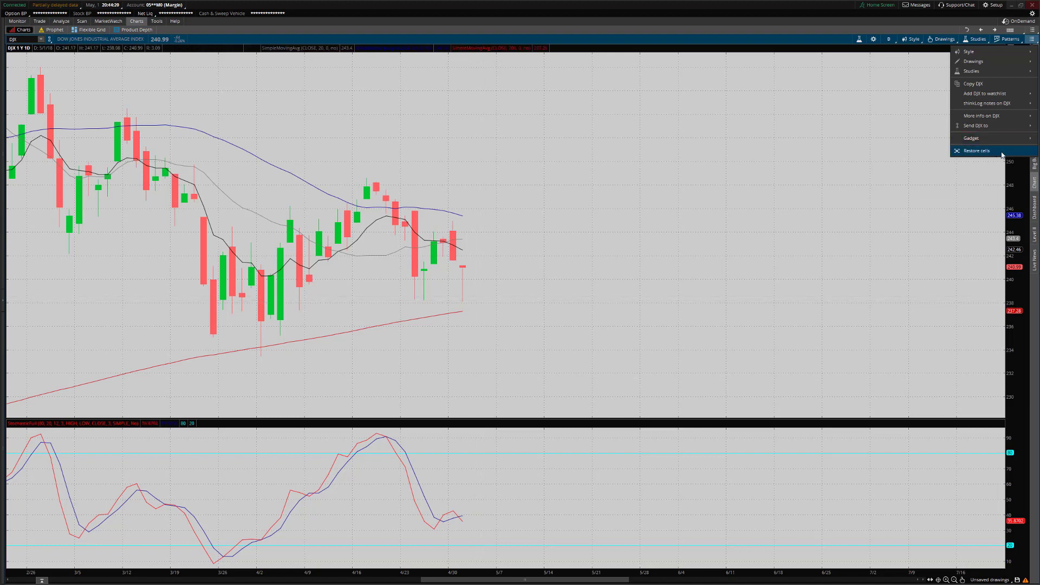
# - Restore the grid of all charts to move on to the NASDAQ Composite
pyautogui.click(975, 151)
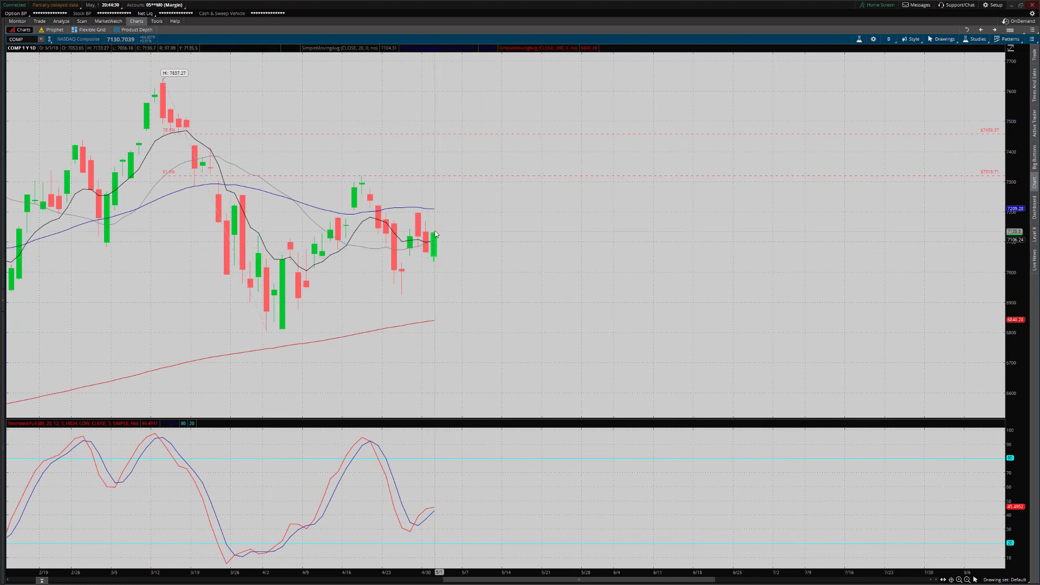
pyautogui.moveTo(444, 267)
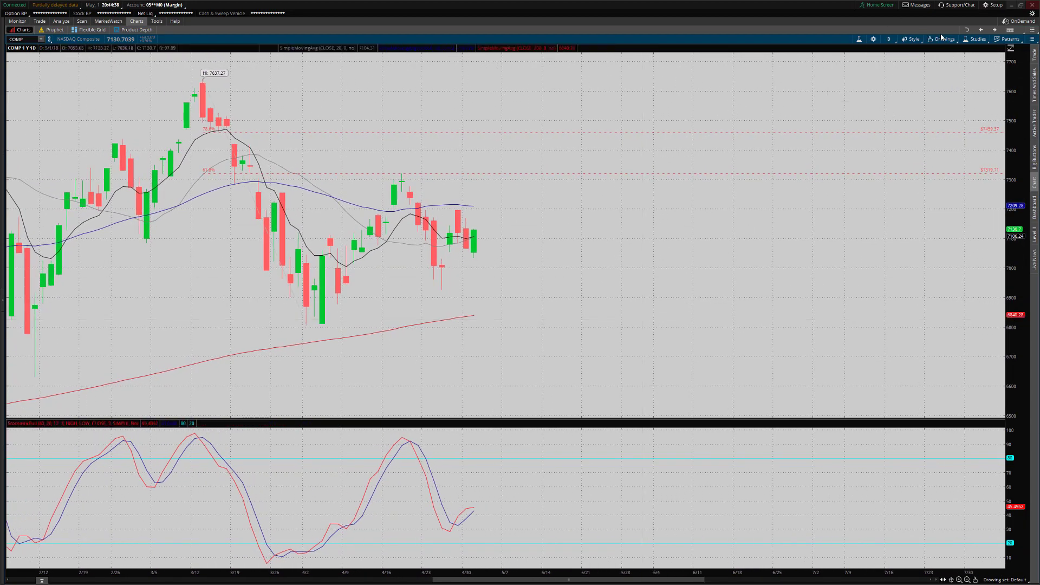
pyautogui.moveTo(507, 274)
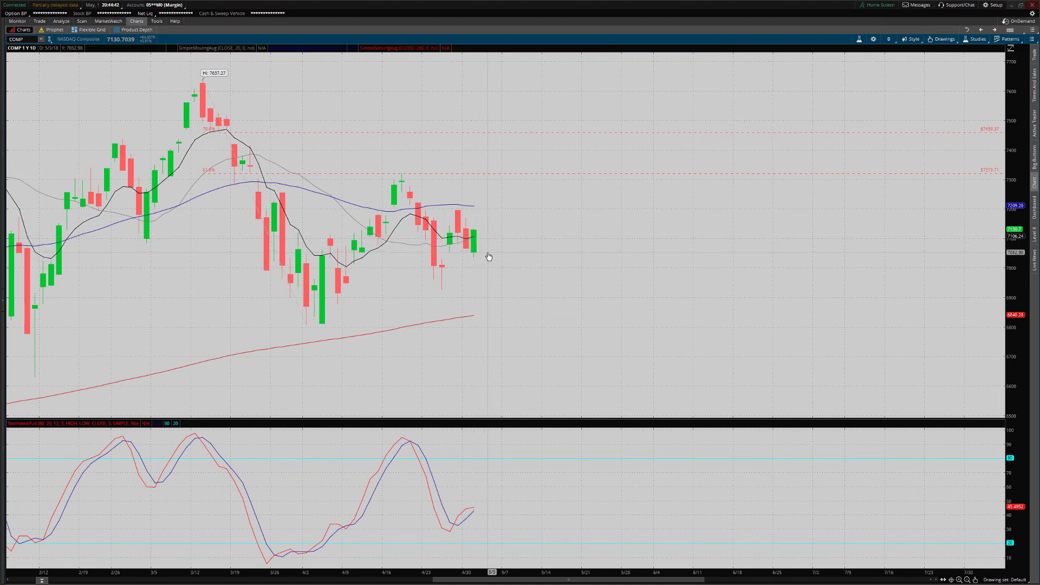
pyautogui.moveTo(485, 255)
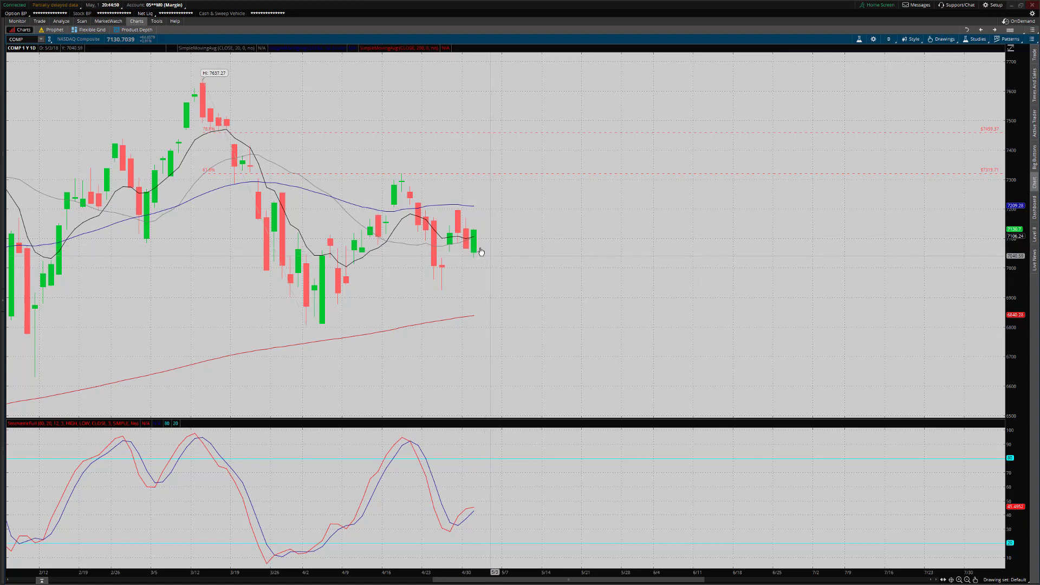
pyautogui.moveTo(478, 237)
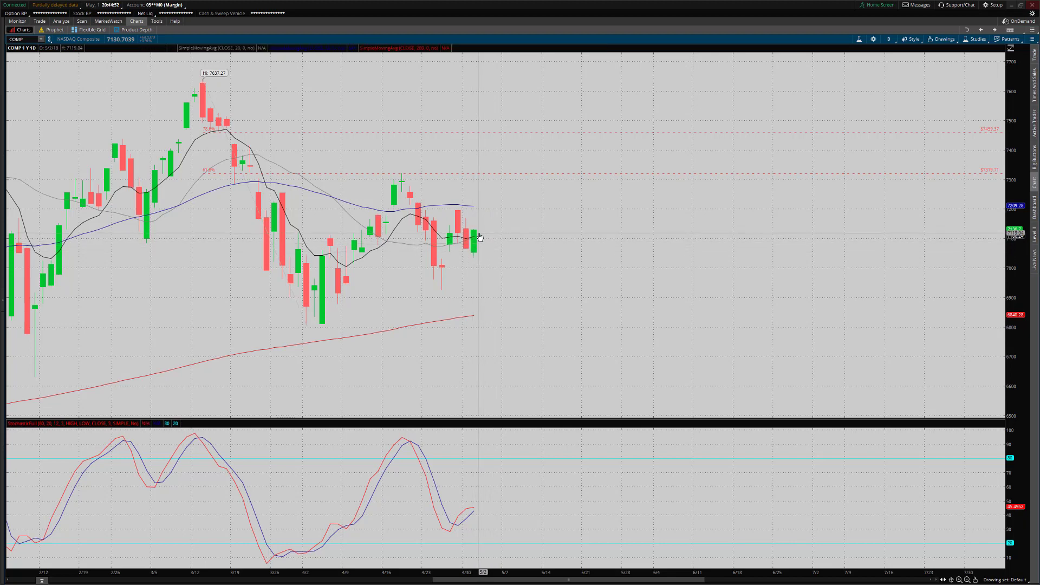
pyautogui.moveTo(477, 240)
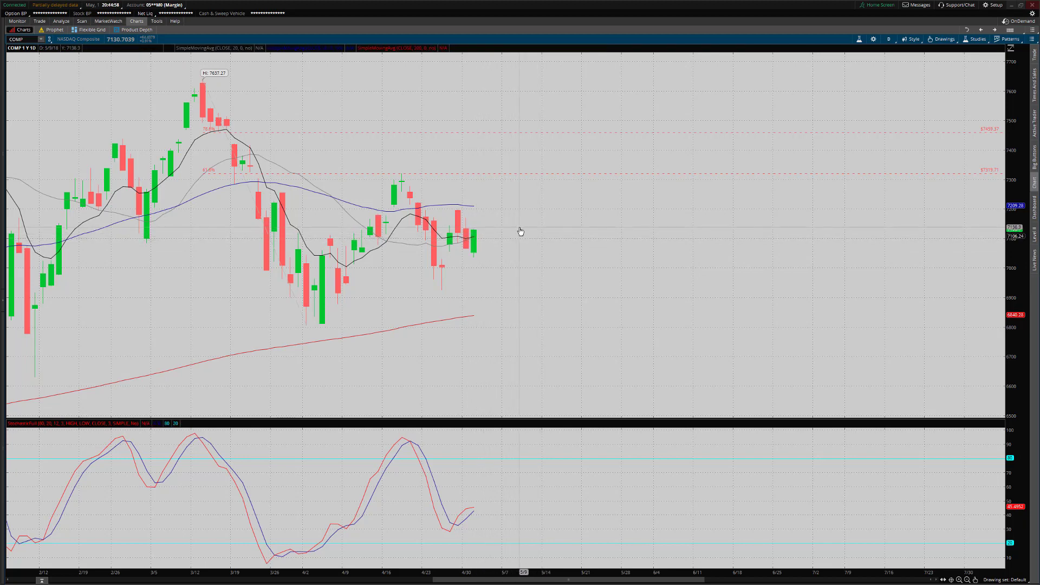
pyautogui.moveTo(532, 229)
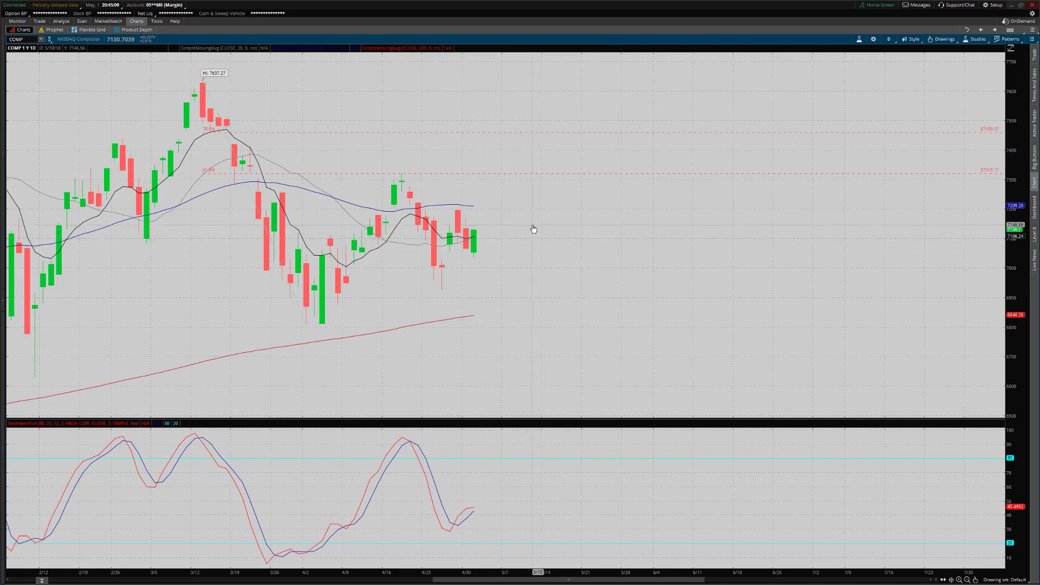
pyautogui.moveTo(518, 288)
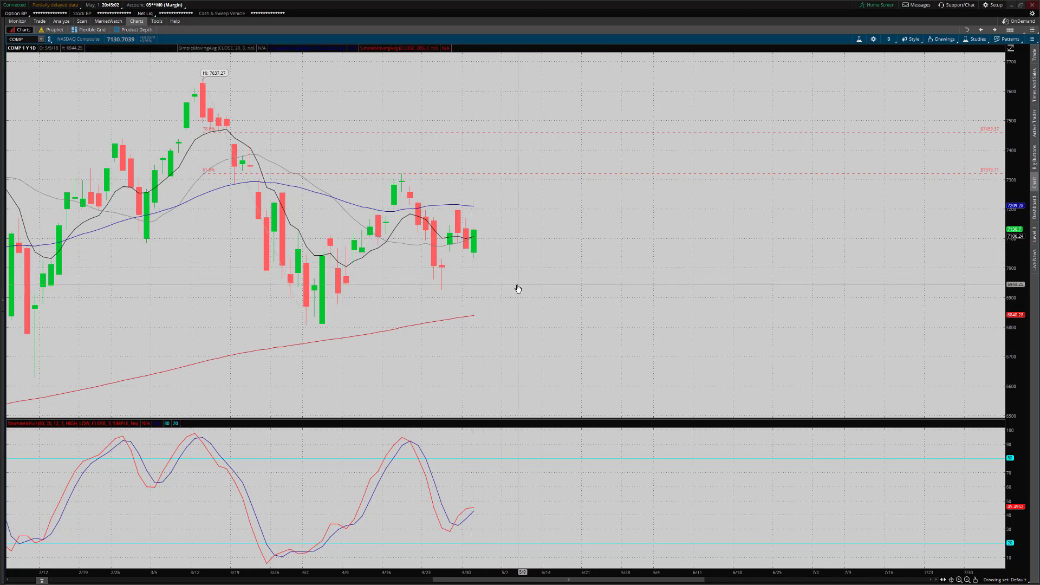
pyautogui.moveTo(447, 304)
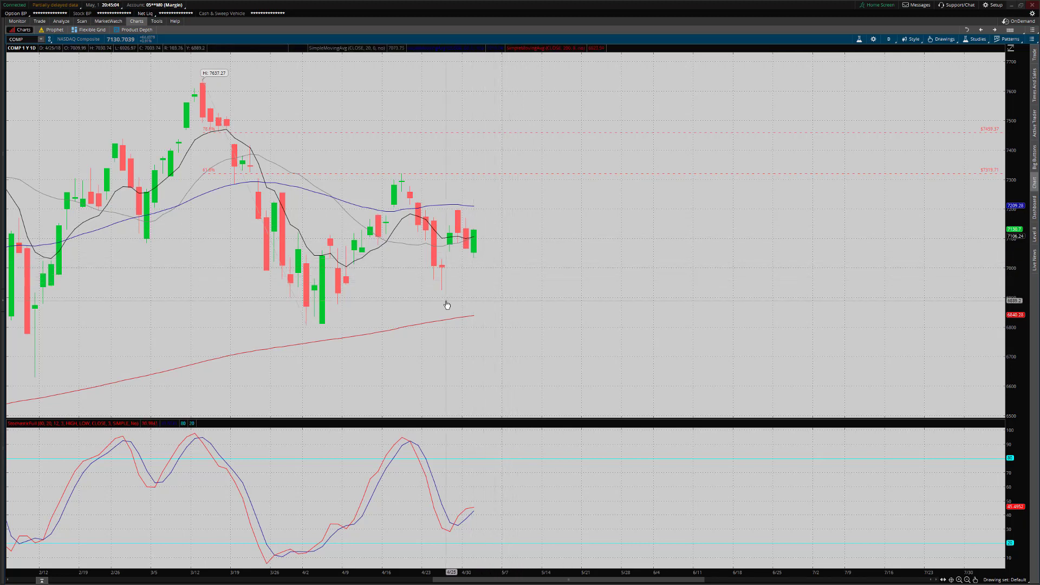
pyautogui.moveTo(443, 294)
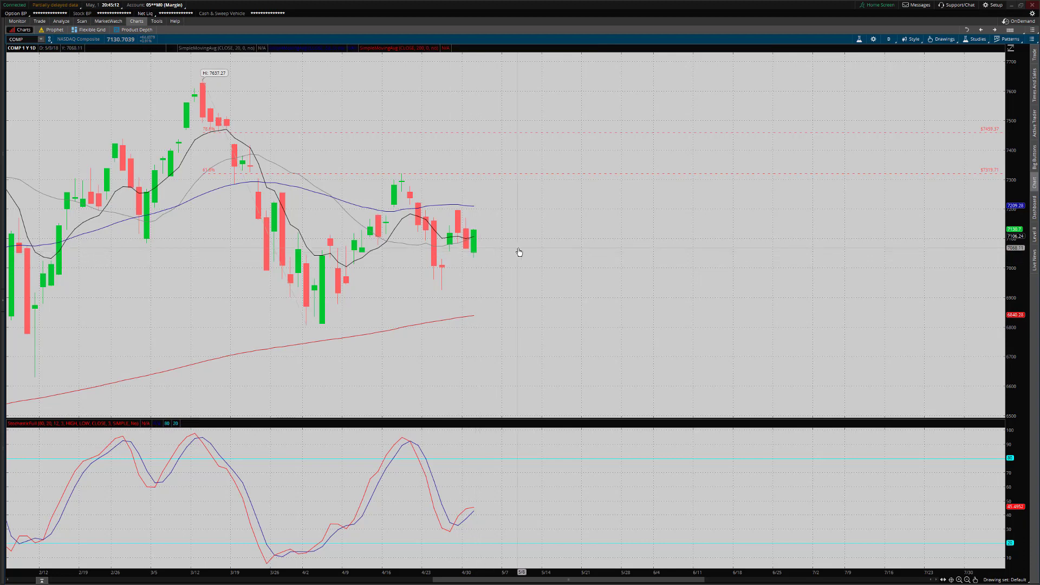
pyautogui.moveTo(543, 240)
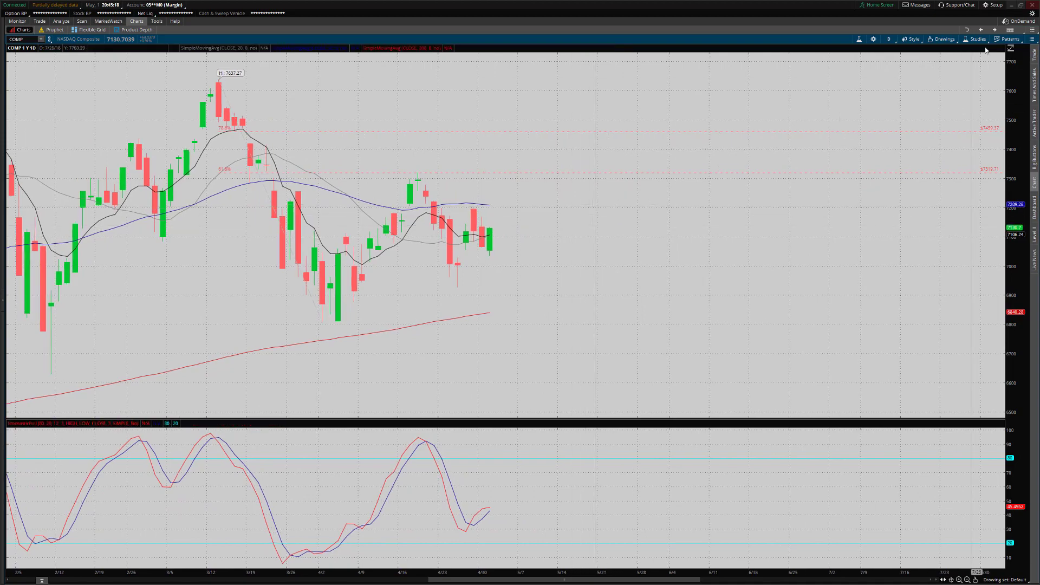
# - Maximize the VIX daily chart from the grid and call up its chart options
pyautogui.click(91, 29)
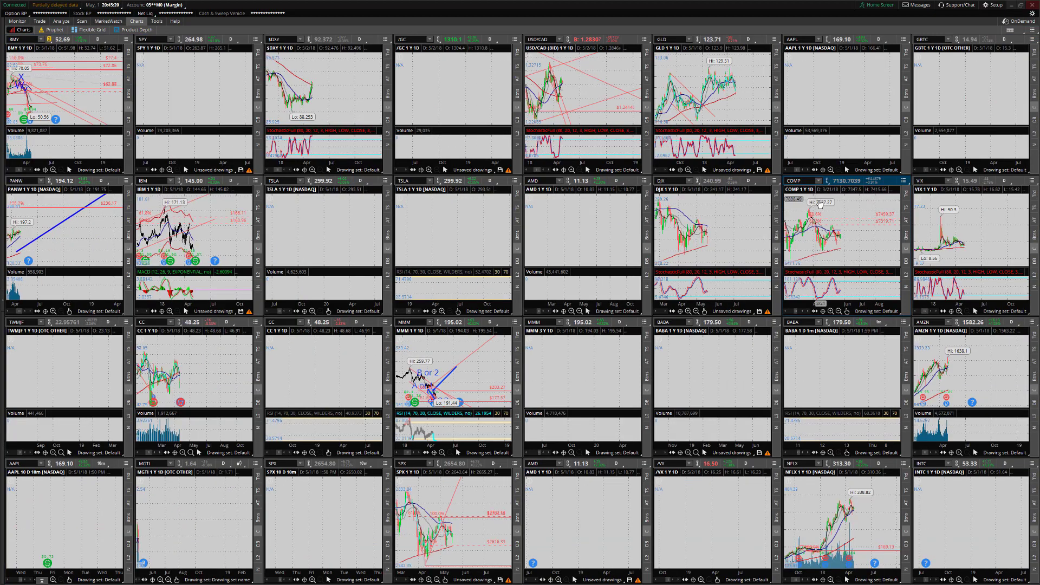
pyautogui.doubleClick(968, 180)
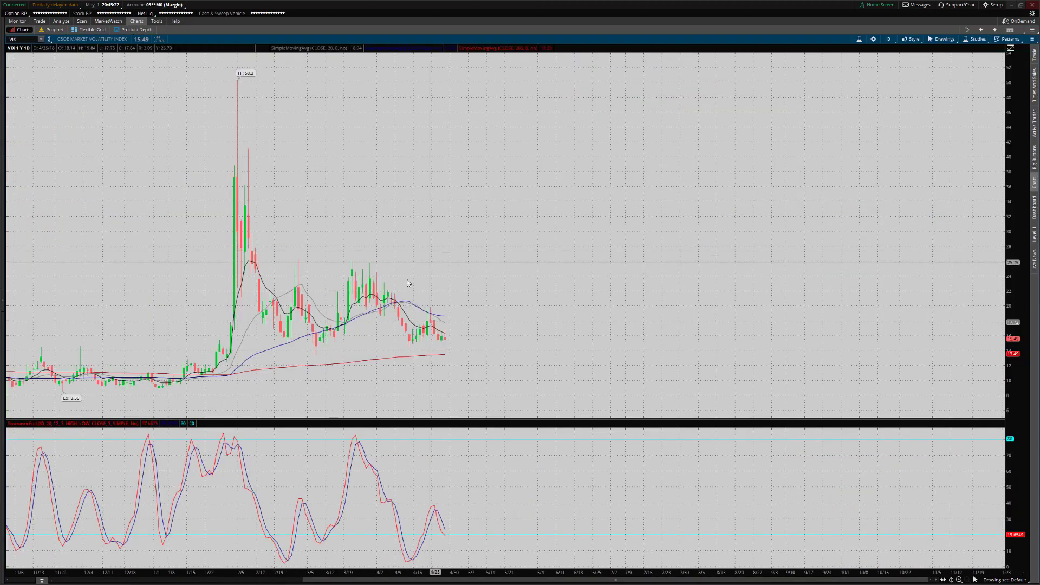
pyautogui.moveTo(454, 343)
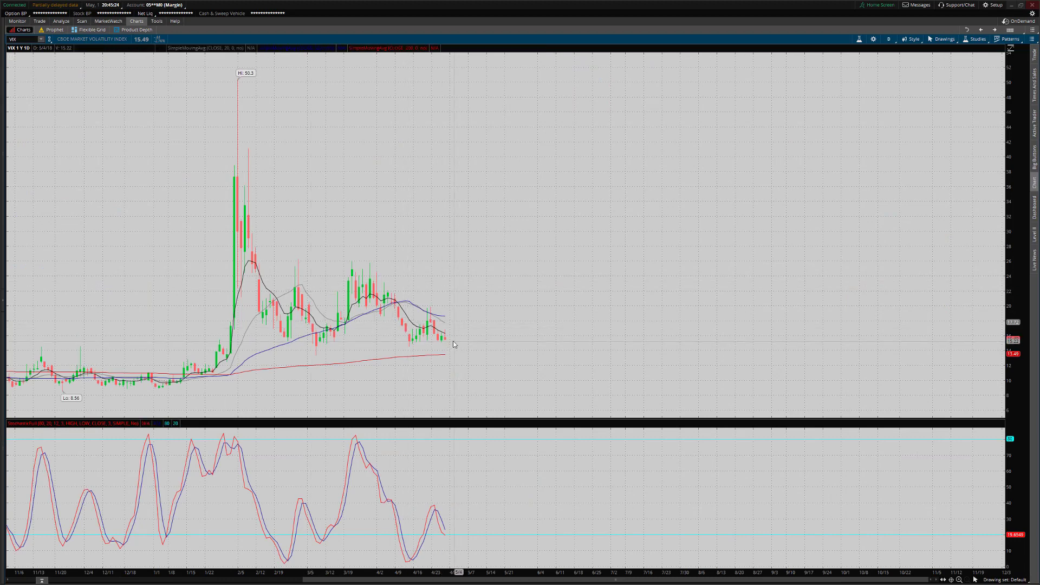
pyautogui.moveTo(451, 343)
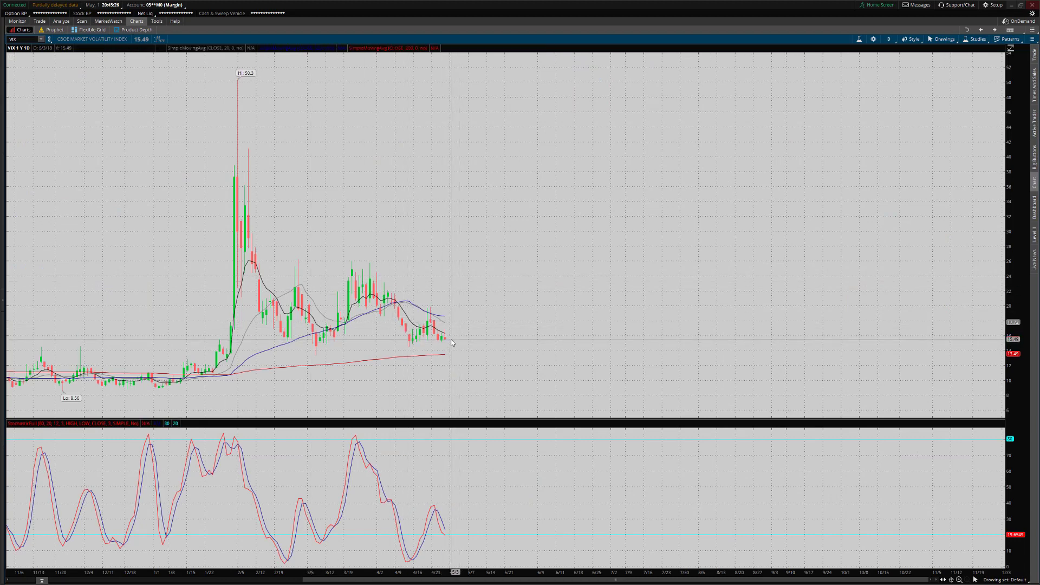
pyautogui.moveTo(465, 340)
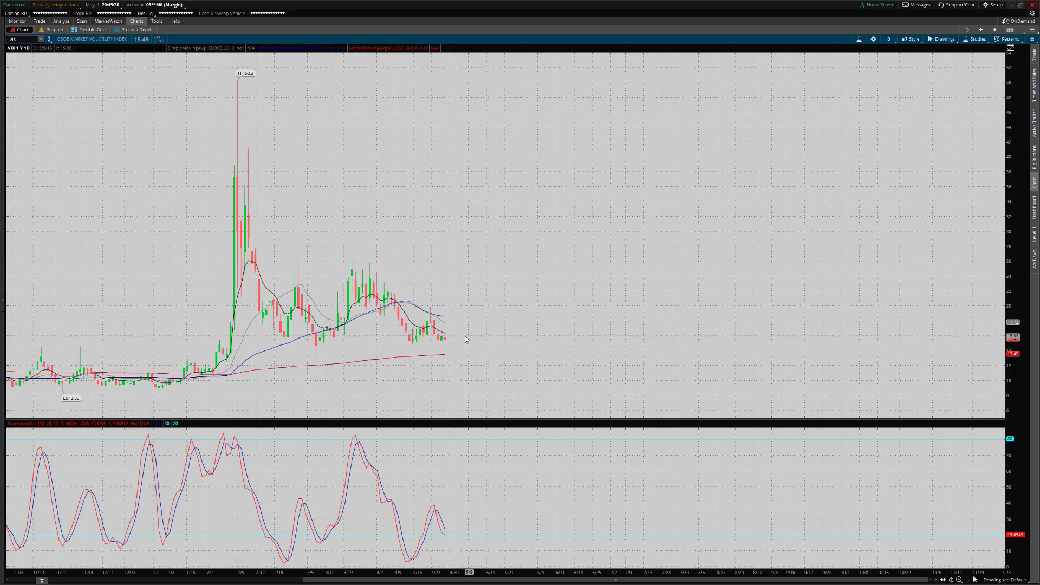
pyautogui.moveTo(464, 340)
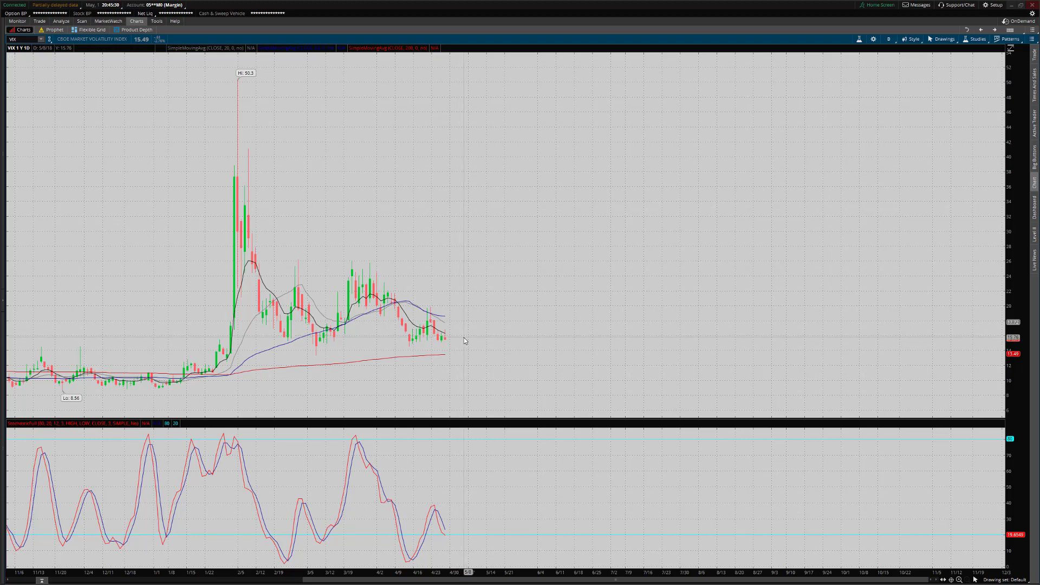
pyautogui.moveTo(465, 341)
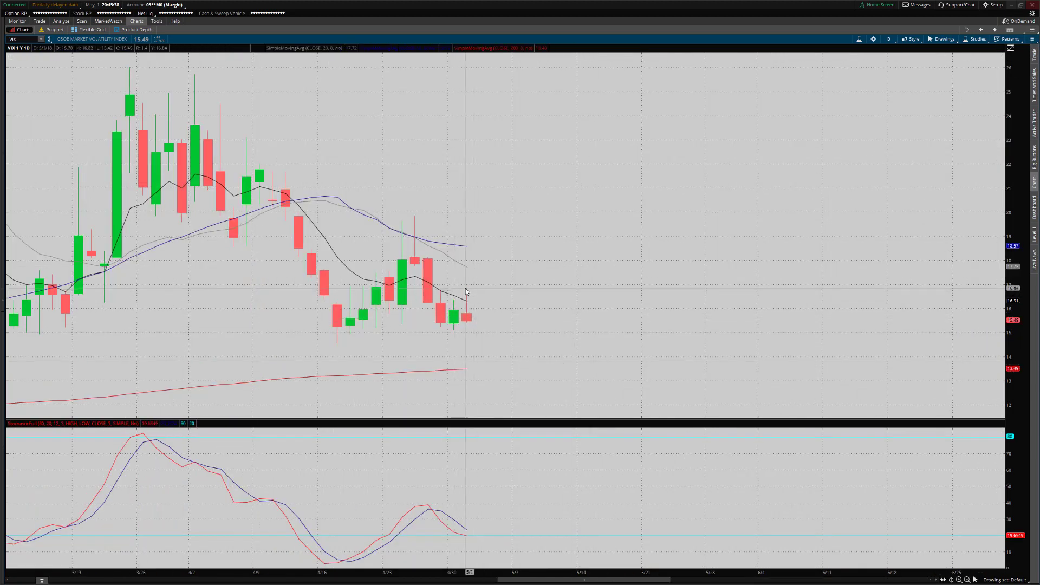
pyautogui.moveTo(473, 291)
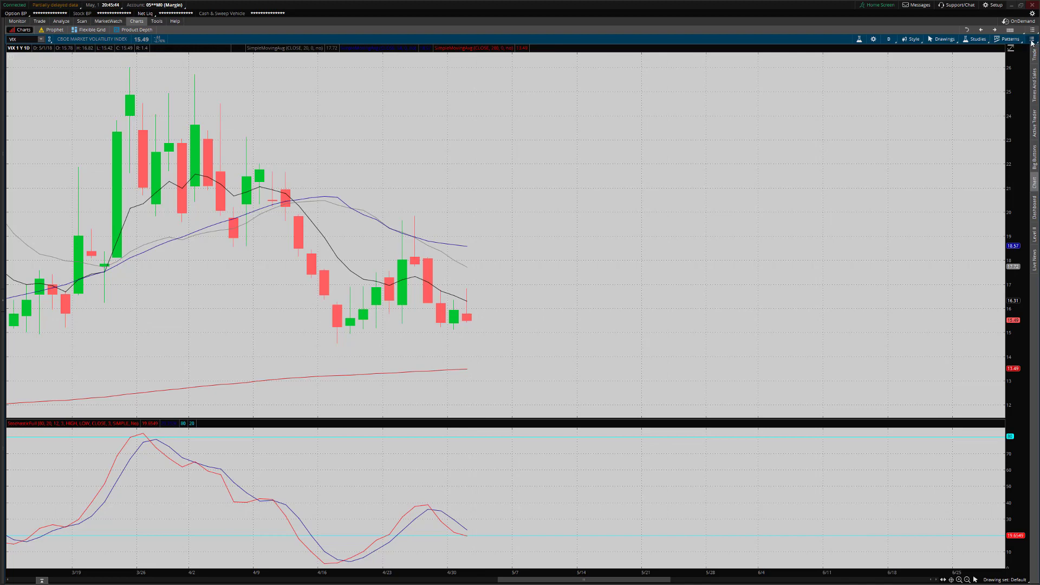
pyautogui.click(1030, 31)
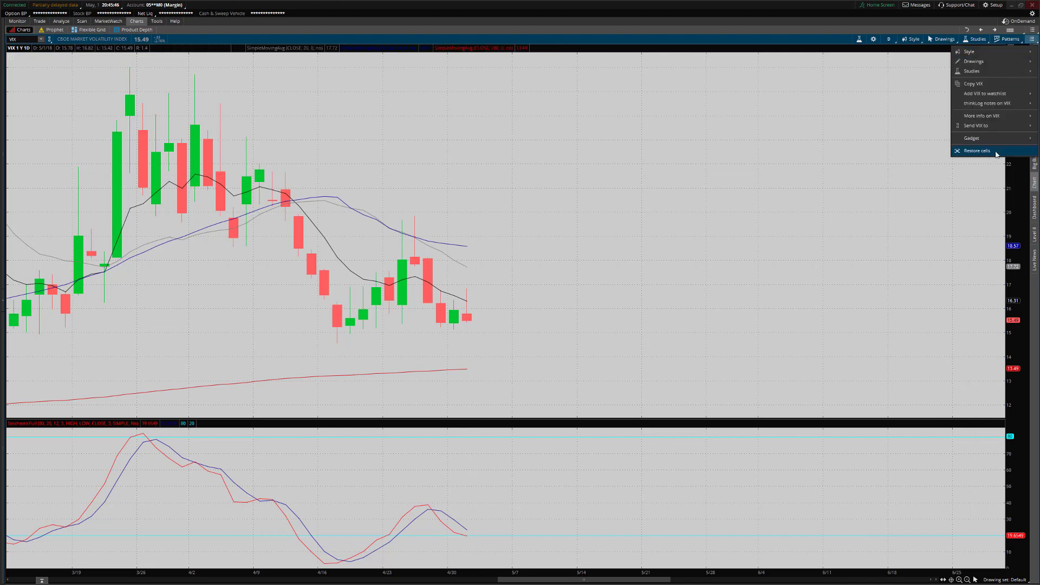
pyautogui.click(974, 151)
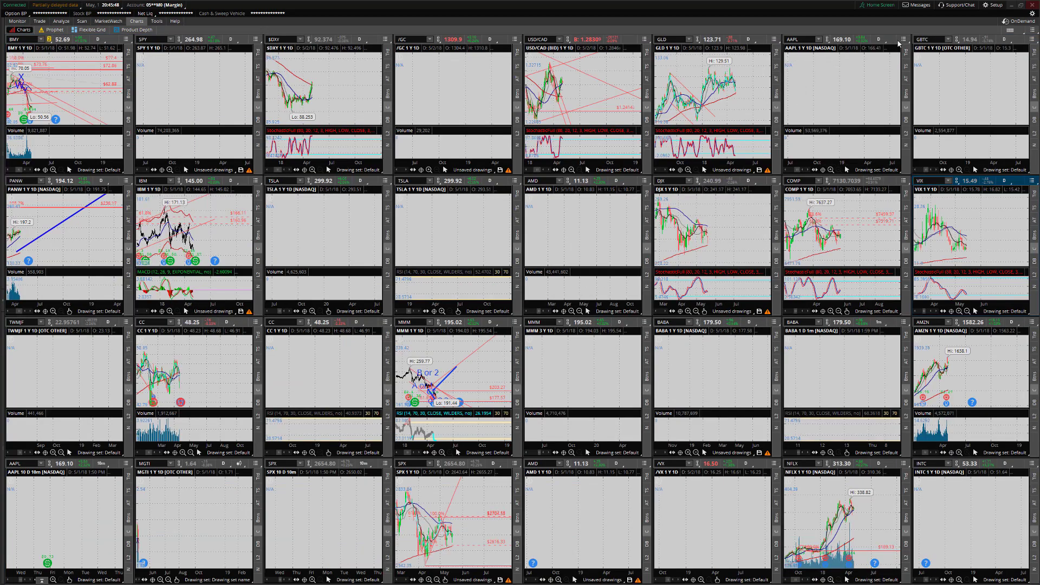
pyautogui.click(878, 39)
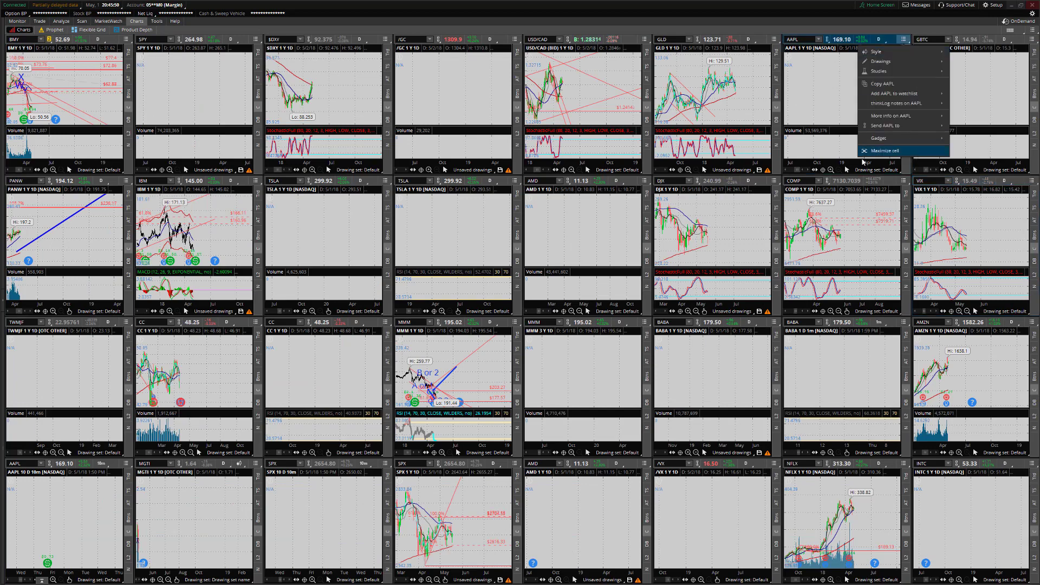
pyautogui.click(885, 150)
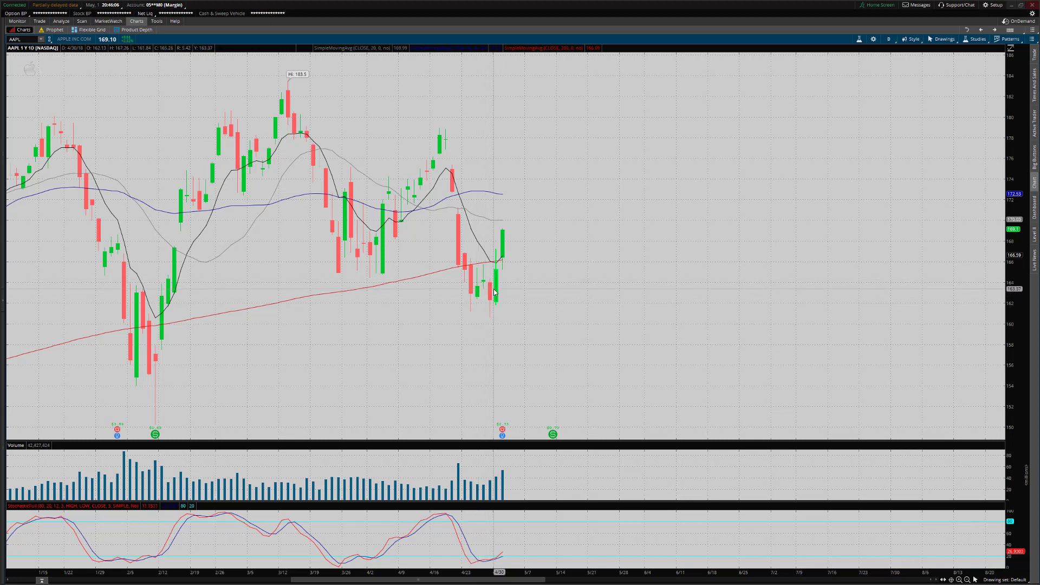
pyautogui.moveTo(501, 312)
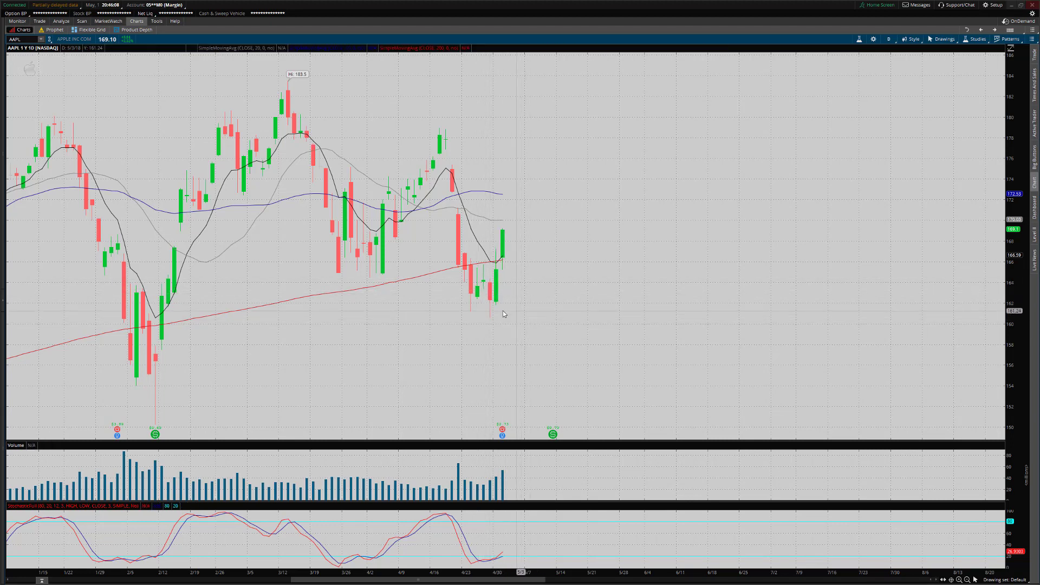
pyautogui.moveTo(497, 305)
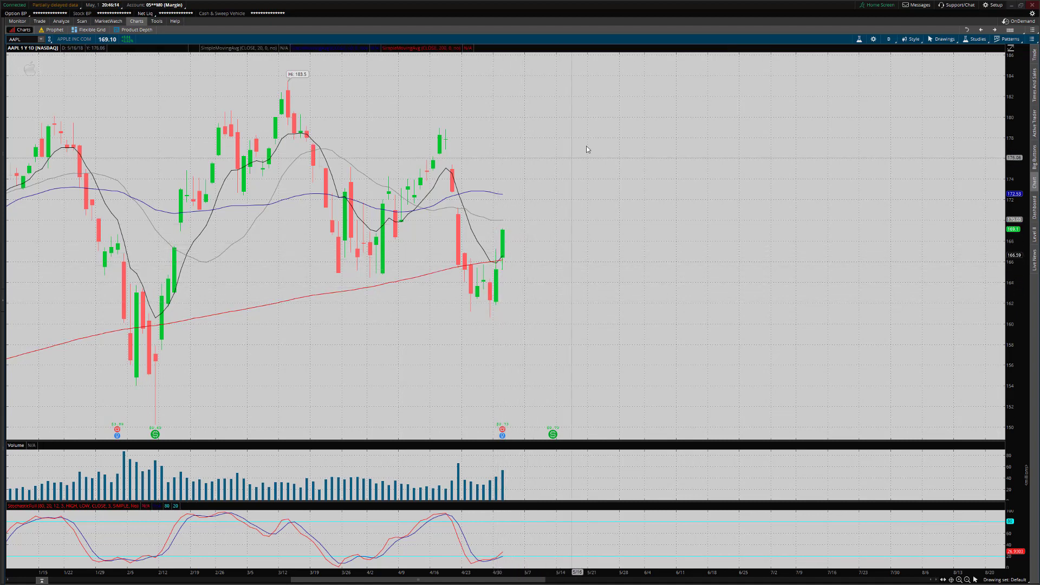
pyautogui.moveTo(502, 257)
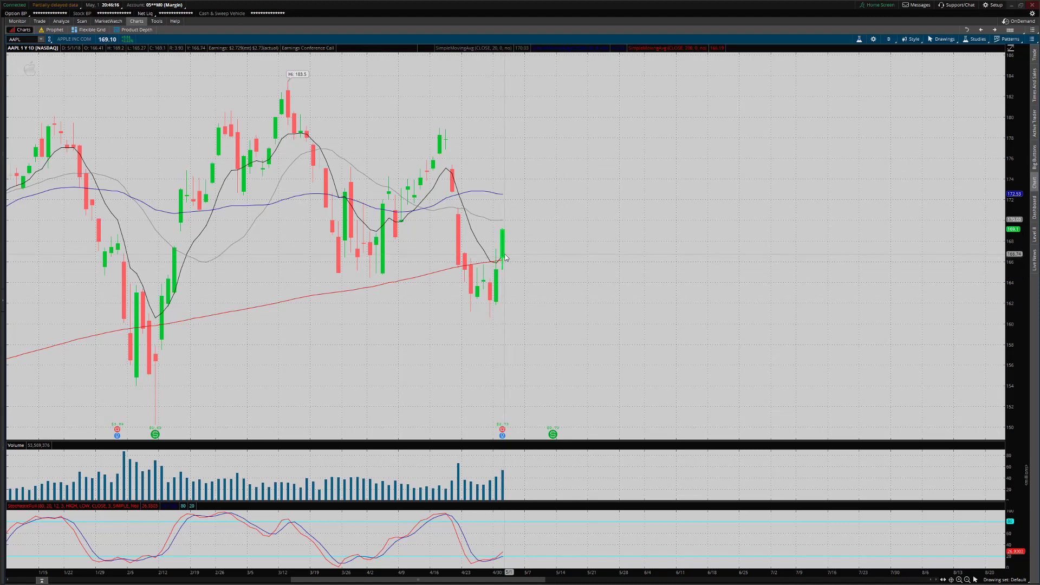
pyautogui.moveTo(503, 249)
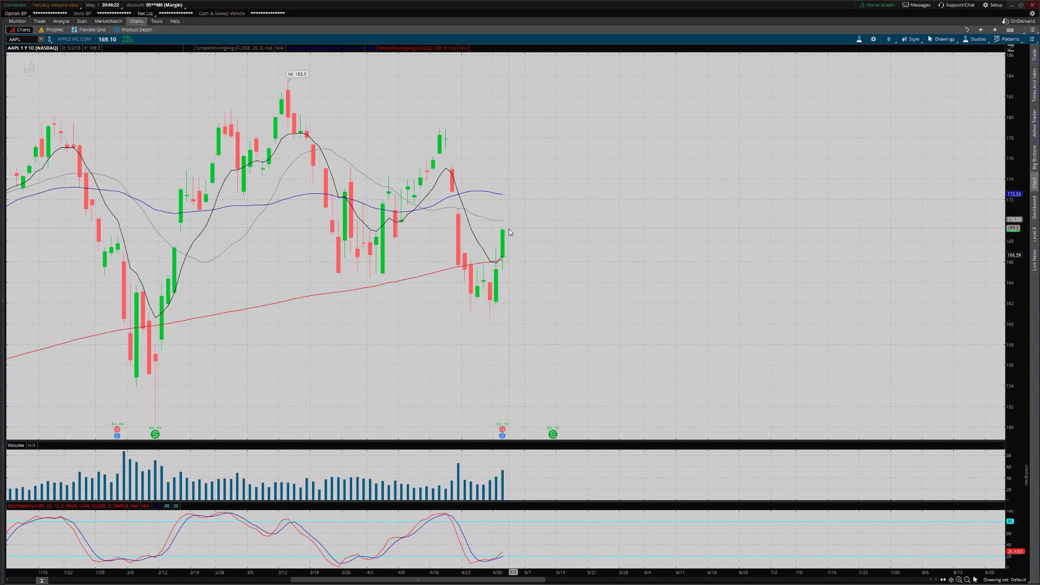
pyautogui.moveTo(569, 316)
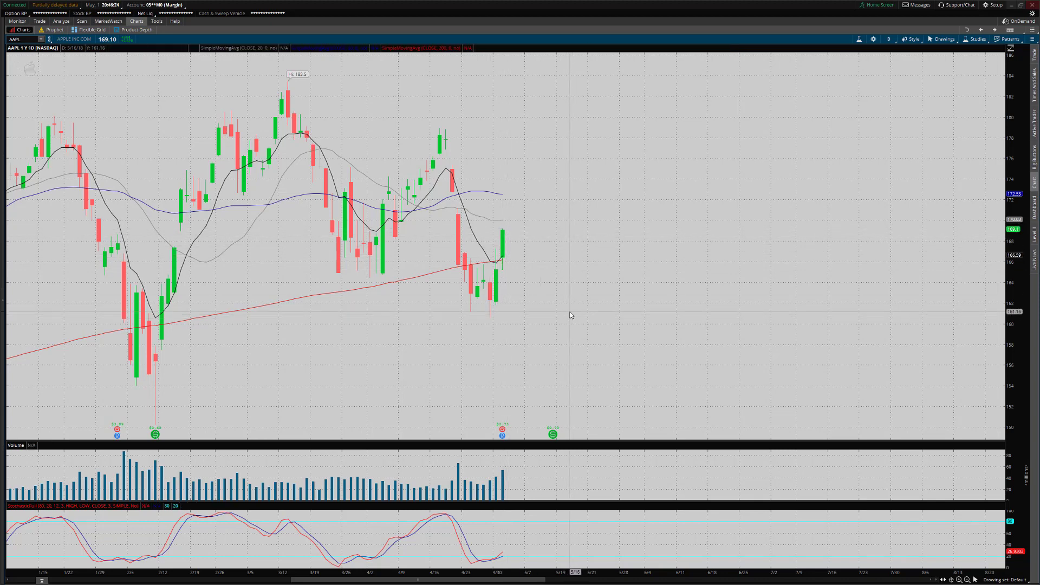
pyautogui.moveTo(509, 255)
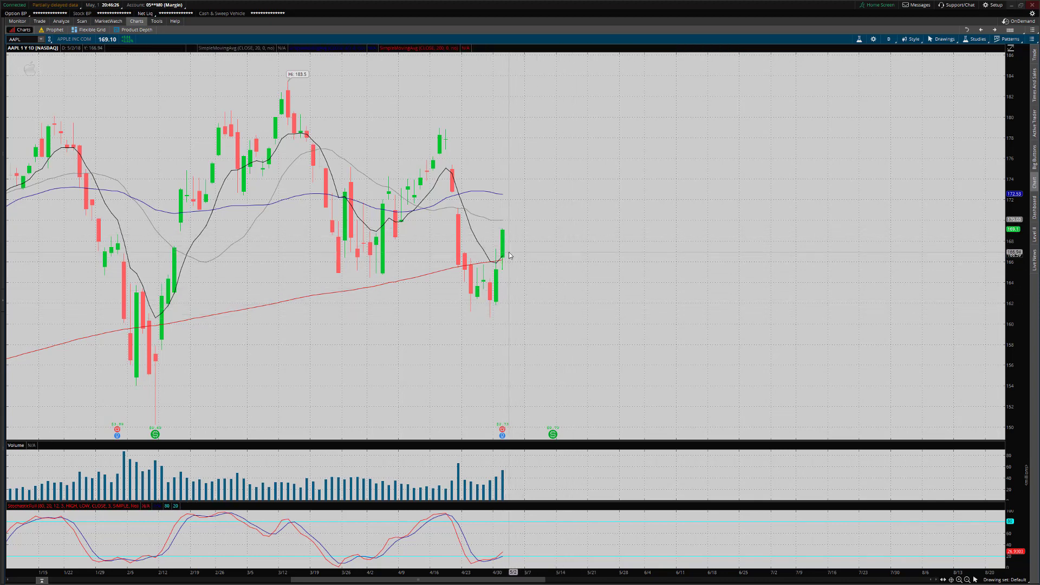
pyautogui.moveTo(789, 212)
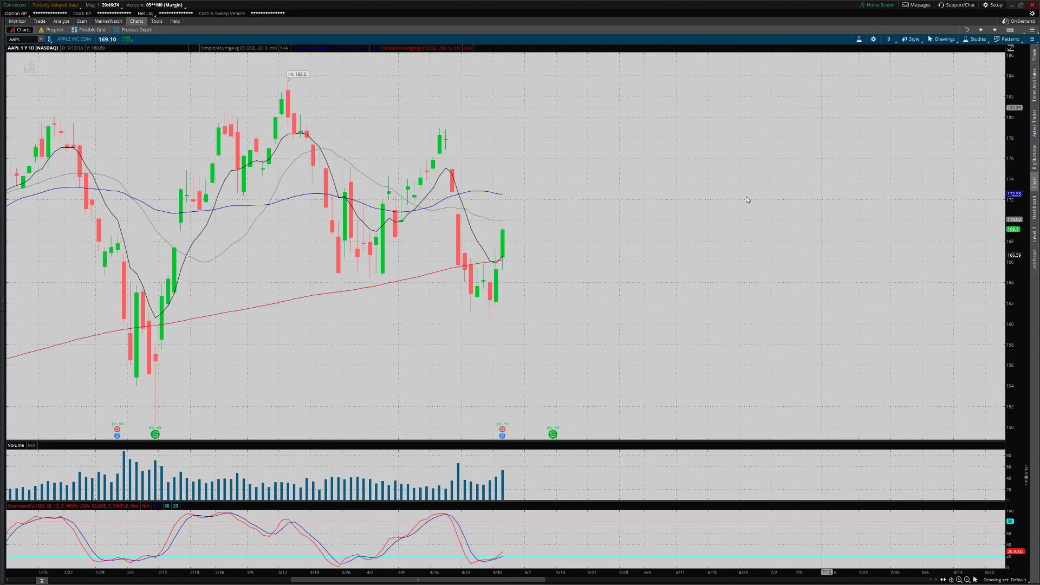
pyautogui.moveTo(514, 259)
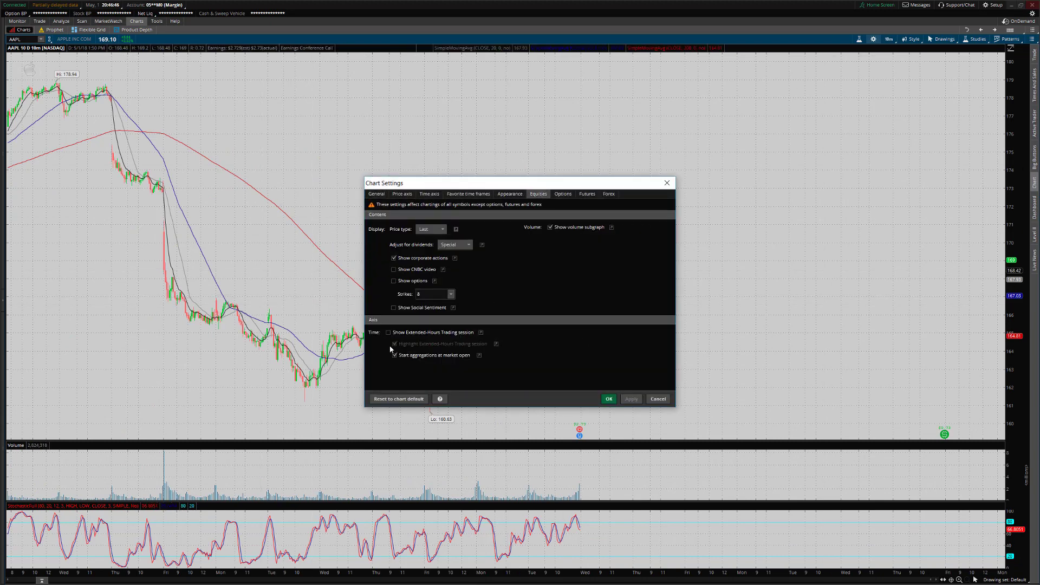
# - Include the extended-hours trading session on AAPL's 10-day, 10-minute chart
pyautogui.click(607, 398)
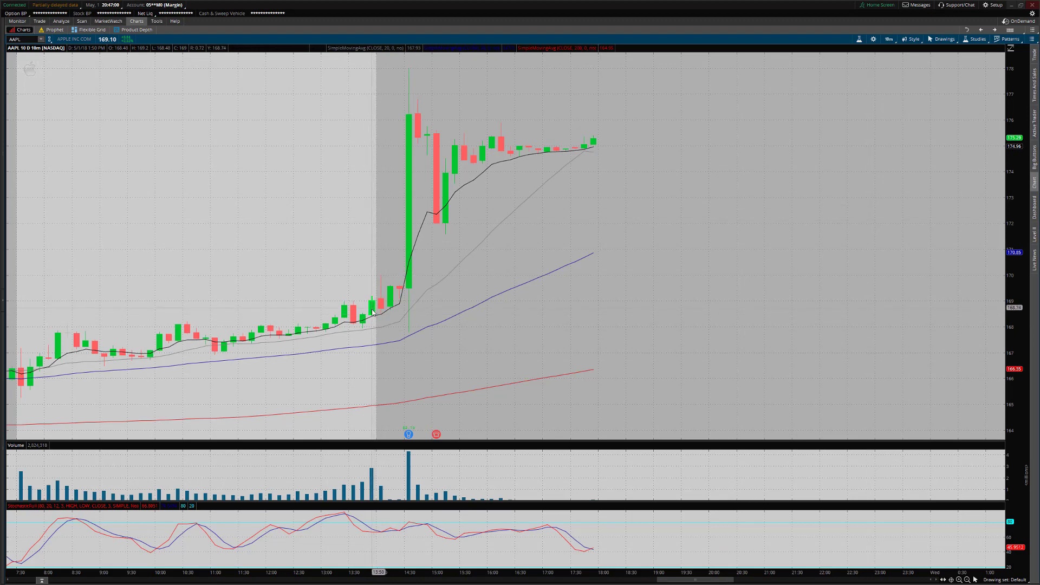
pyautogui.moveTo(377, 307)
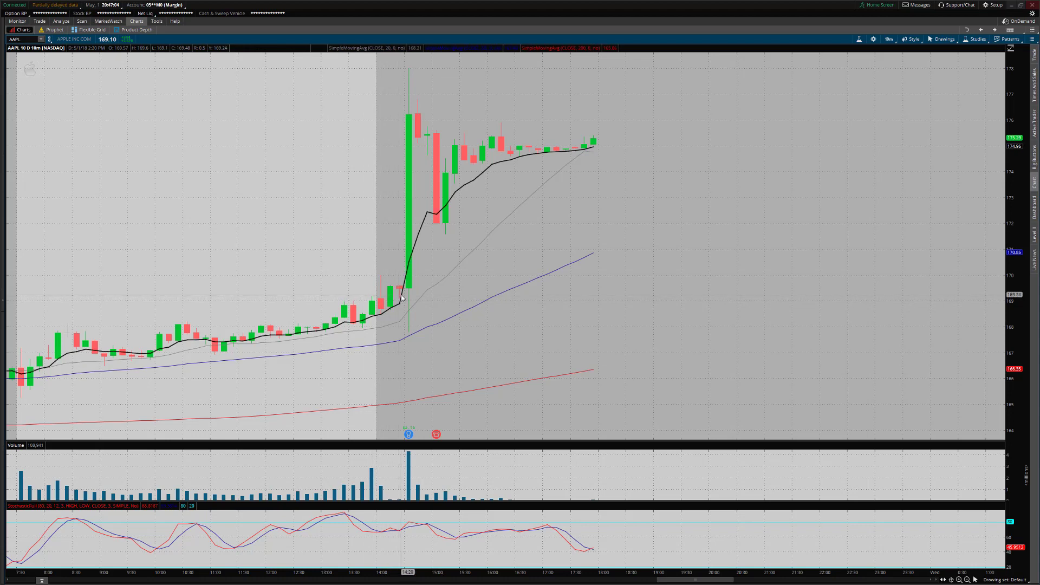
pyautogui.moveTo(416, 266)
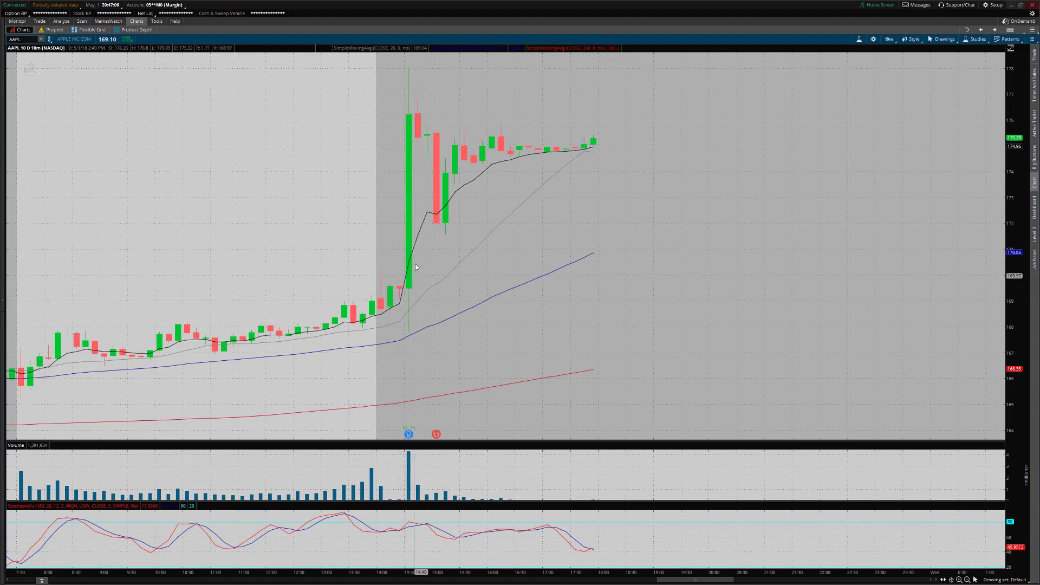
pyautogui.moveTo(410, 72)
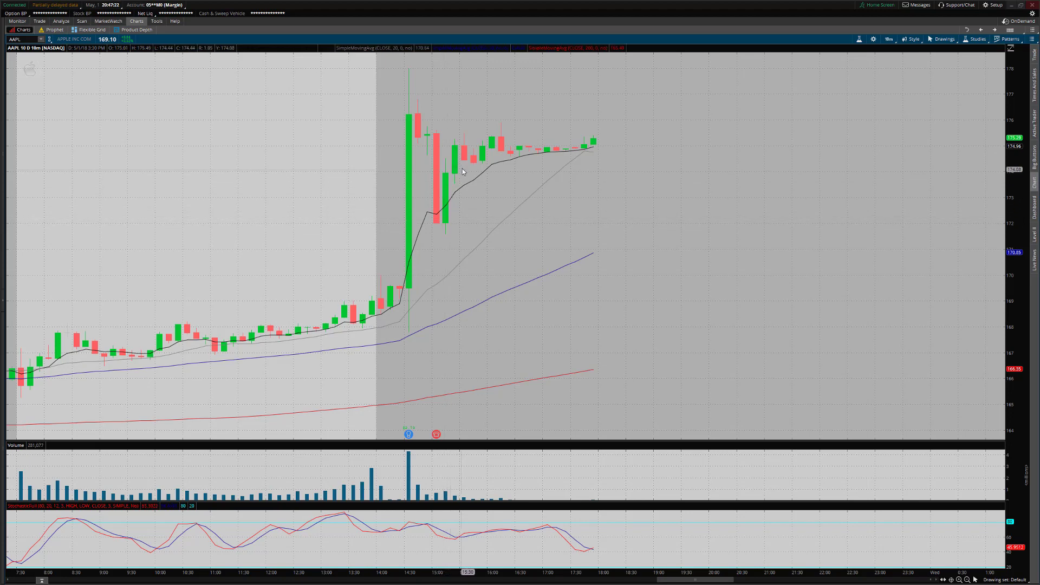
pyautogui.moveTo(523, 145)
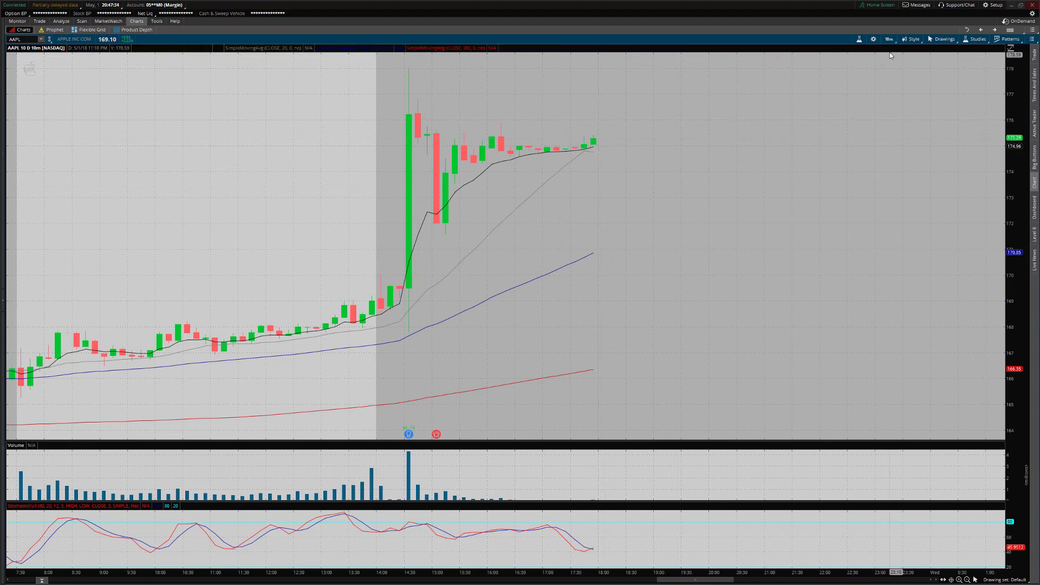
pyautogui.click(888, 39)
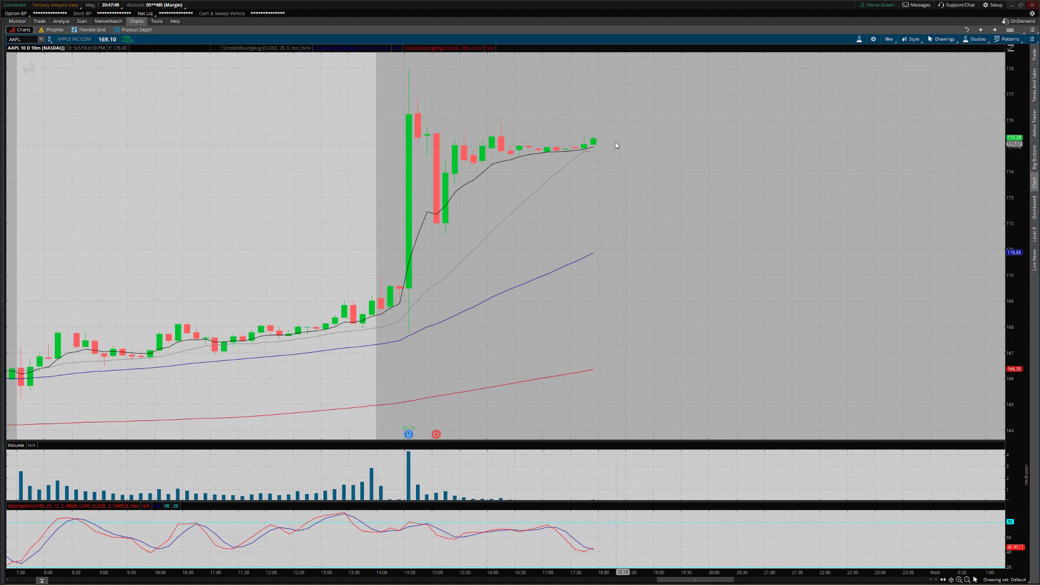
# - Return the AAPL chart to the 1Y:1D daily view from the time frame favorites
pyautogui.click(888, 39)
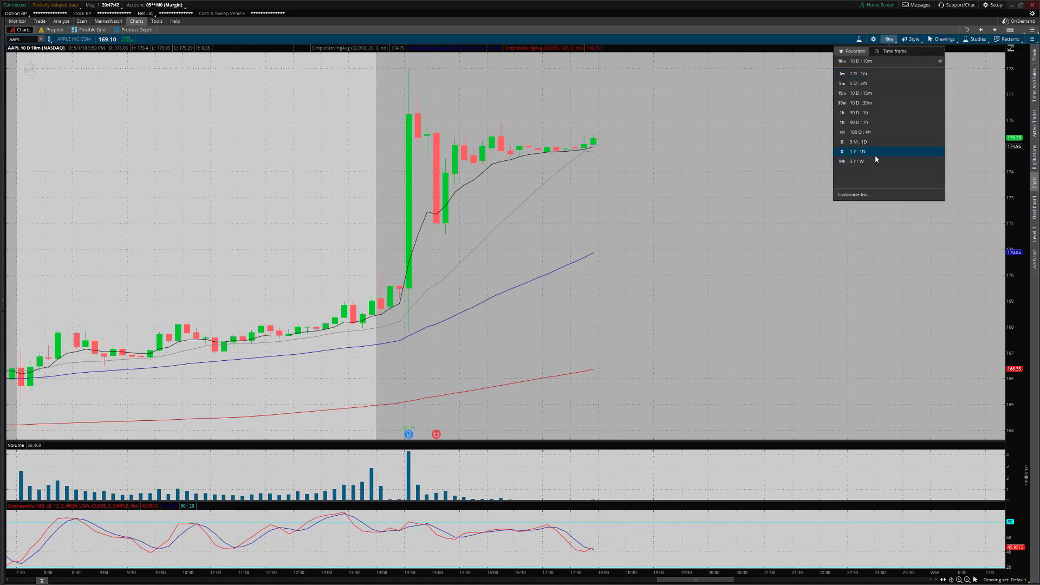
pyautogui.click(858, 151)
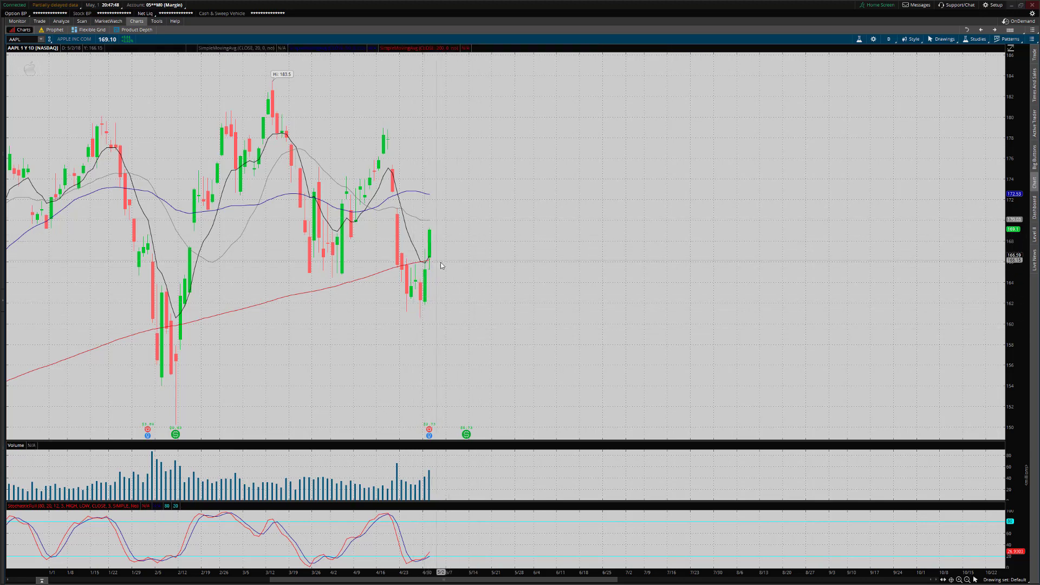
pyautogui.moveTo(208, 214)
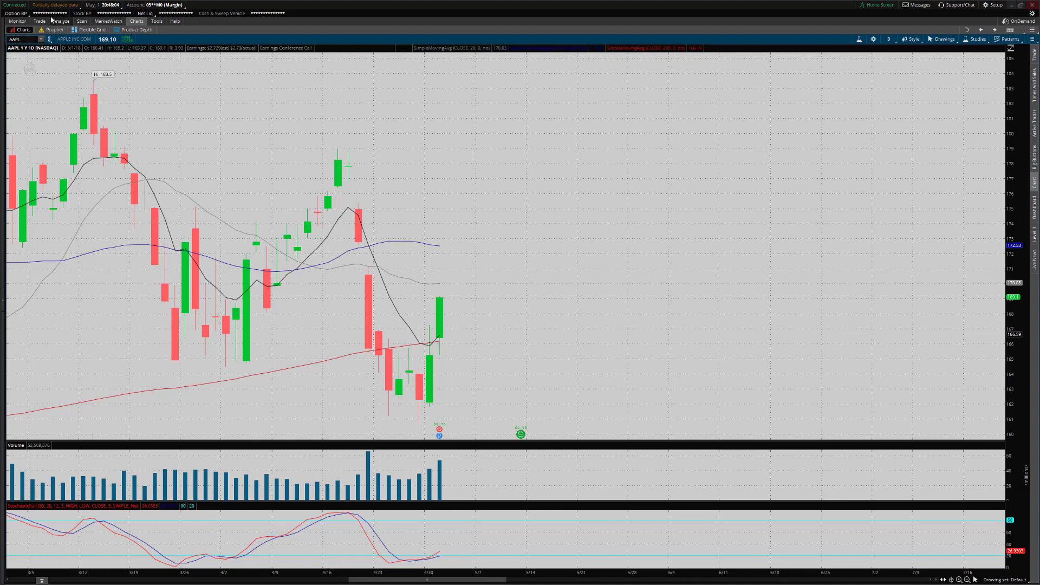
# - Load AAPL in the Analyze tab to show the long call and put risk profile
pyautogui.click(61, 20)
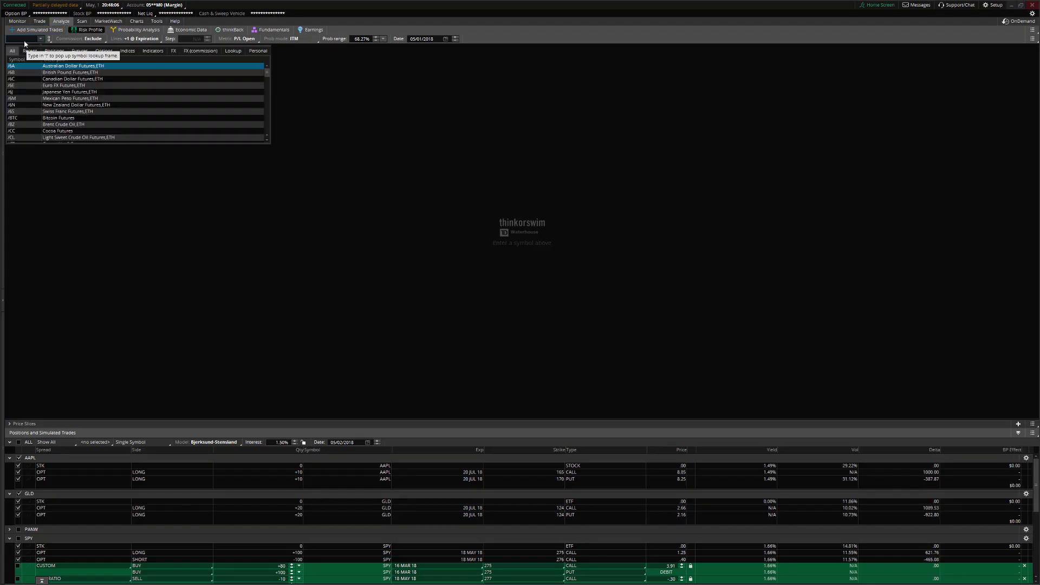
pyautogui.write('AAPL')
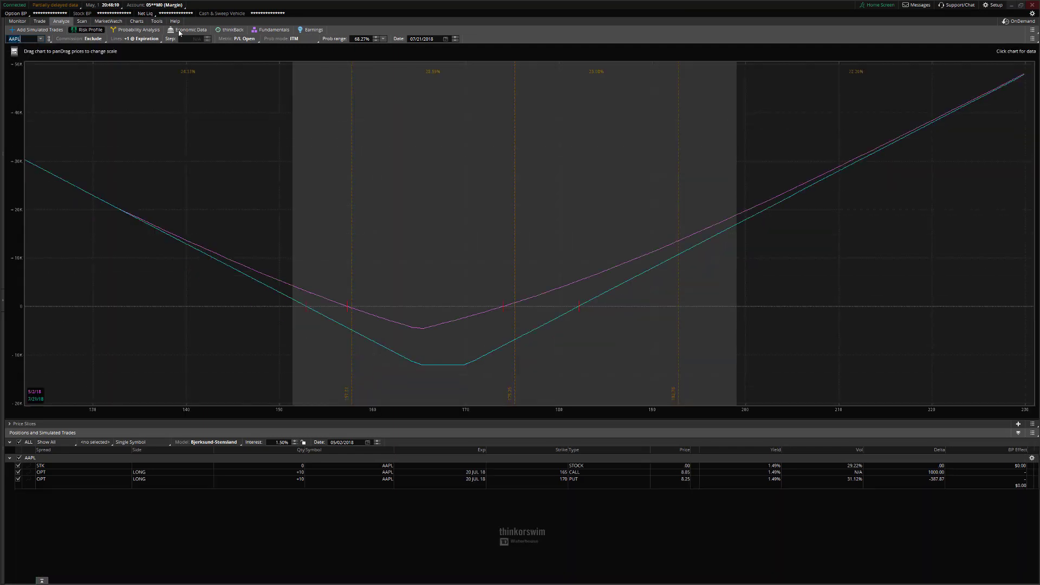
pyautogui.moveTo(130, 97)
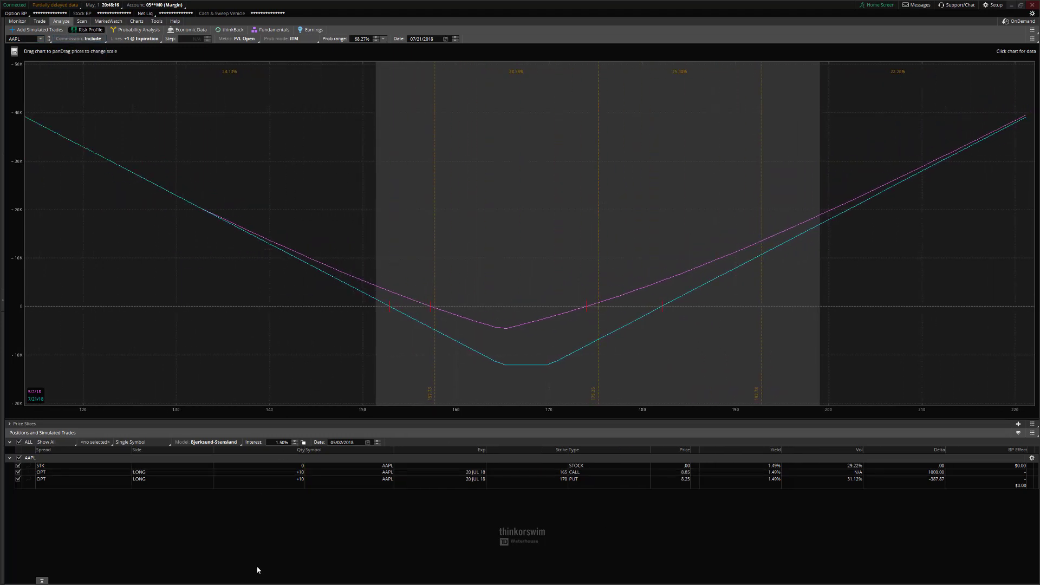
pyautogui.moveTo(340, 512)
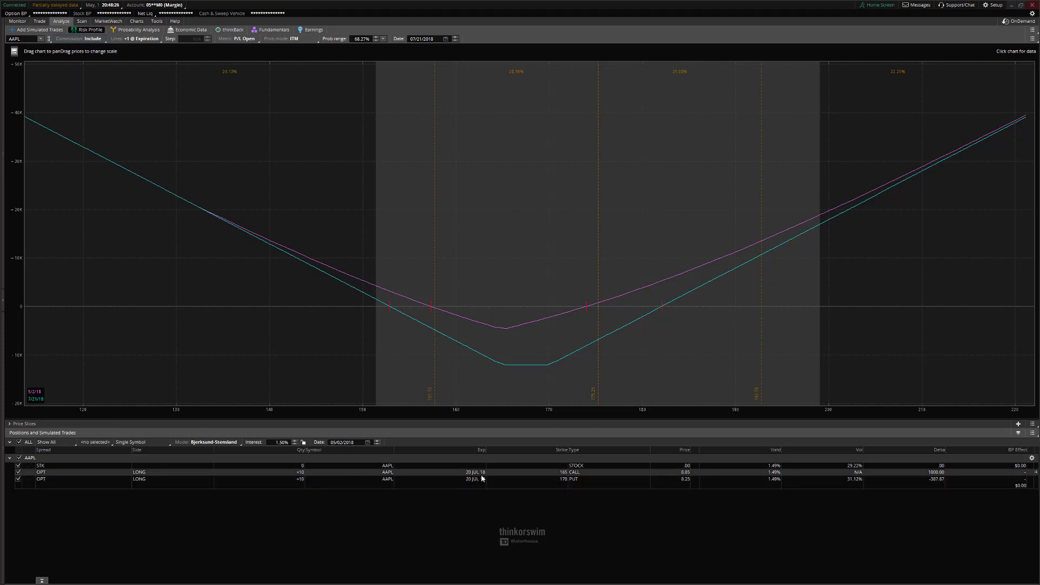
pyautogui.moveTo(585, 477)
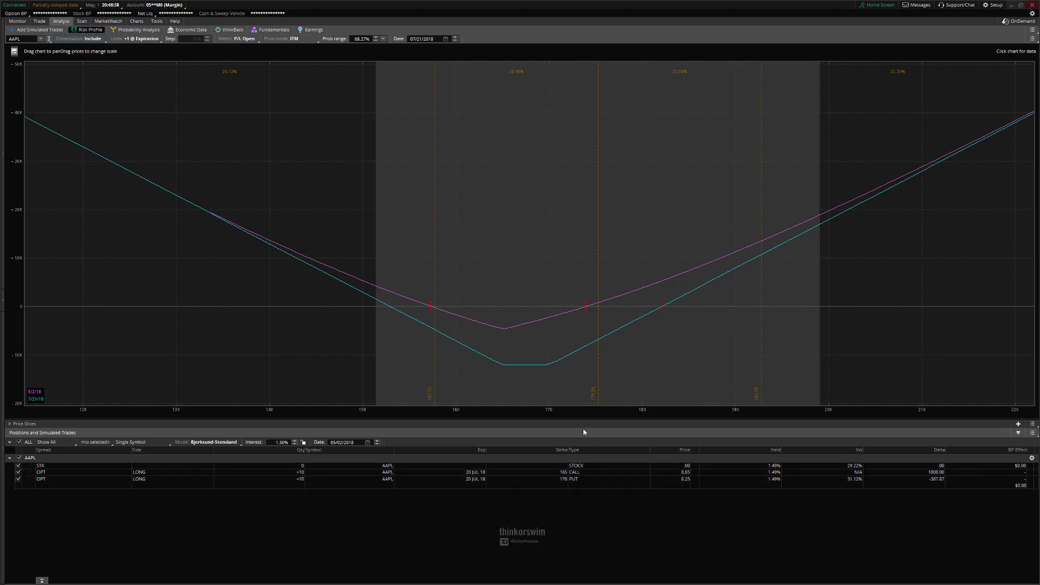
pyautogui.moveTo(398, 352)
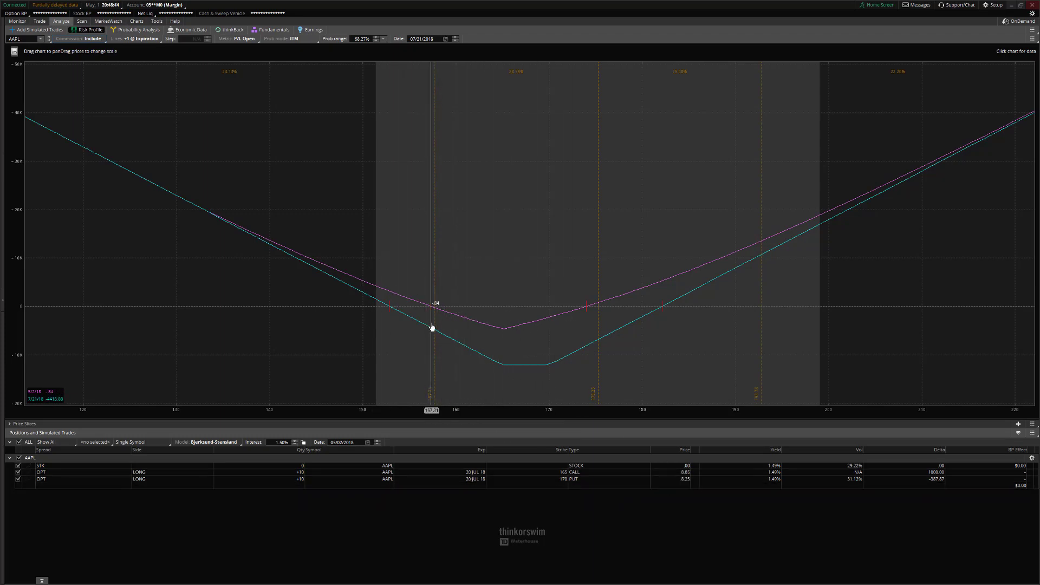
pyautogui.moveTo(424, 351)
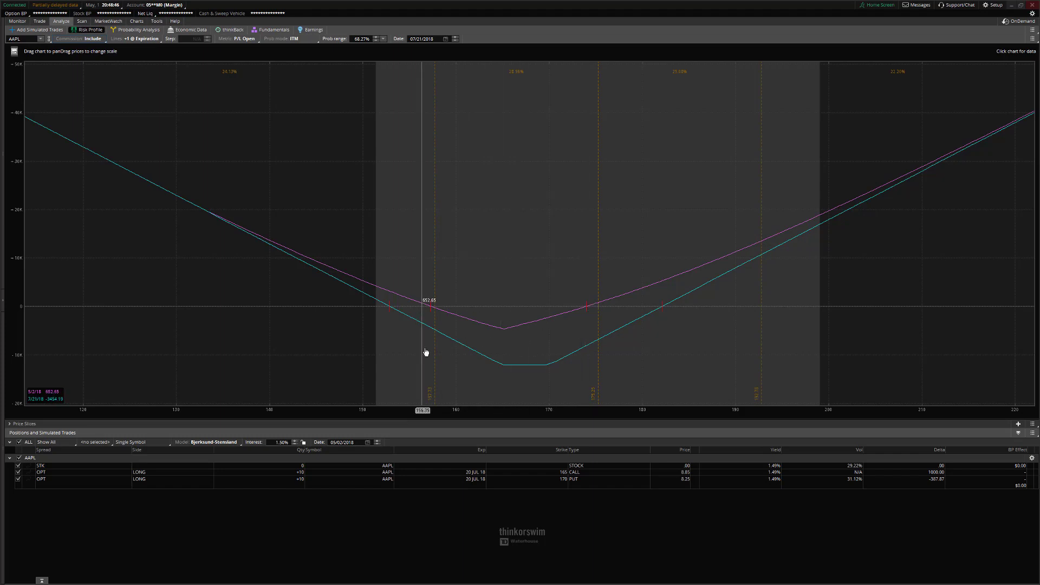
pyautogui.moveTo(451, 359)
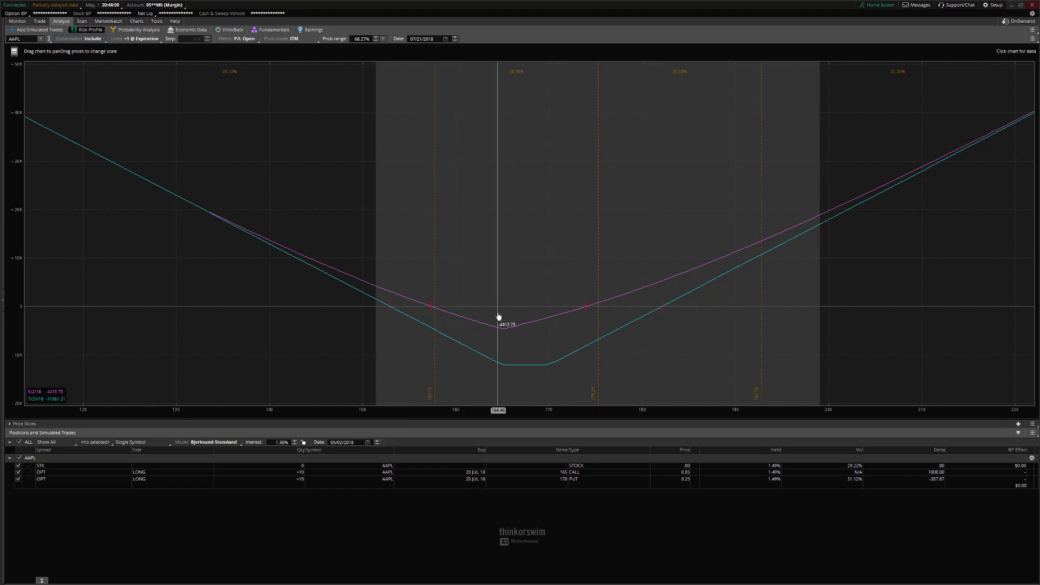
pyautogui.moveTo(380, 447)
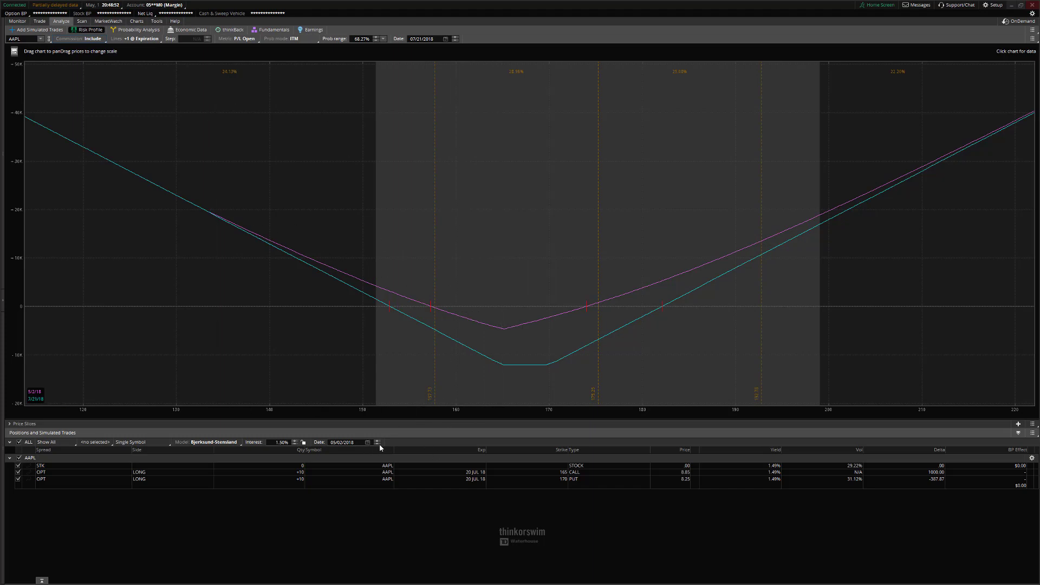
# - Step the risk profile's analysis date back two days
pyautogui.click(378, 444)
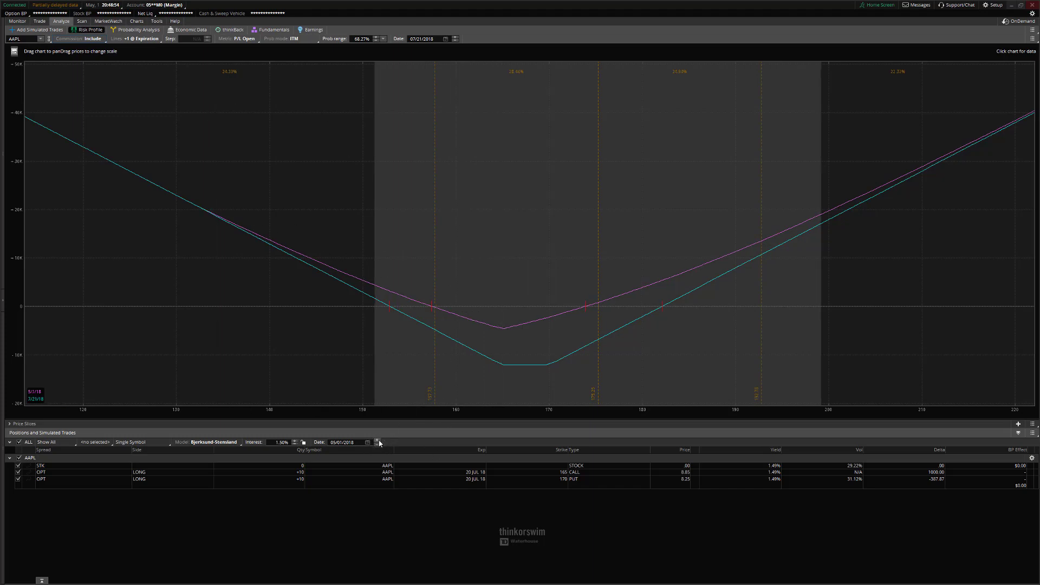
pyautogui.click(379, 440)
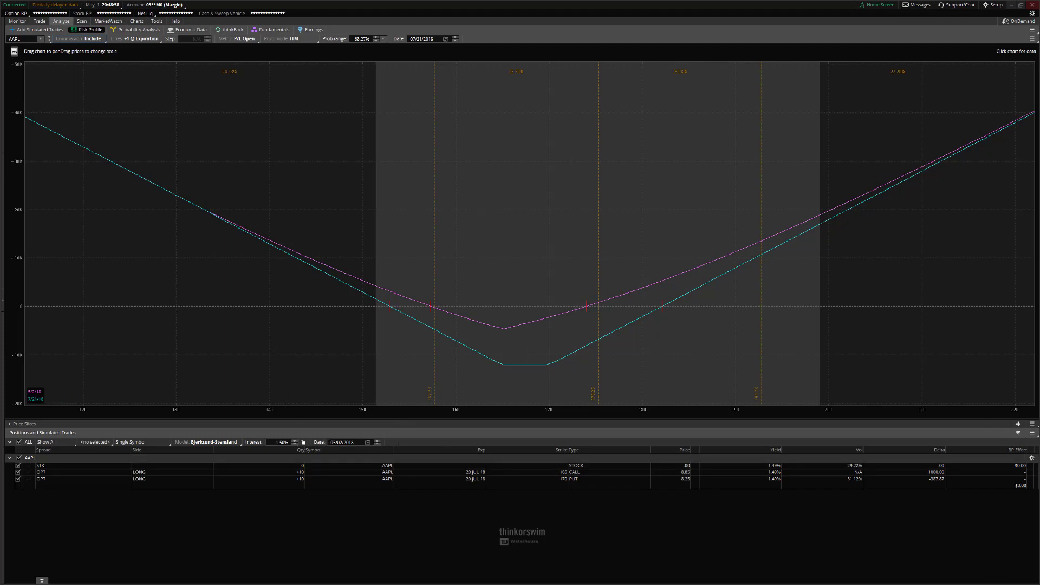
pyautogui.moveTo(527, 306)
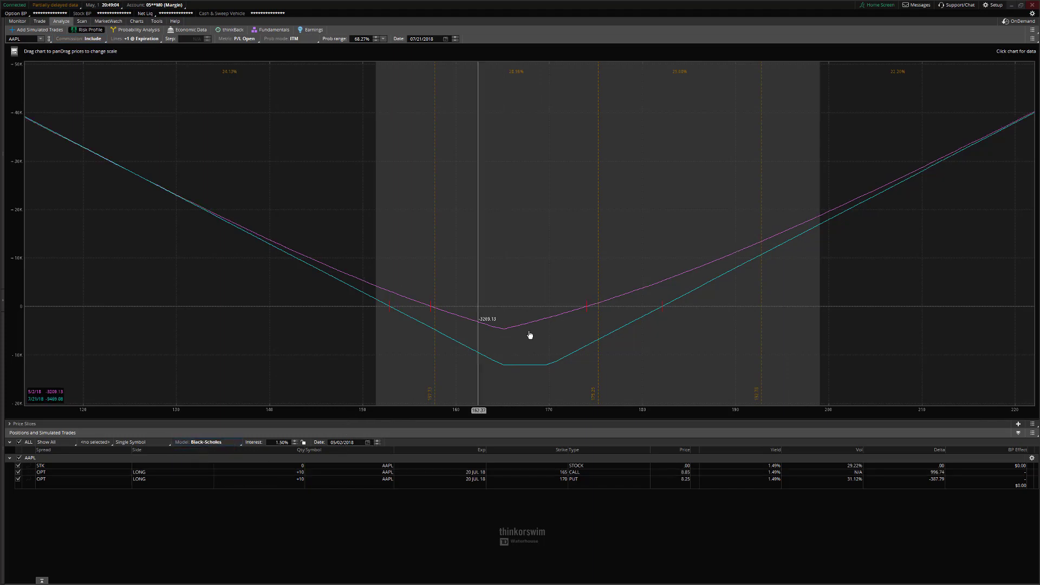
pyautogui.moveTo(583, 318)
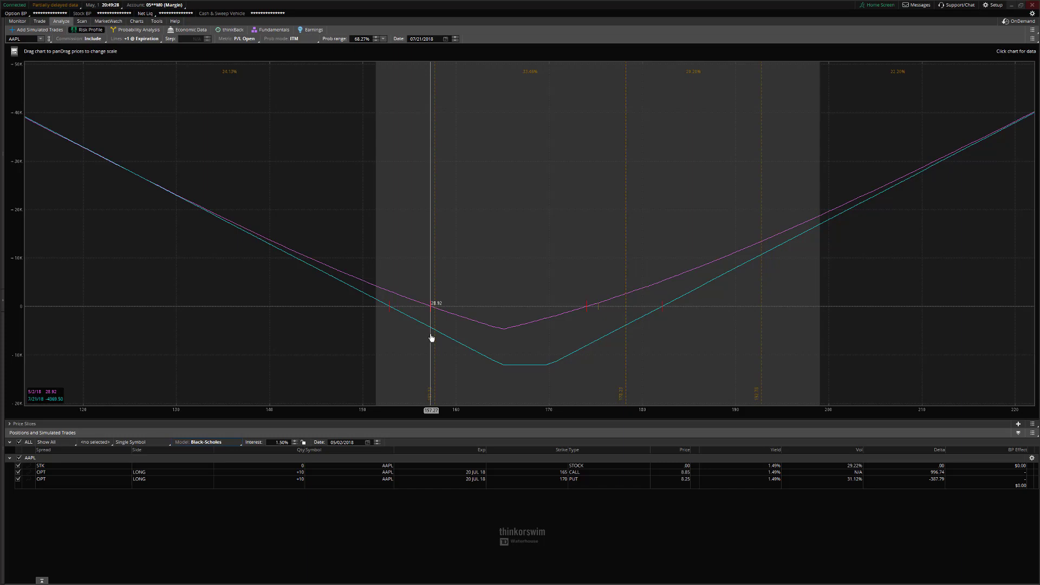
pyautogui.moveTo(405, 335)
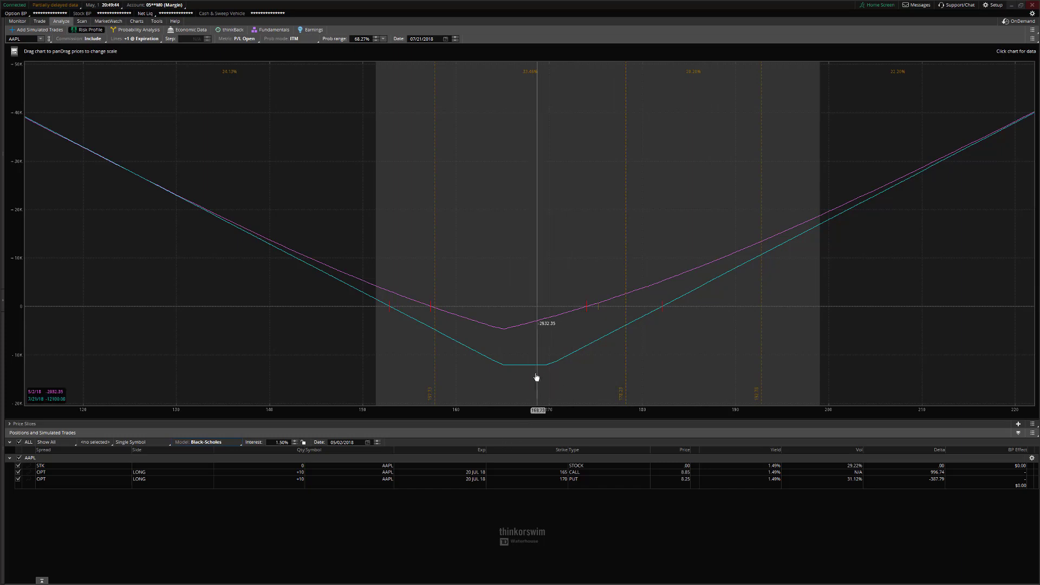
pyautogui.moveTo(389, 335)
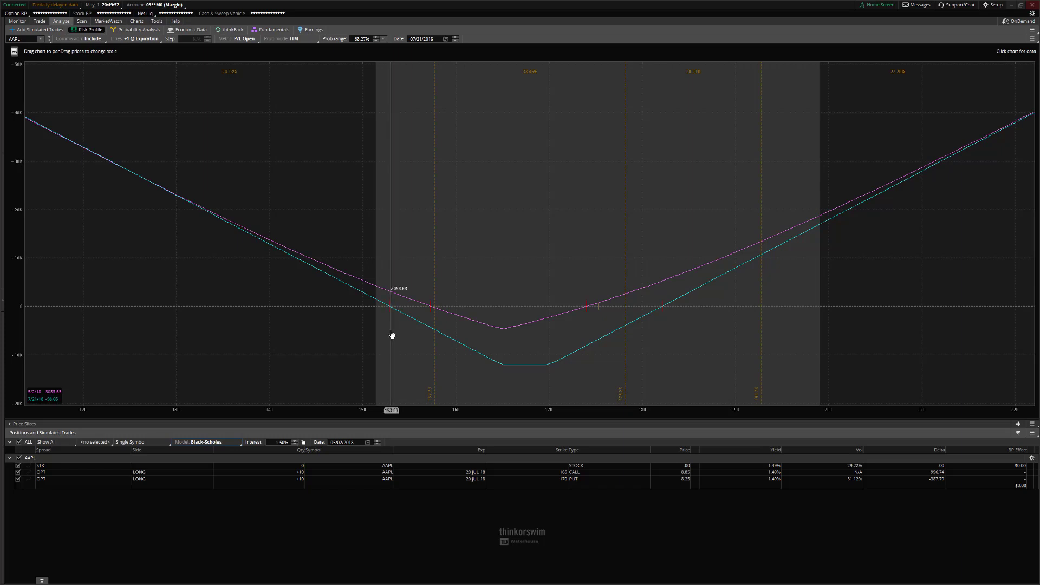
pyautogui.moveTo(391, 331)
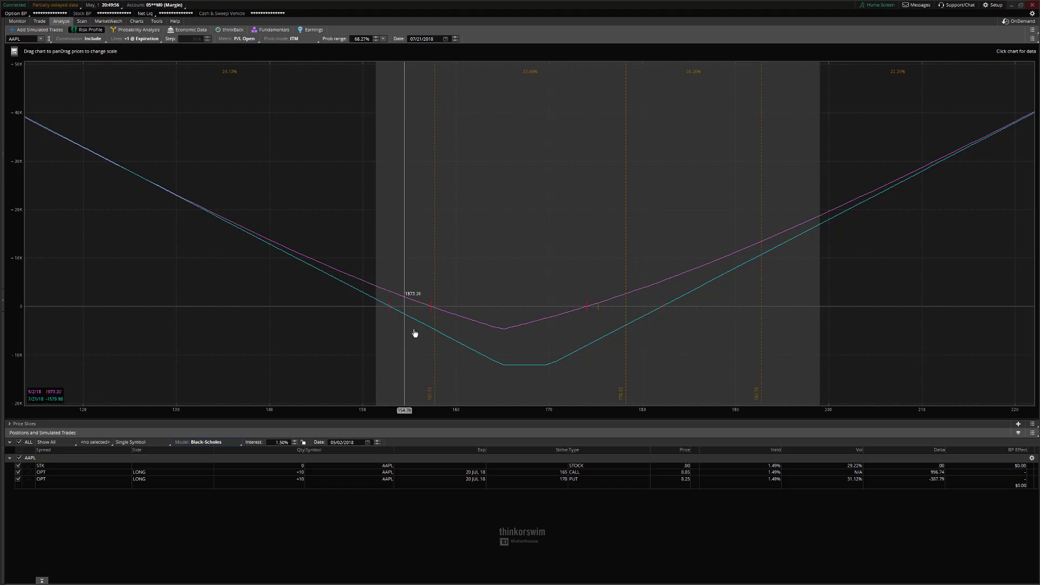
pyautogui.moveTo(390, 335)
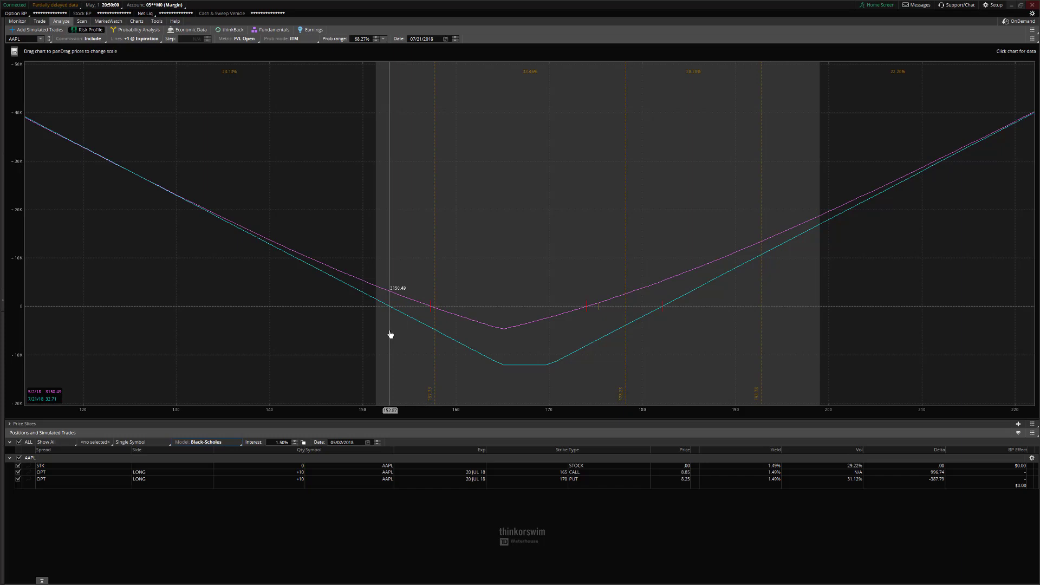
pyautogui.moveTo(661, 318)
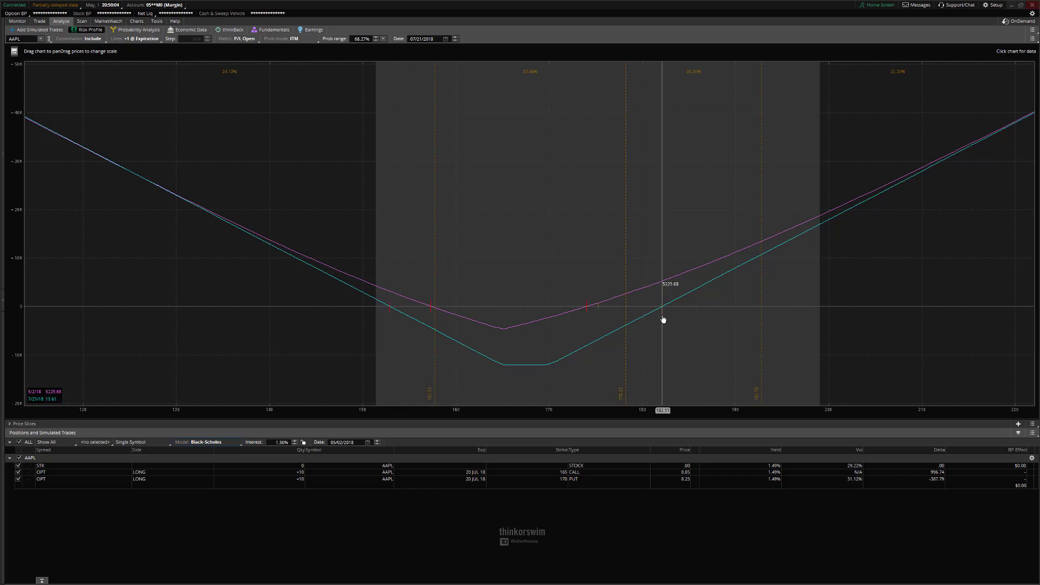
pyautogui.moveTo(526, 368)
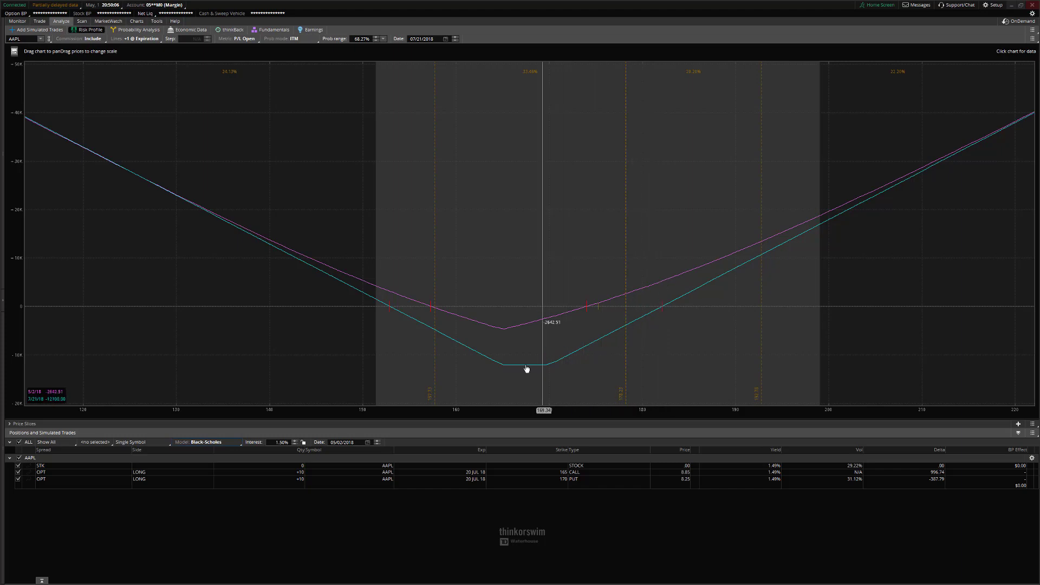
pyautogui.moveTo(531, 259)
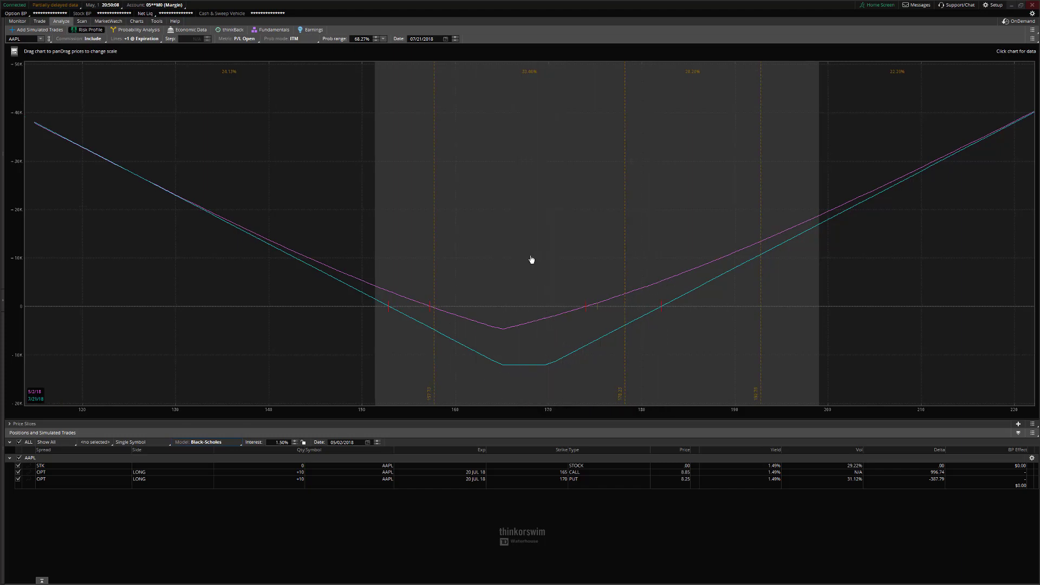
pyautogui.moveTo(536, 319)
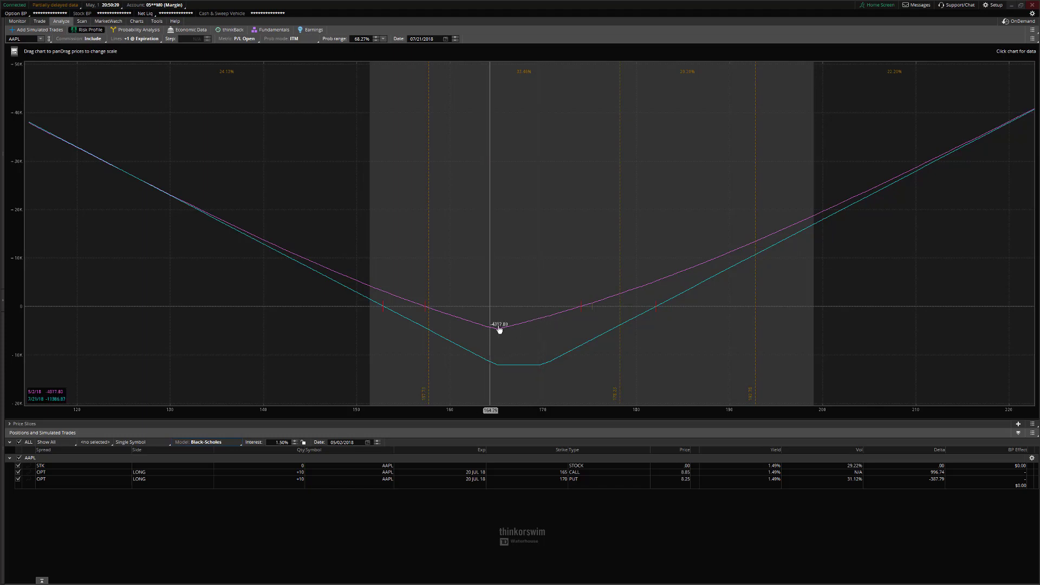
pyautogui.moveTo(657, 322)
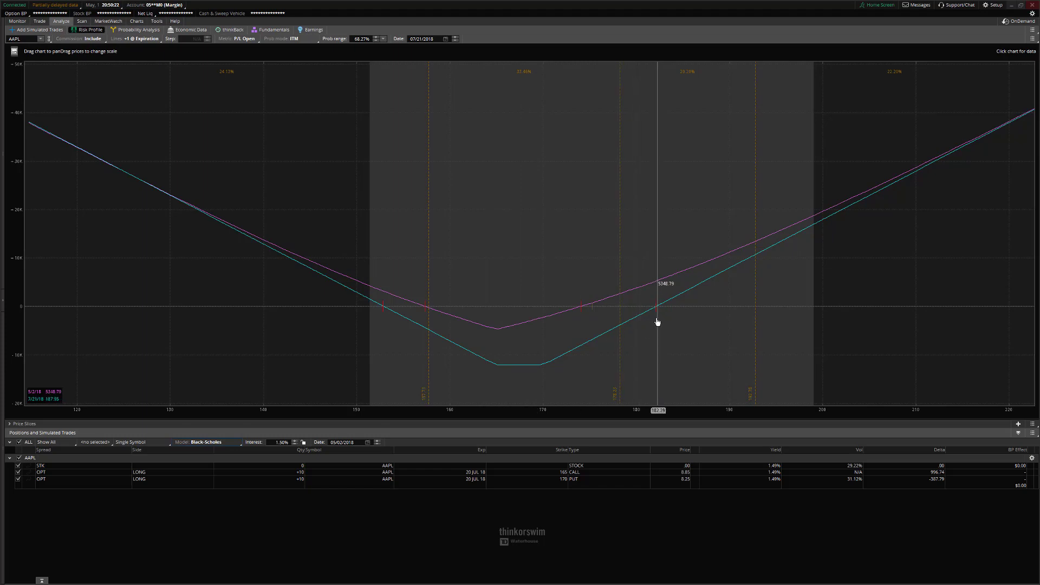
pyautogui.moveTo(379, 321)
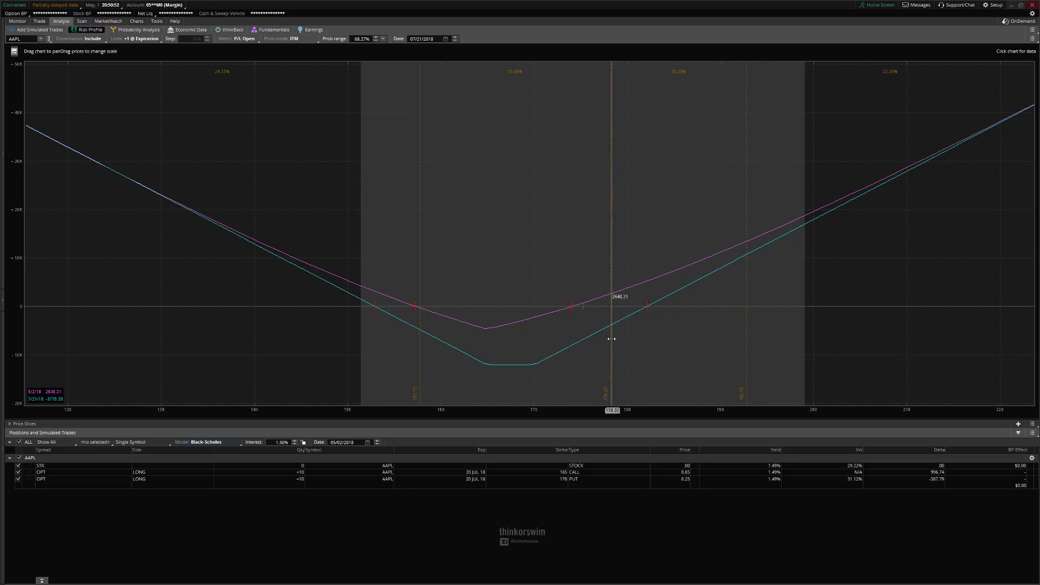
pyautogui.moveTo(477, 266)
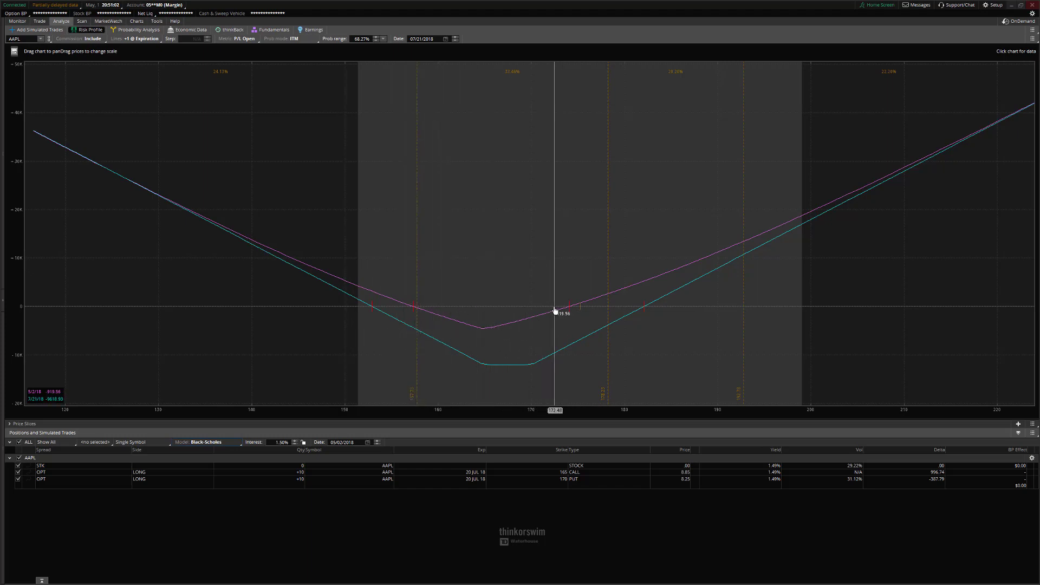
pyautogui.moveTo(416, 306)
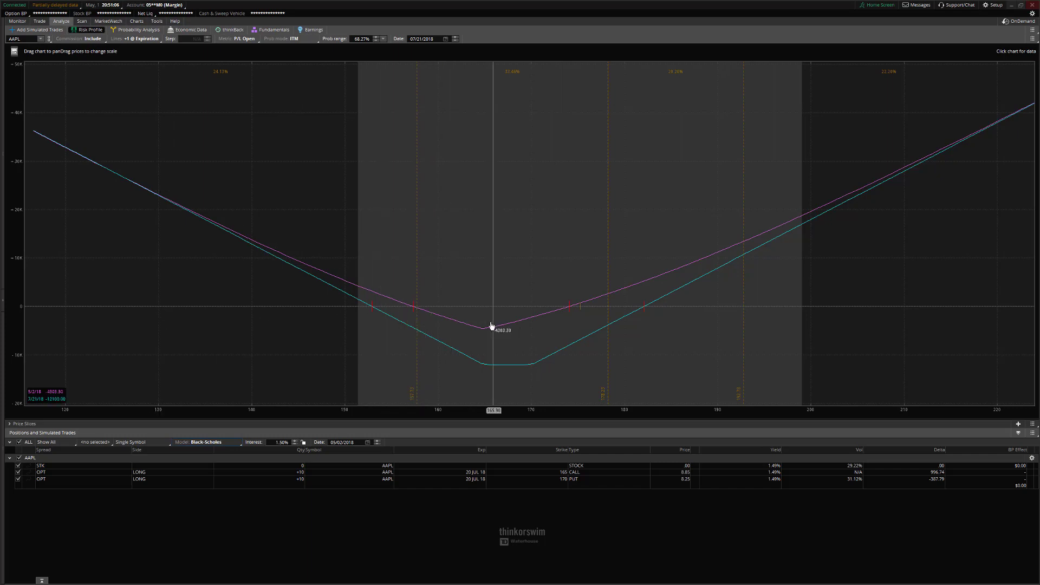
pyautogui.moveTo(497, 326)
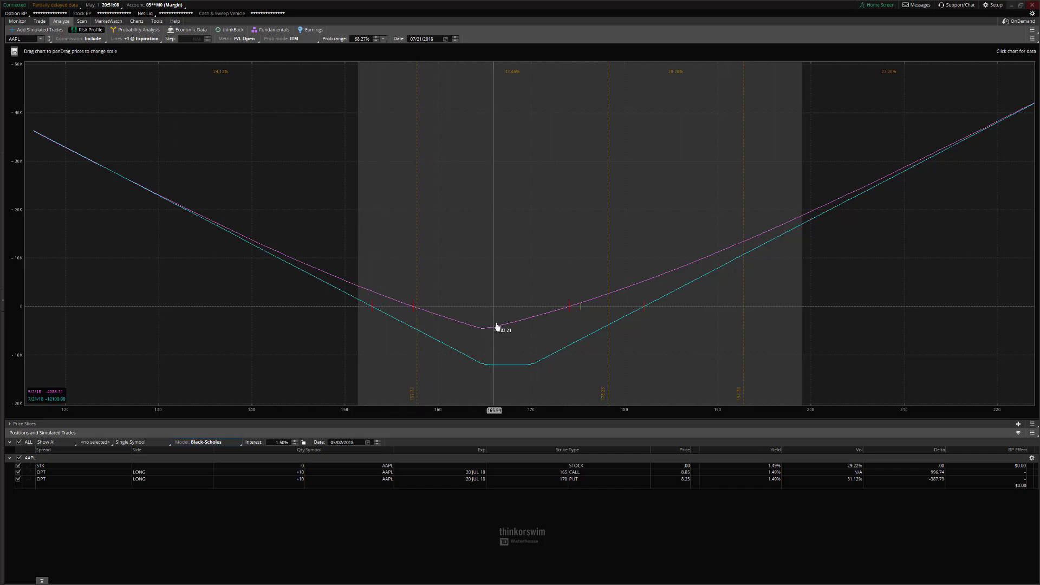
pyautogui.moveTo(512, 286)
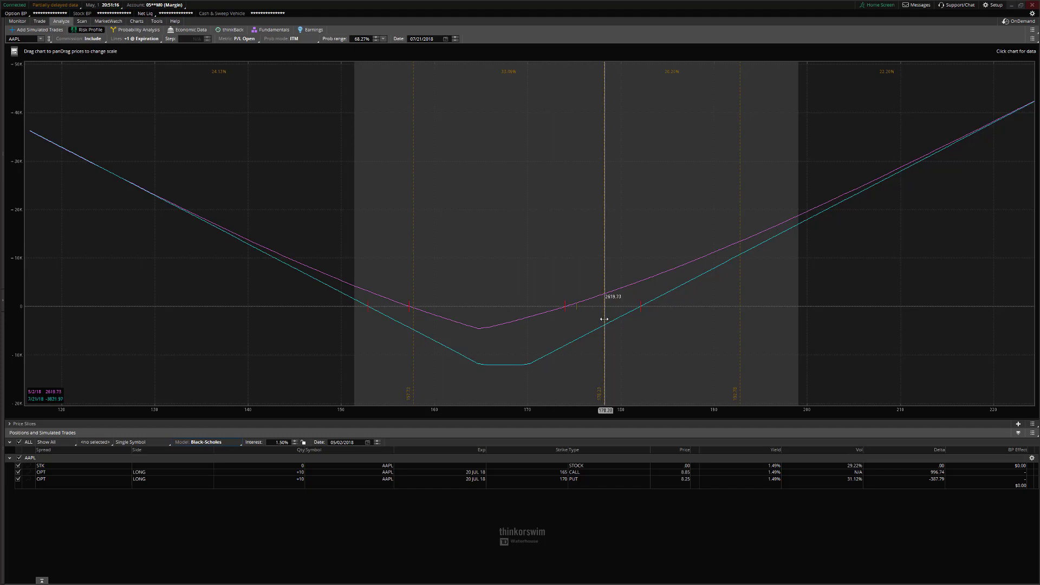
# - Pan the risk graph's price range and bring up the list of charting views
pyautogui.moveTo(603, 319); pyautogui.dragTo(559, 341)
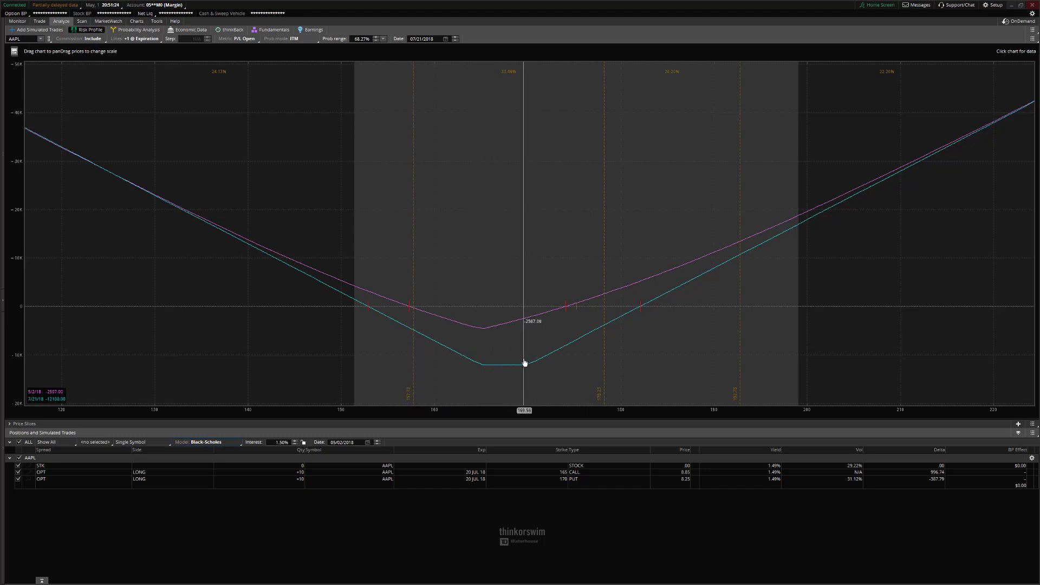
pyautogui.moveTo(562, 283)
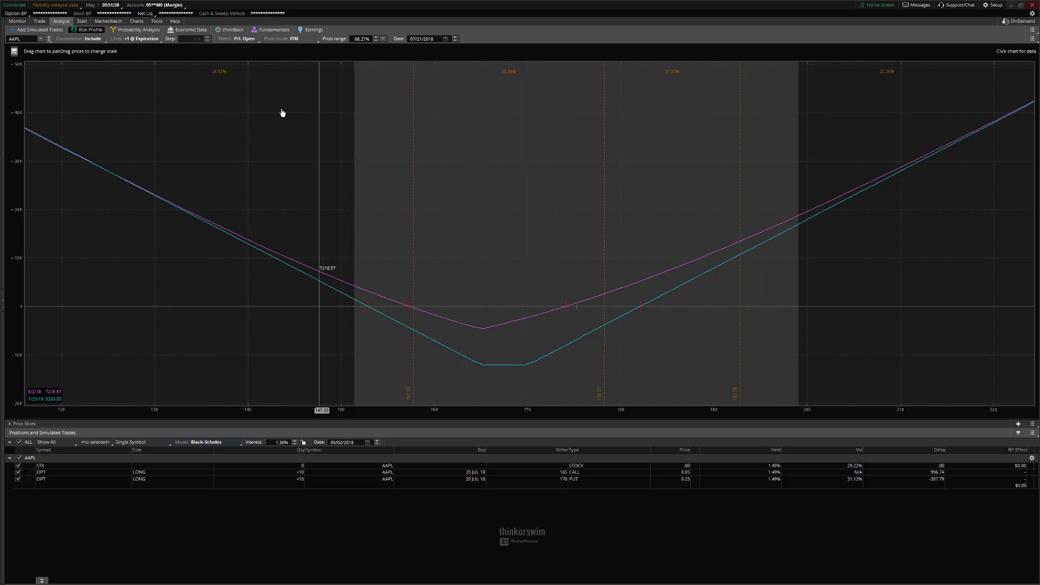
pyautogui.click(136, 21)
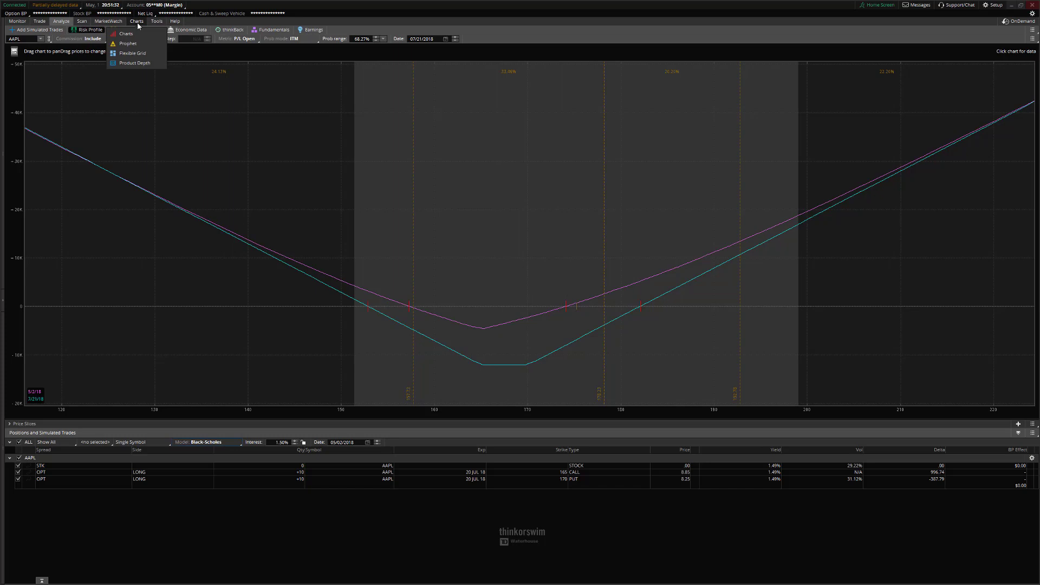
# - Show AAPL's one-year daily candlestick chart with volume and stochastic
pyautogui.click(125, 34)
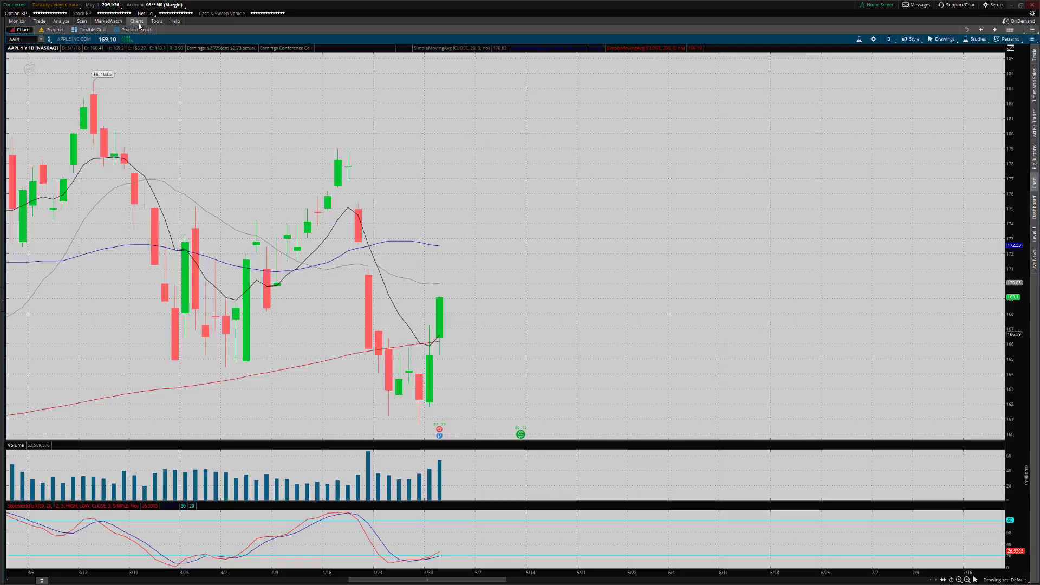
pyautogui.moveTo(762, 85)
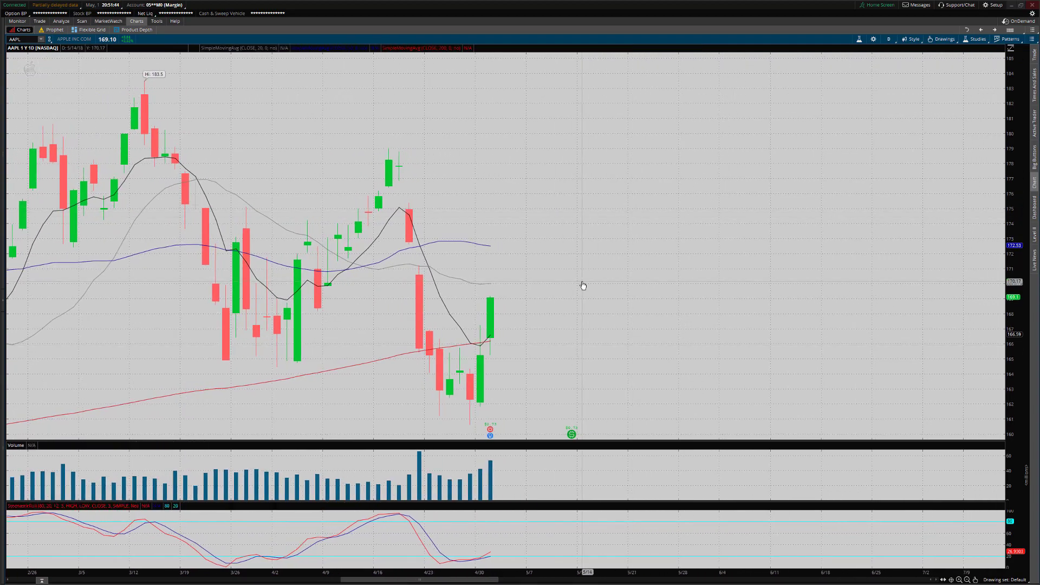
pyautogui.moveTo(586, 288)
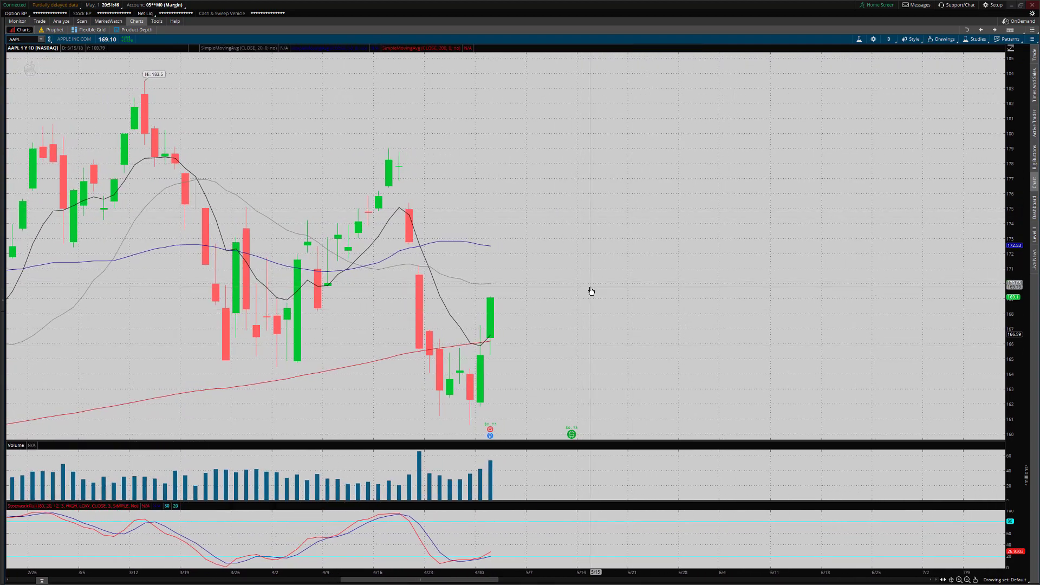
pyautogui.moveTo(586, 289)
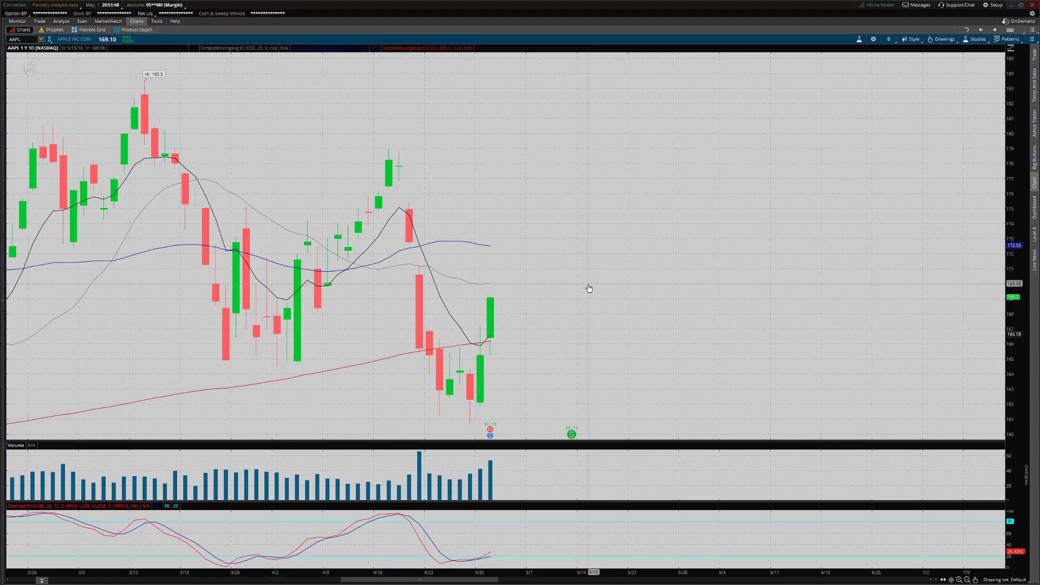
pyautogui.moveTo(564, 270)
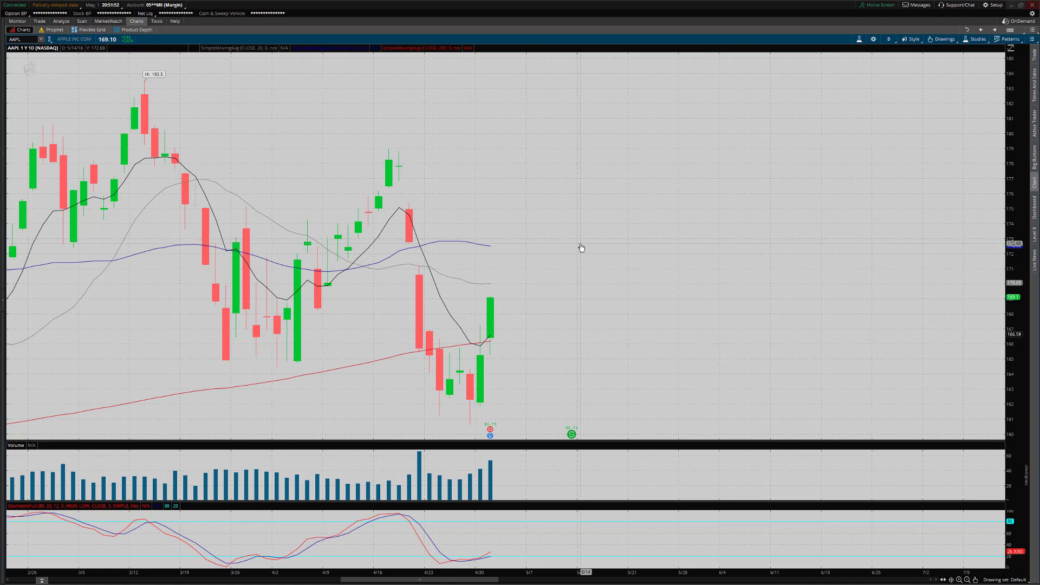
pyautogui.moveTo(580, 247)
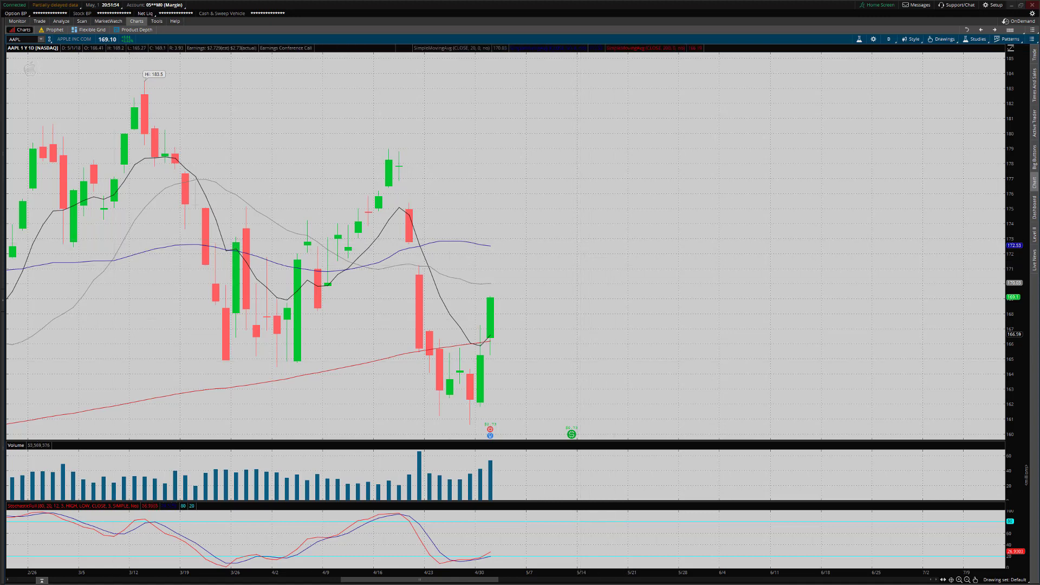